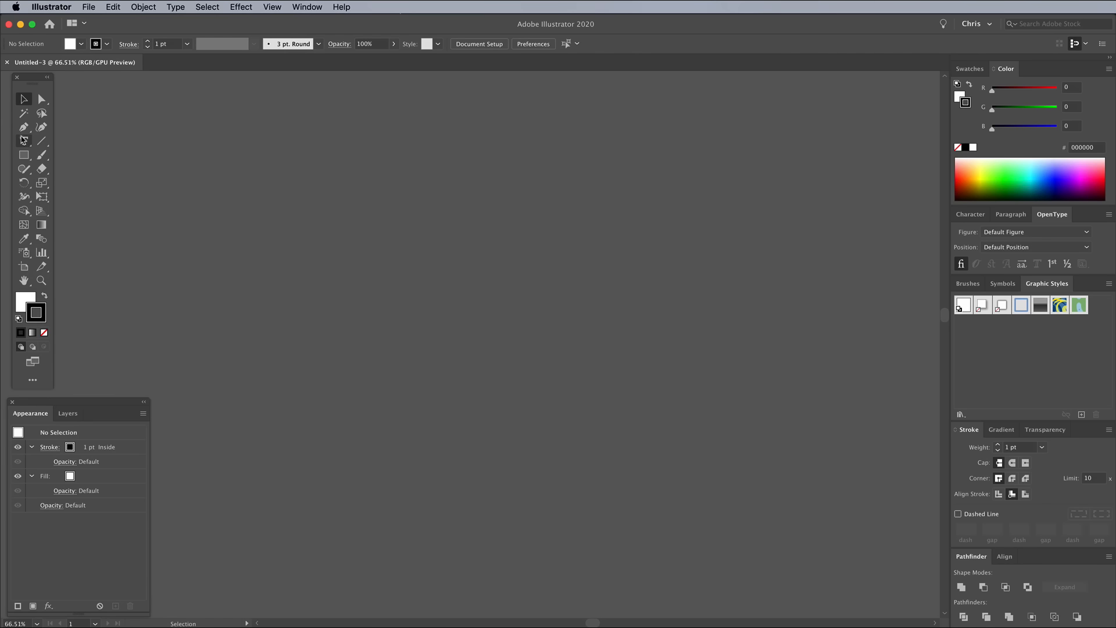
Type 'New York' on the canvas, set it in OldAlfie Regular and enlarge it to about 259 pt.
click(23, 140)
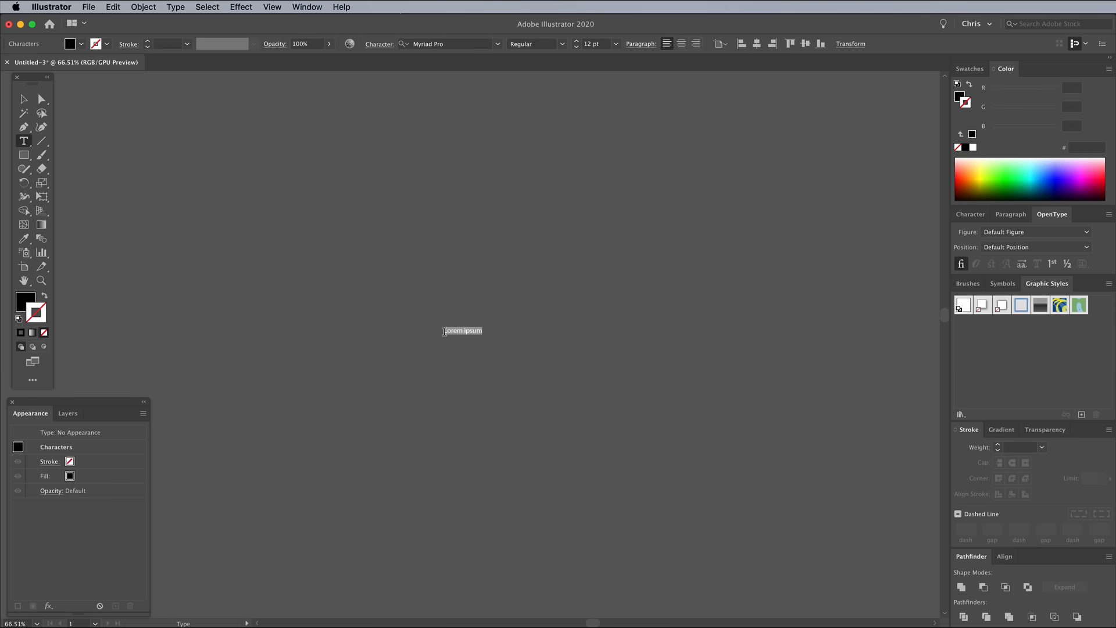
text(New York)
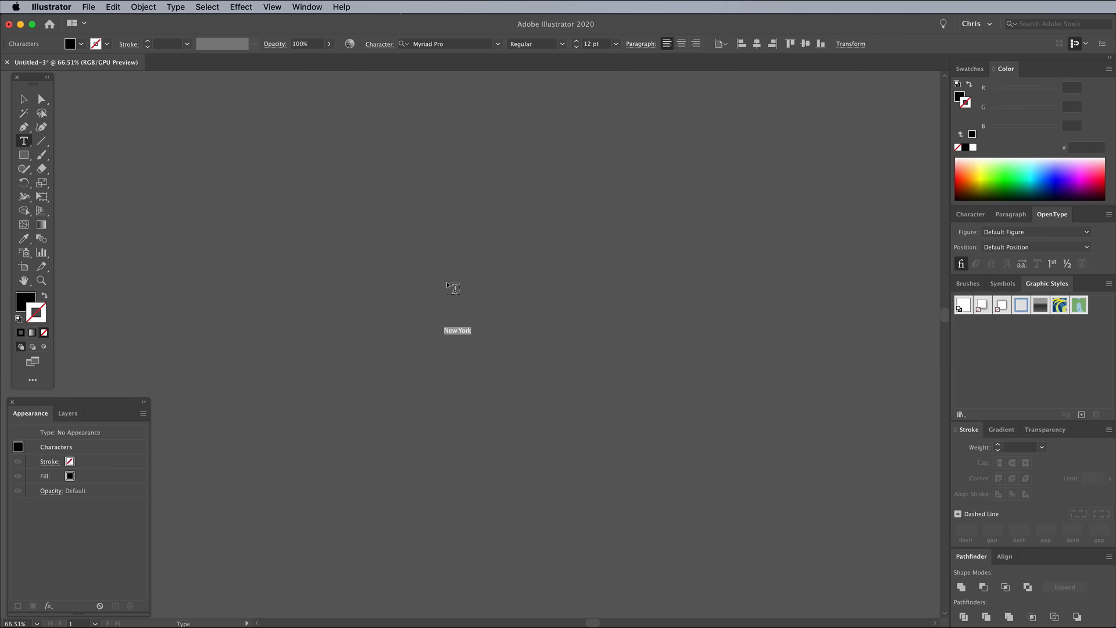
text(old)
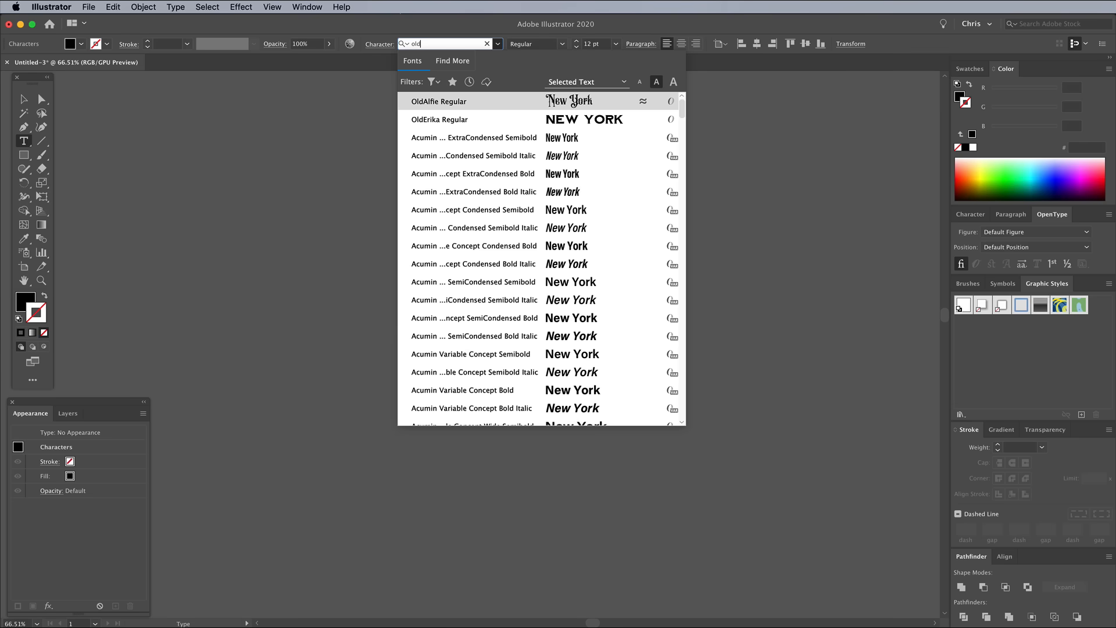
click(438, 101)
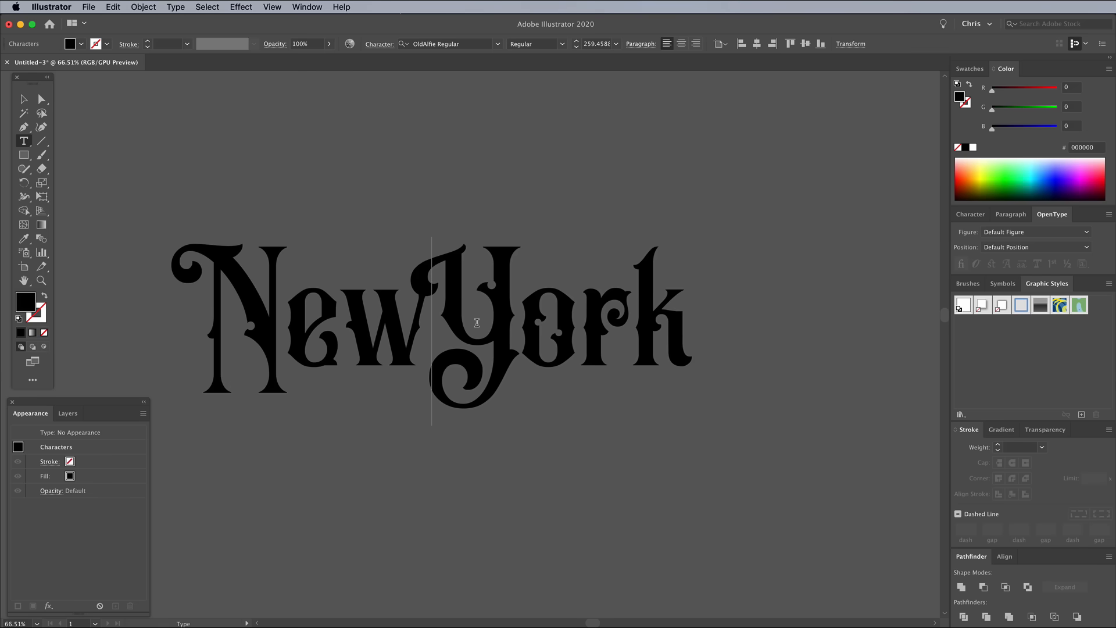
click(24, 99)
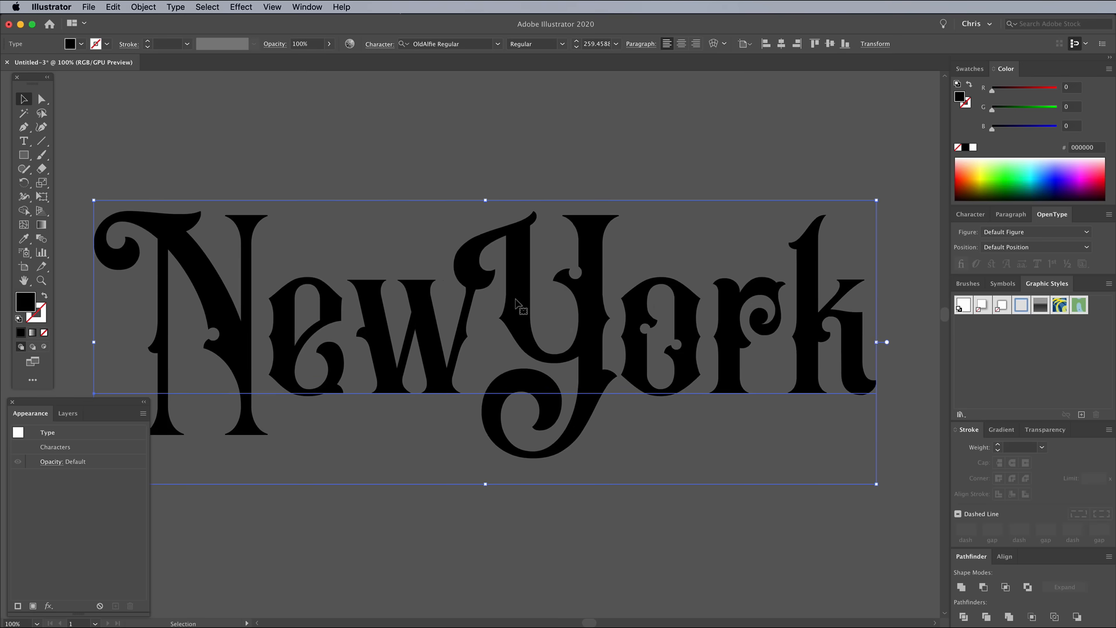
Convert the lettering to outlines and fill the letter shapes white.
right_click(516, 306)
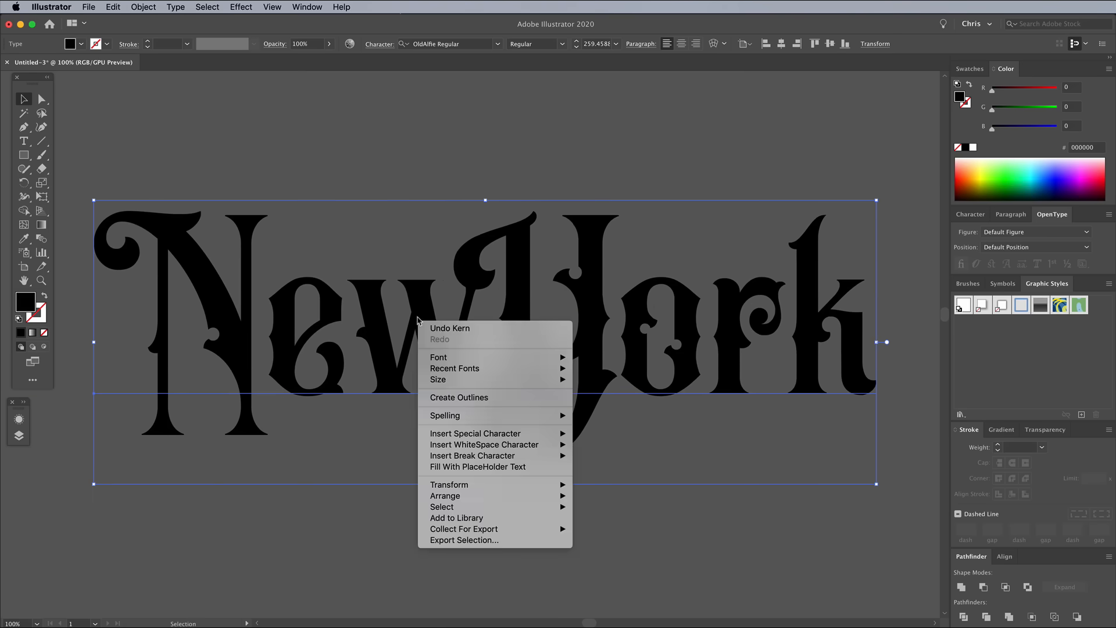
click(460, 397)
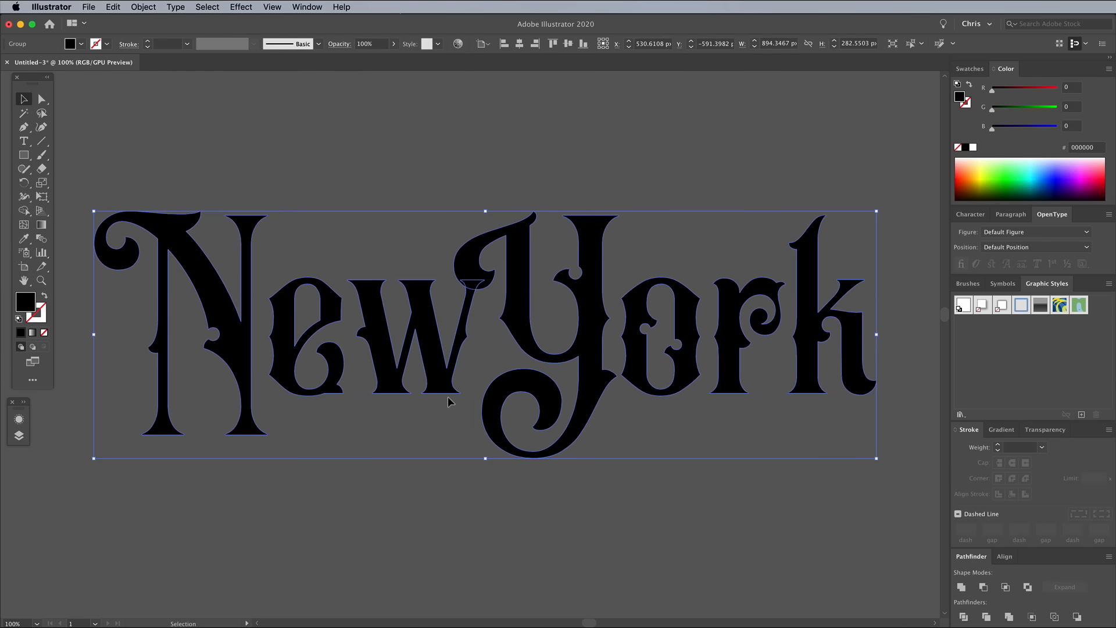
click(973, 147)
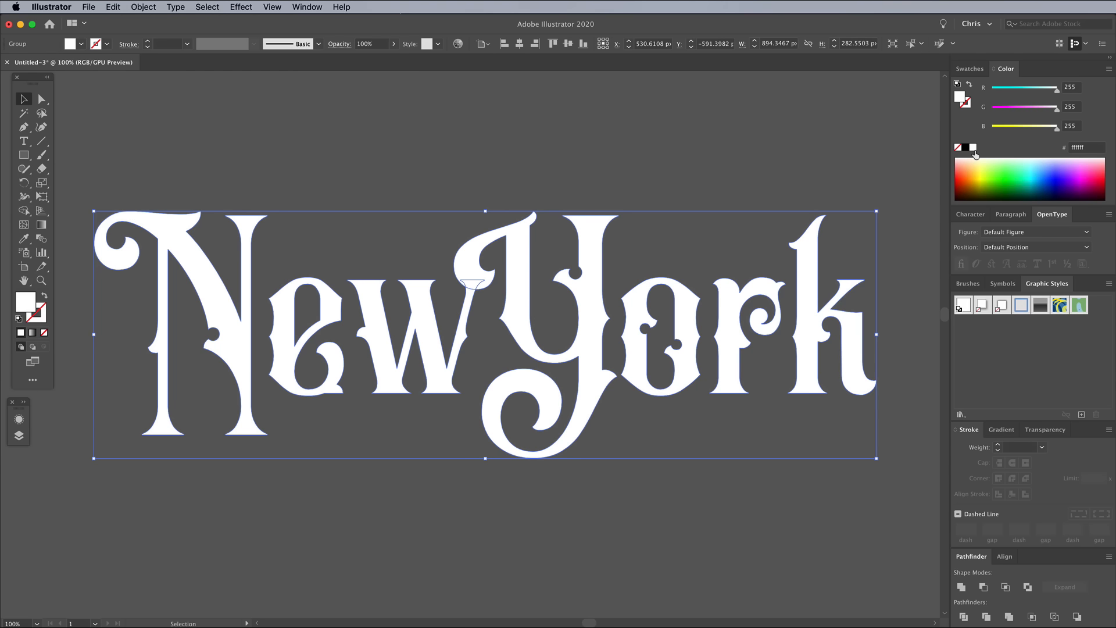
Add a 4 px Offset Path around the letters as a dark border.
click(143, 6)
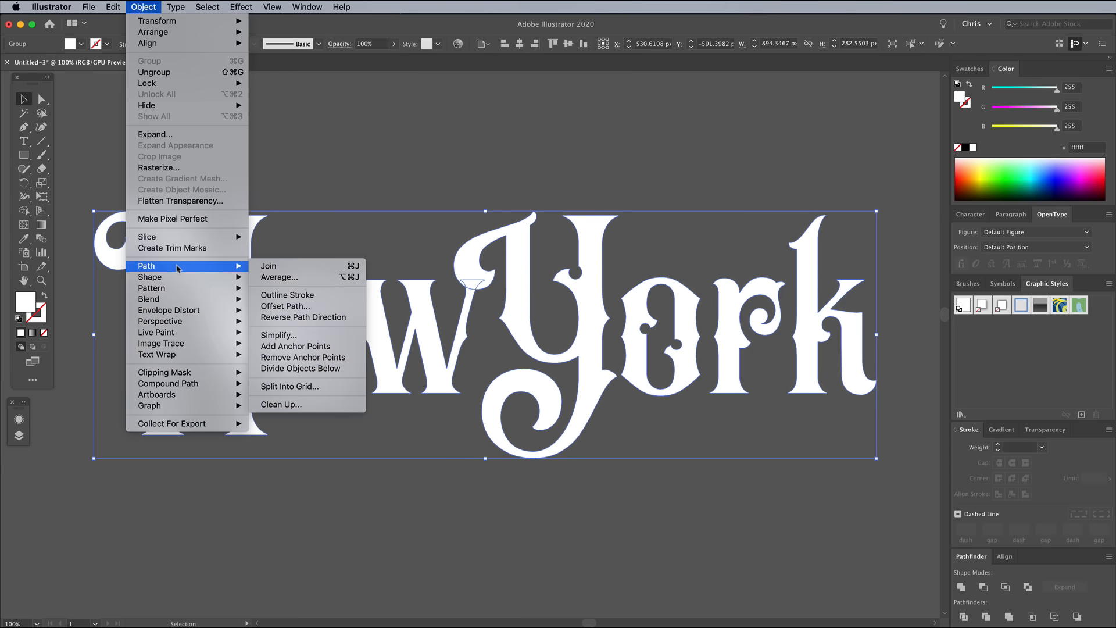
click(285, 306)
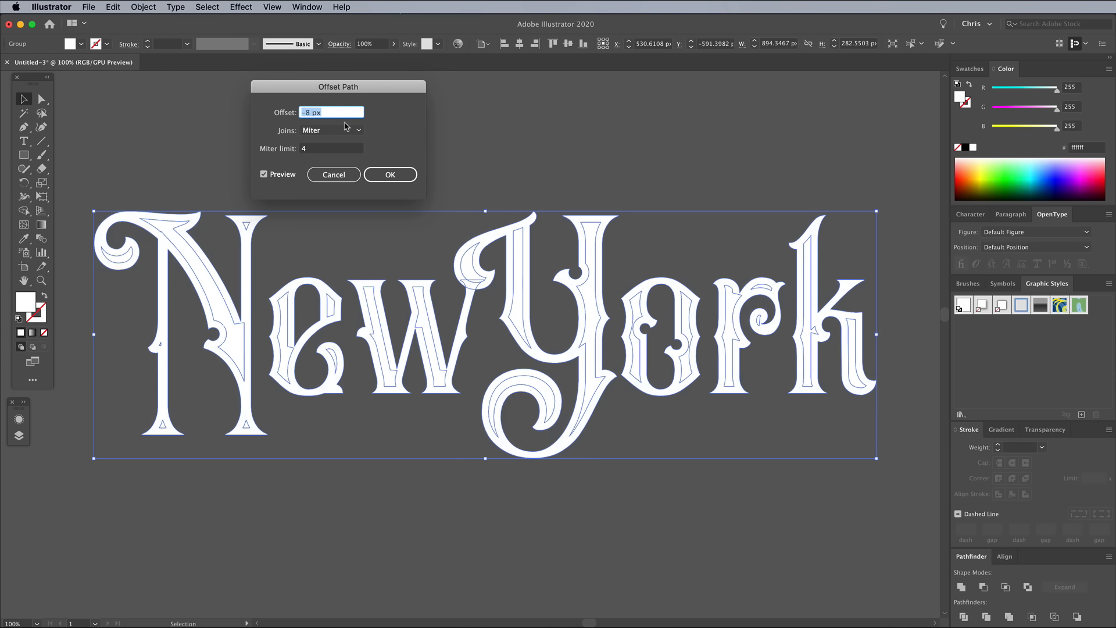
text(4 px)
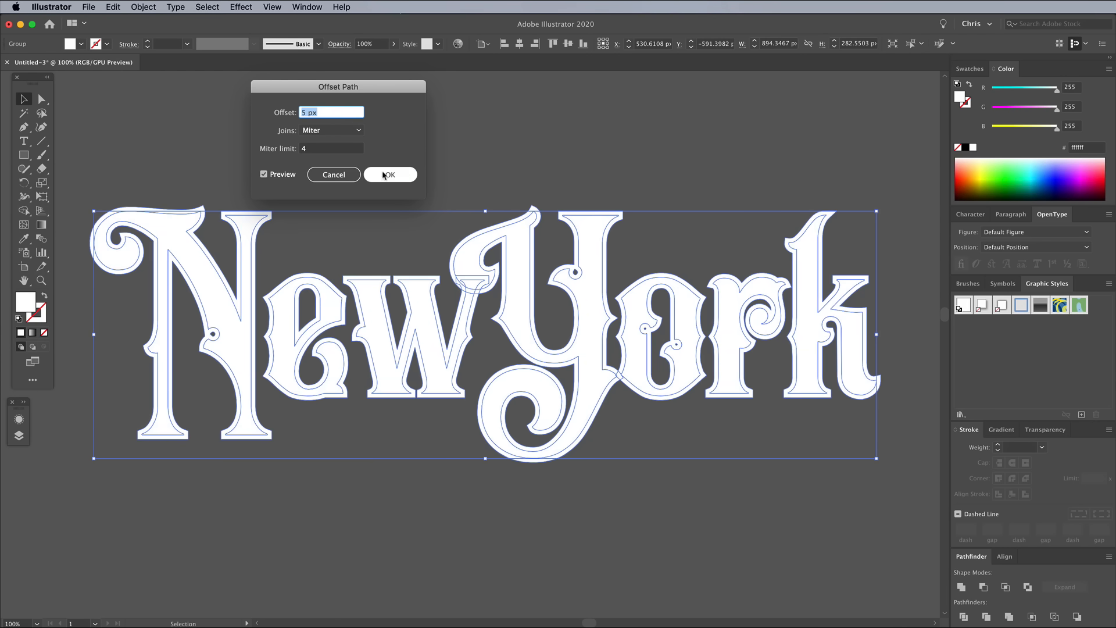
click(389, 175)
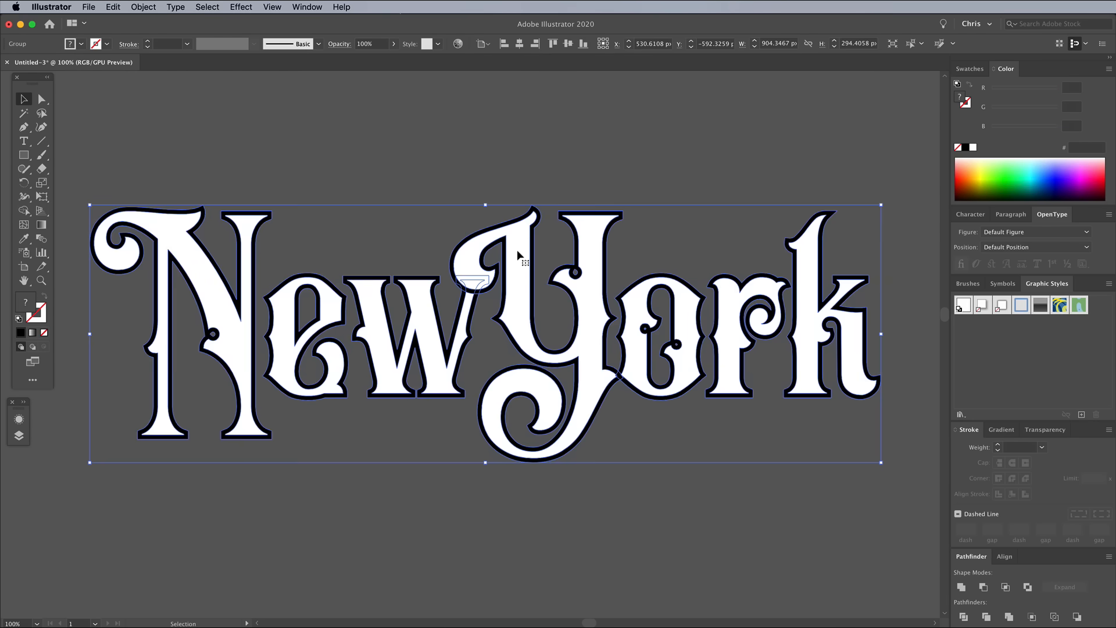
Ungroup the letters from their border and create an inward Offset Path copy.
right_click(519, 256)
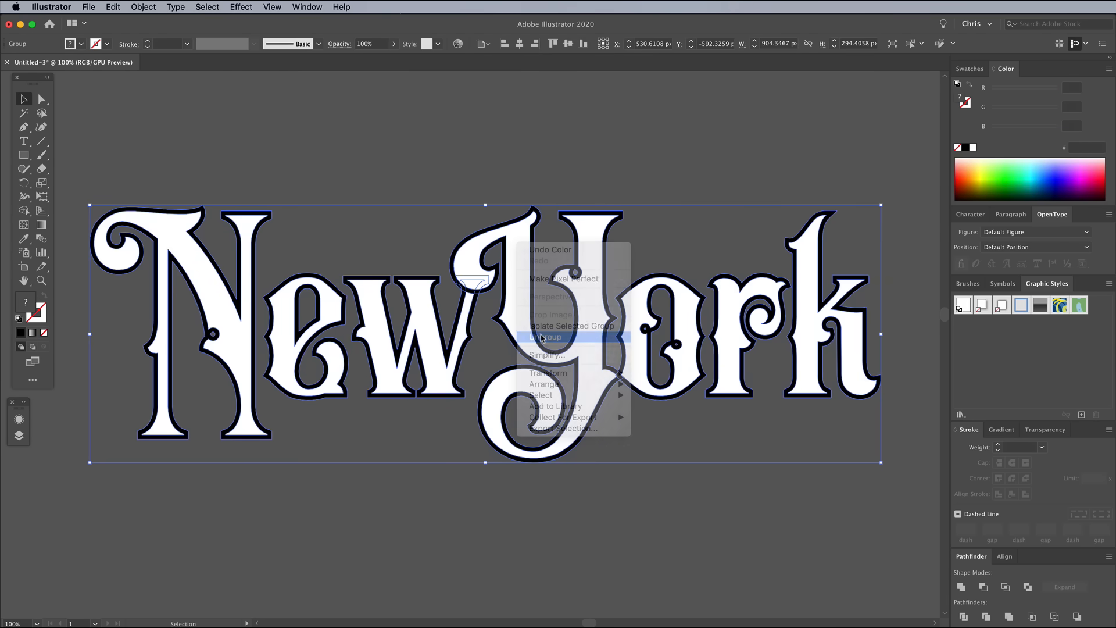
click(545, 336)
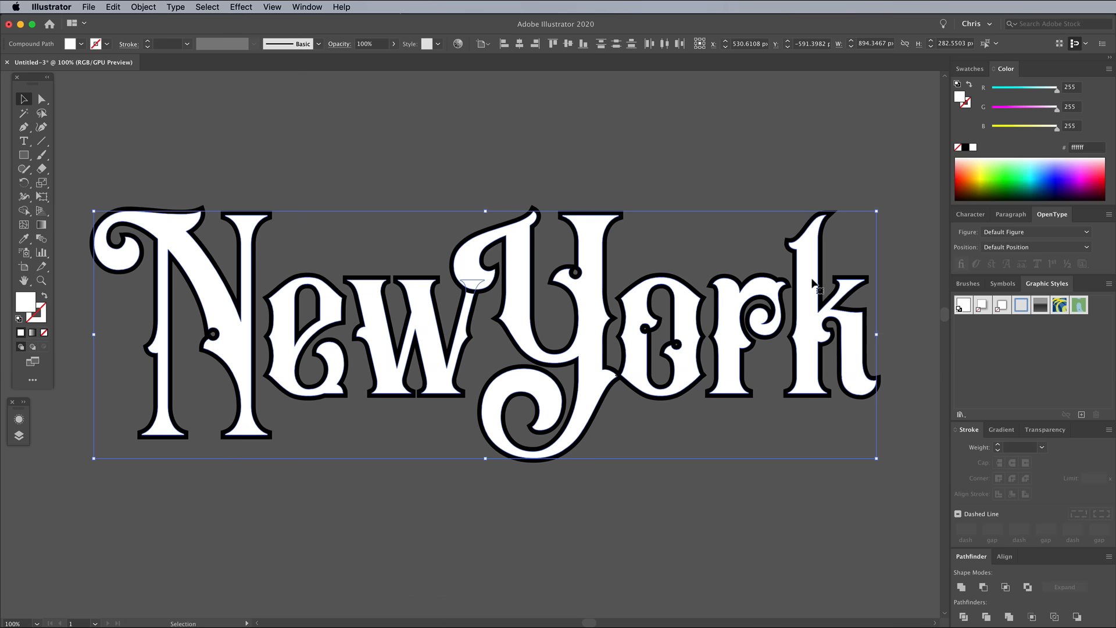
click(143, 6)
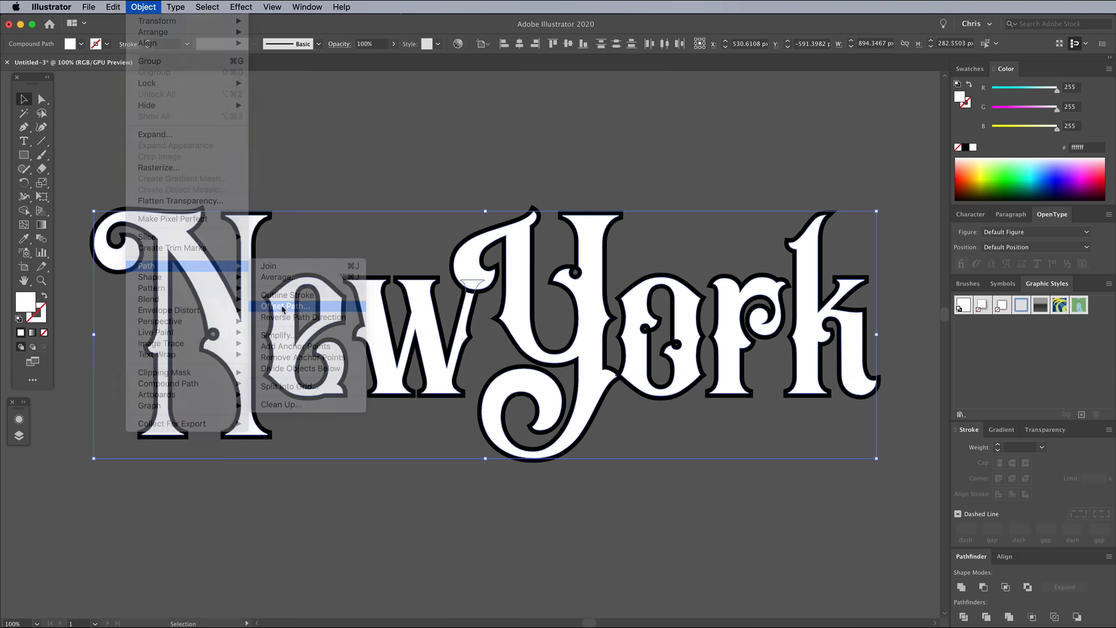
click(283, 306)
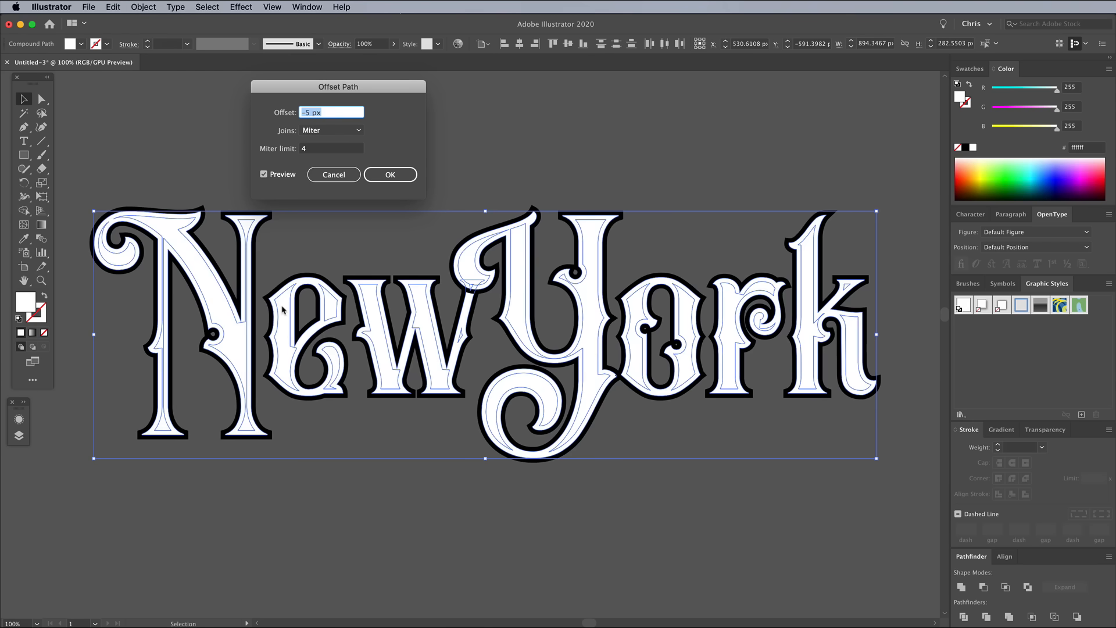
click(389, 174)
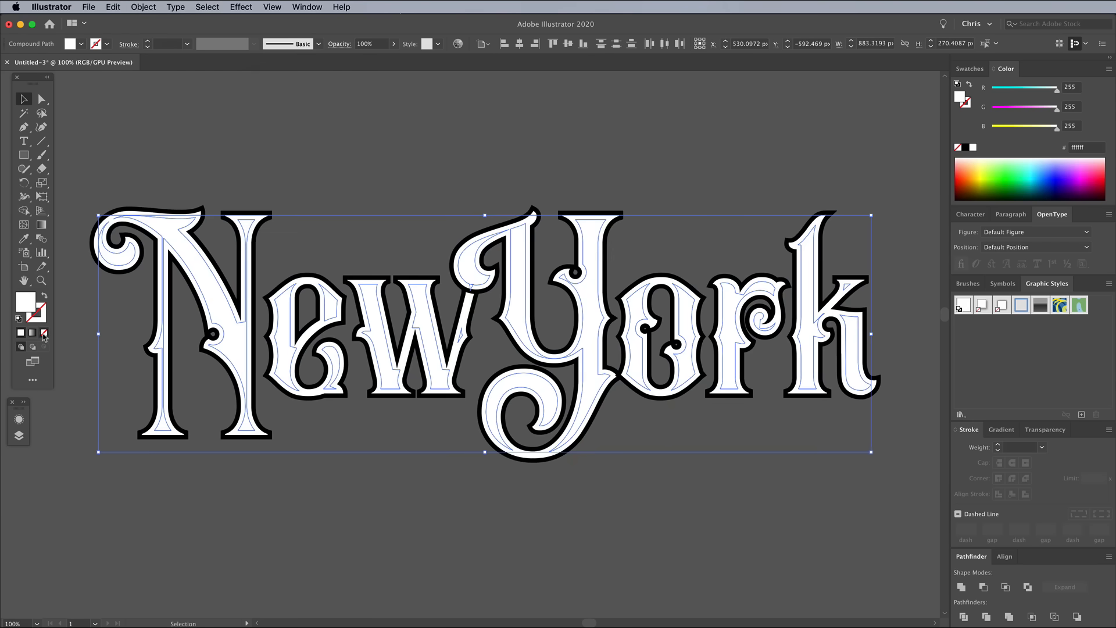
Swap the inset copy to a 2 pt black stroke and make it a compound path.
click(44, 332)
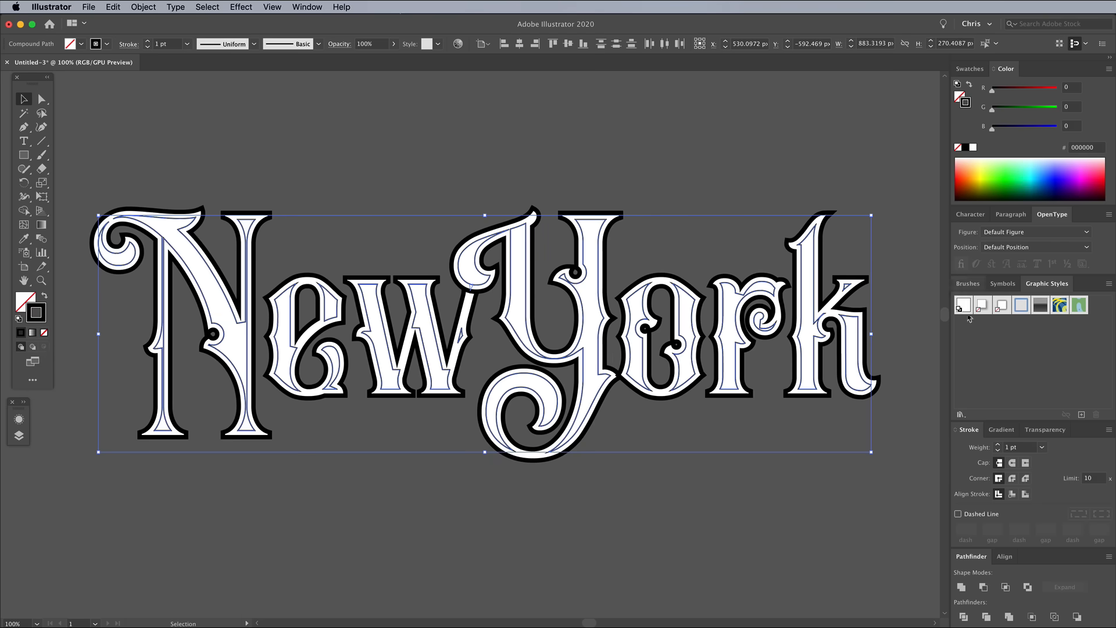
click(998, 447)
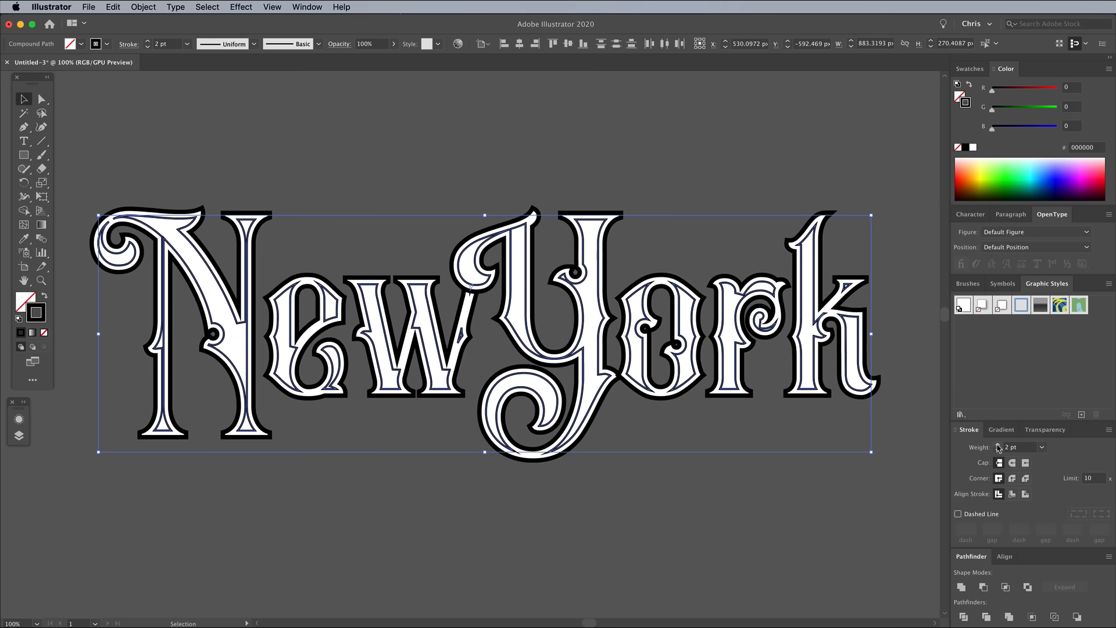
mouse_move(333, 164)
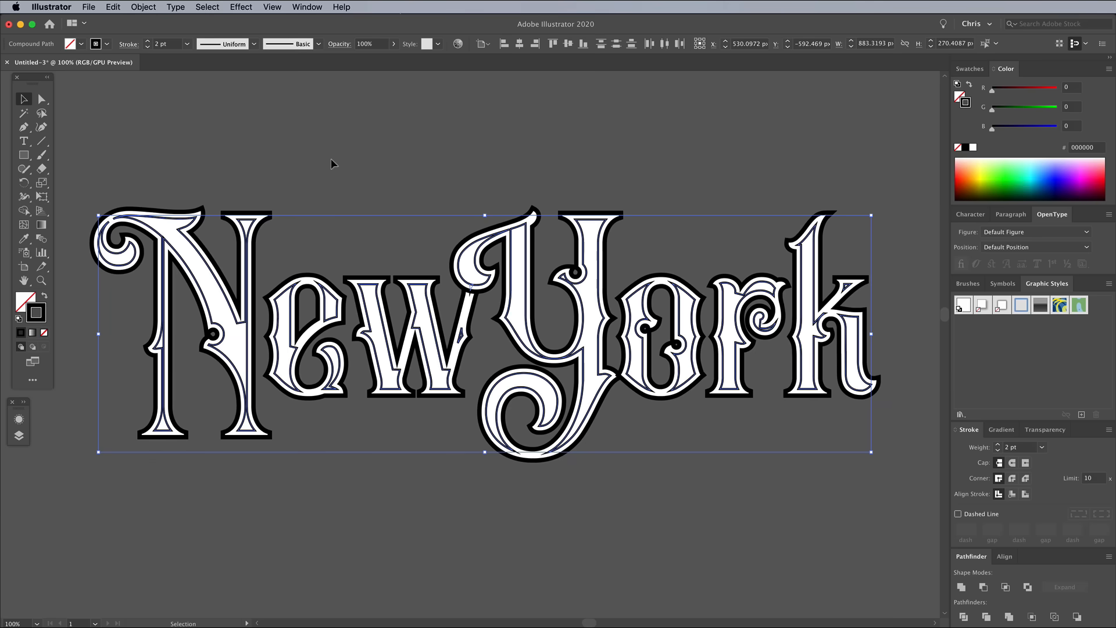
click(142, 6)
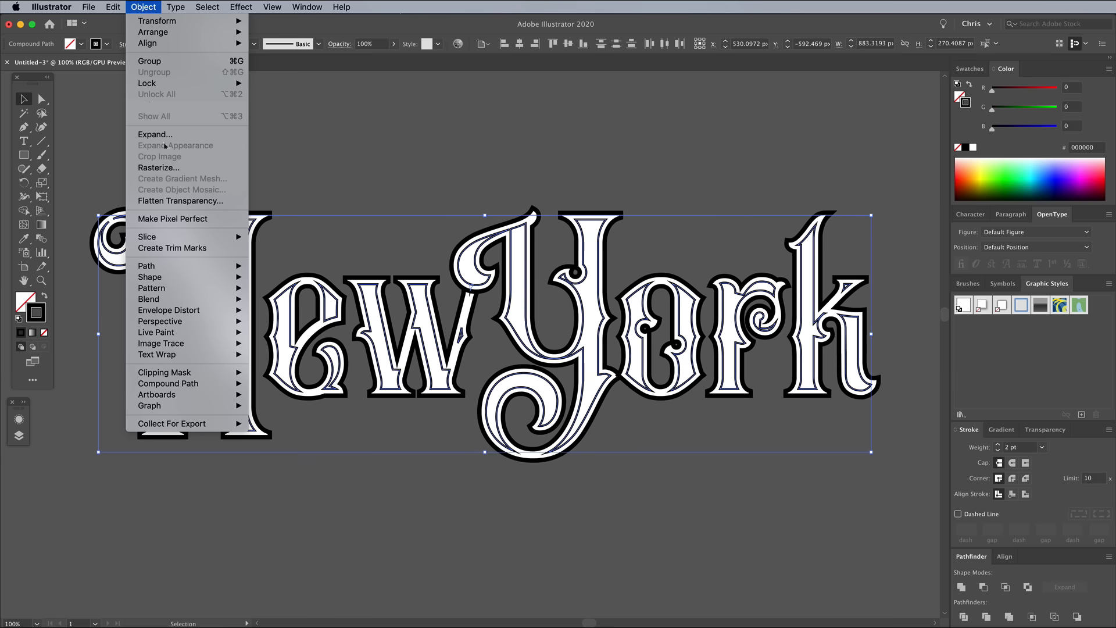
mouse_move(168, 383)
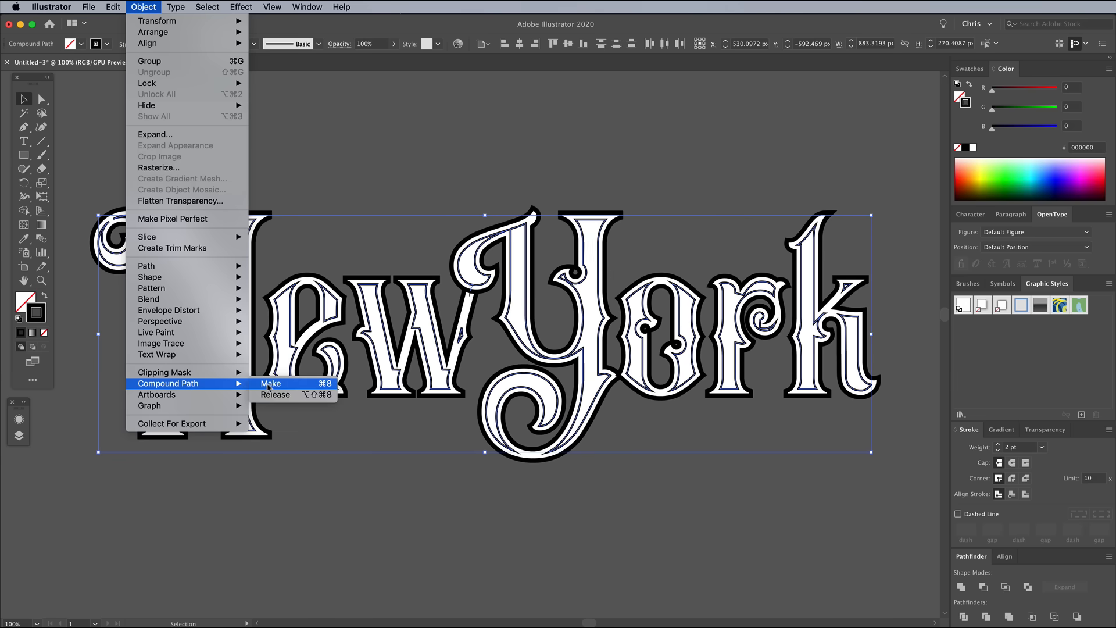
click(270, 383)
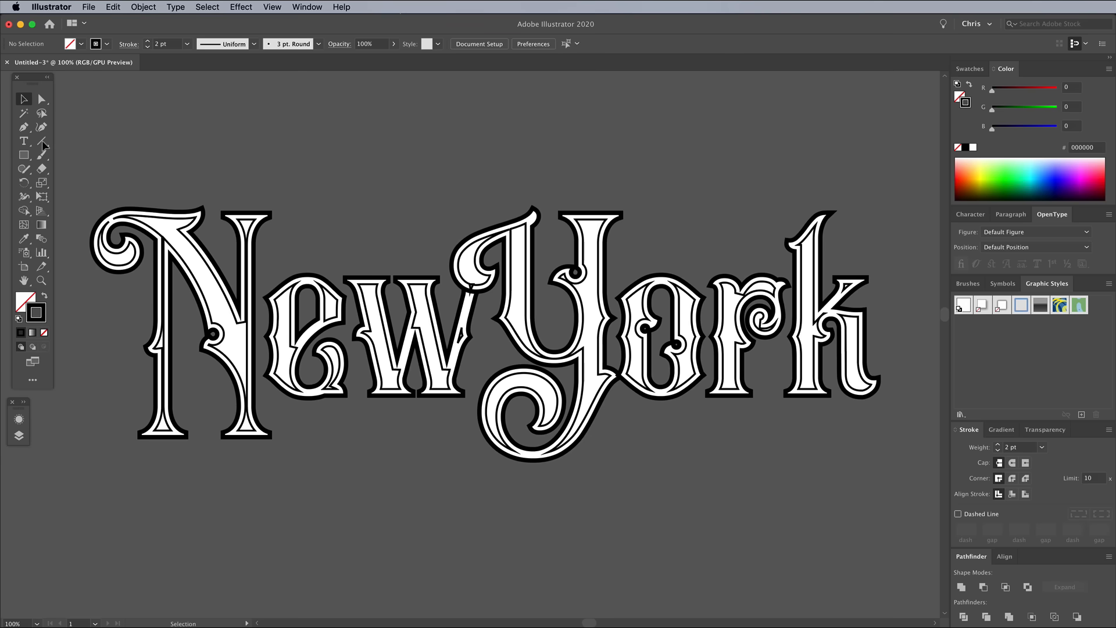
Draw a 0.75 pt horizontal rule across the lettering and blend it with the other line.
click(23, 141)
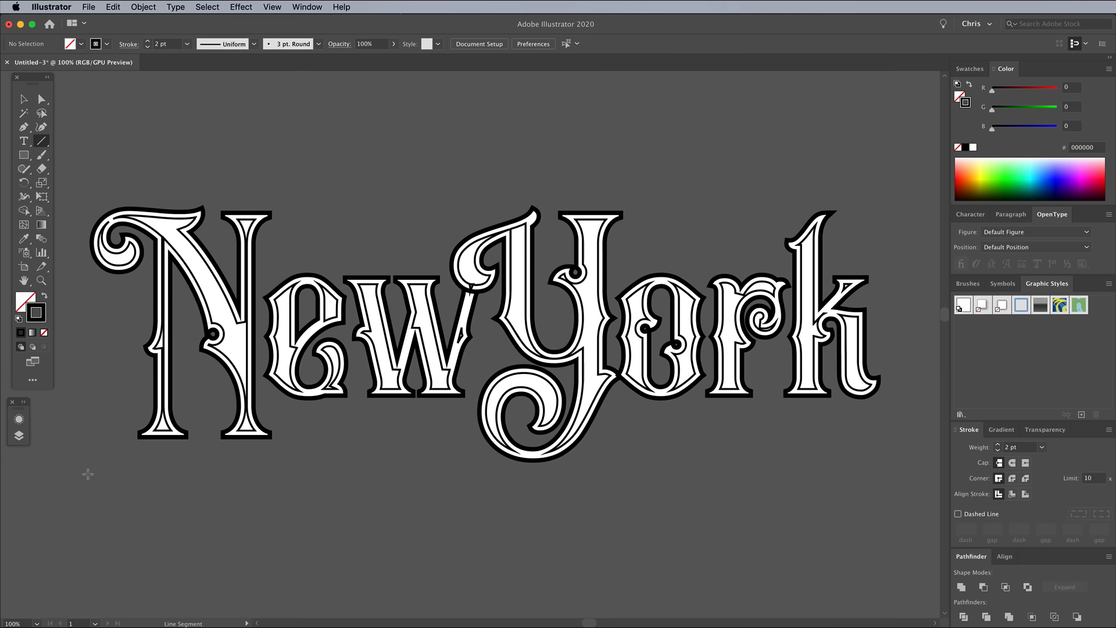
drag(69, 468, 904, 469)
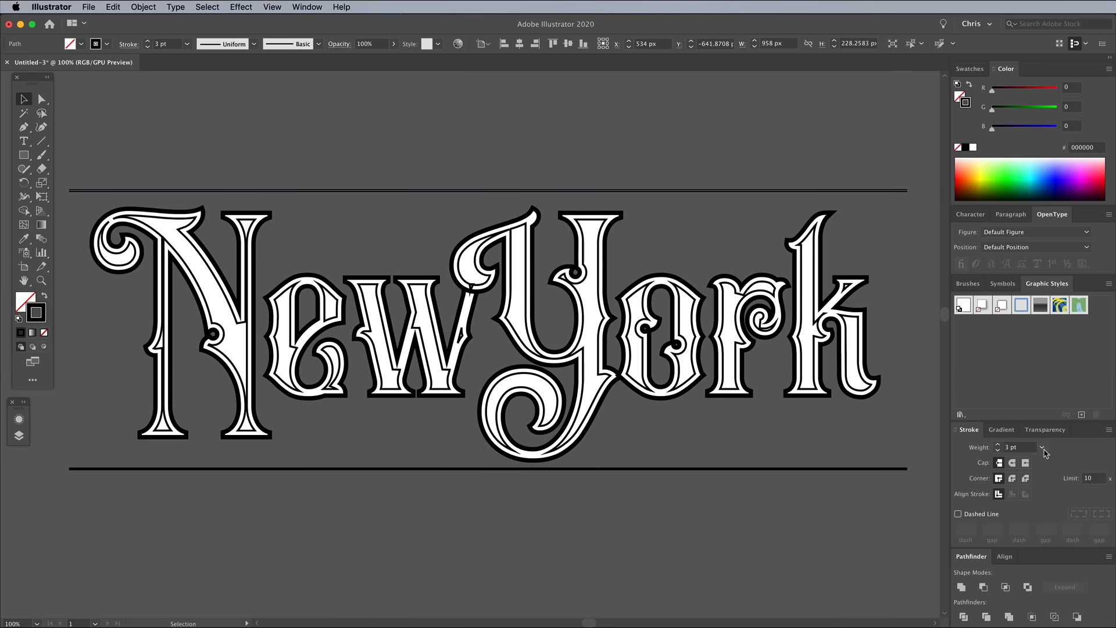
click(1042, 447)
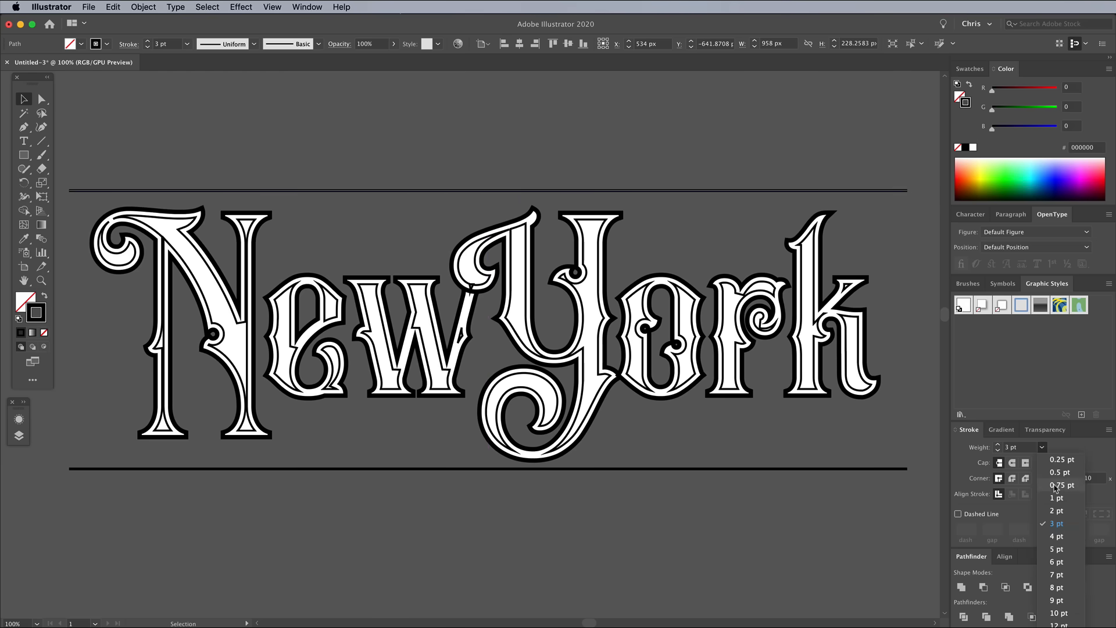
click(1061, 485)
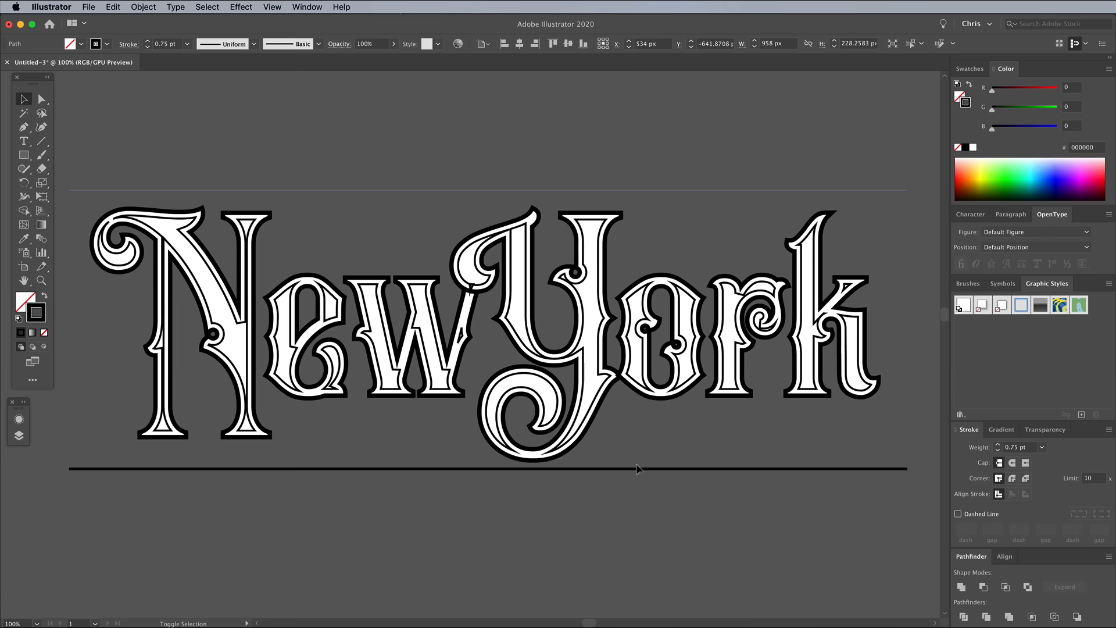
click(143, 7)
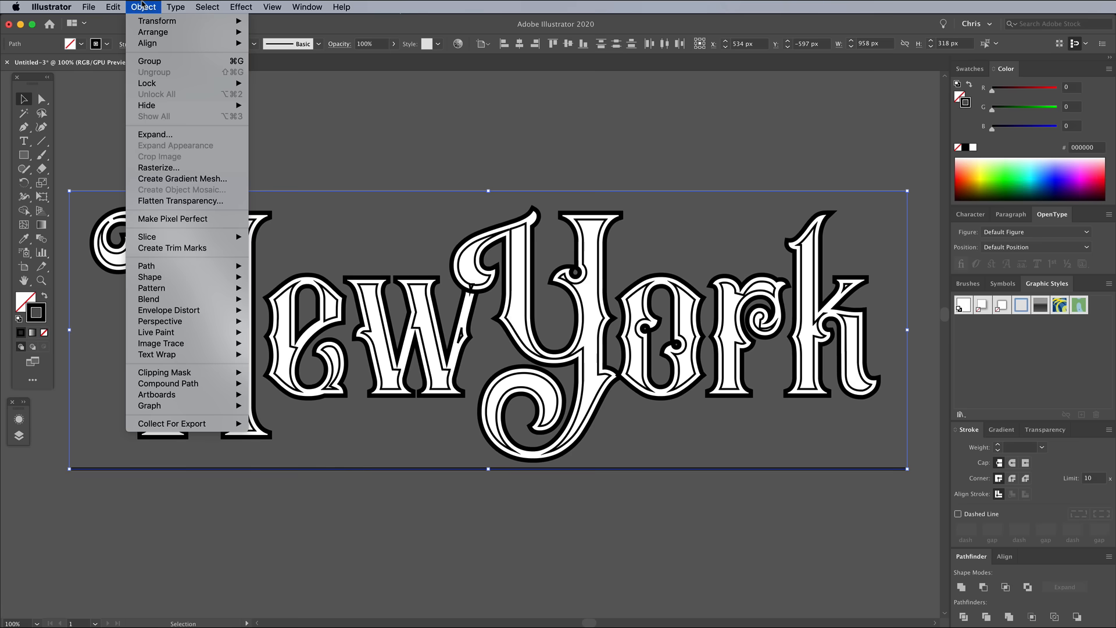
mouse_move(148, 298)
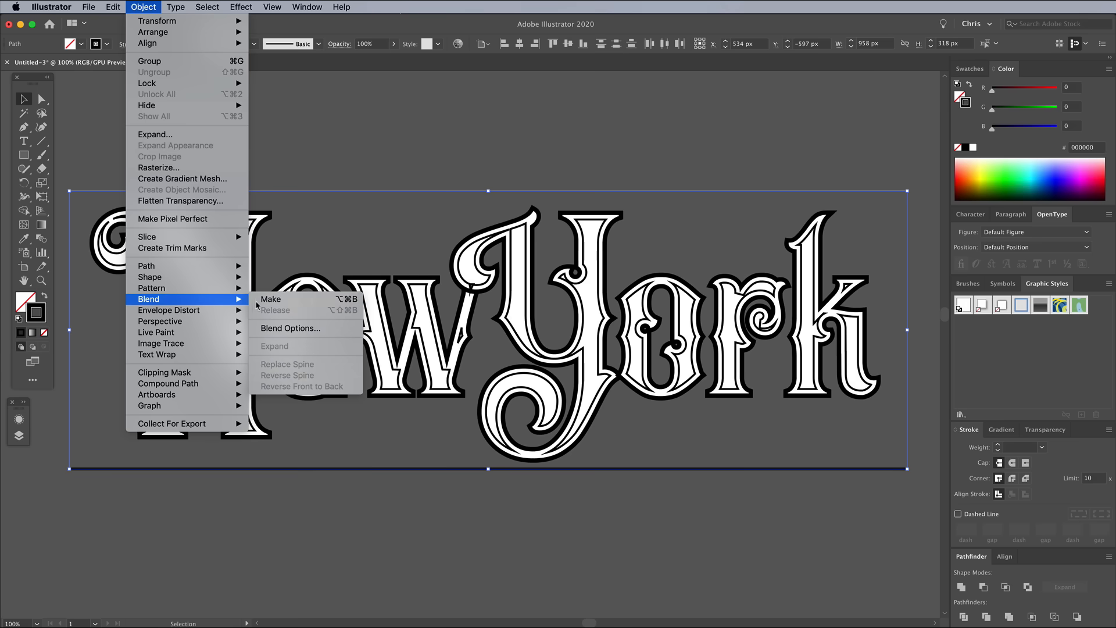
click(269, 298)
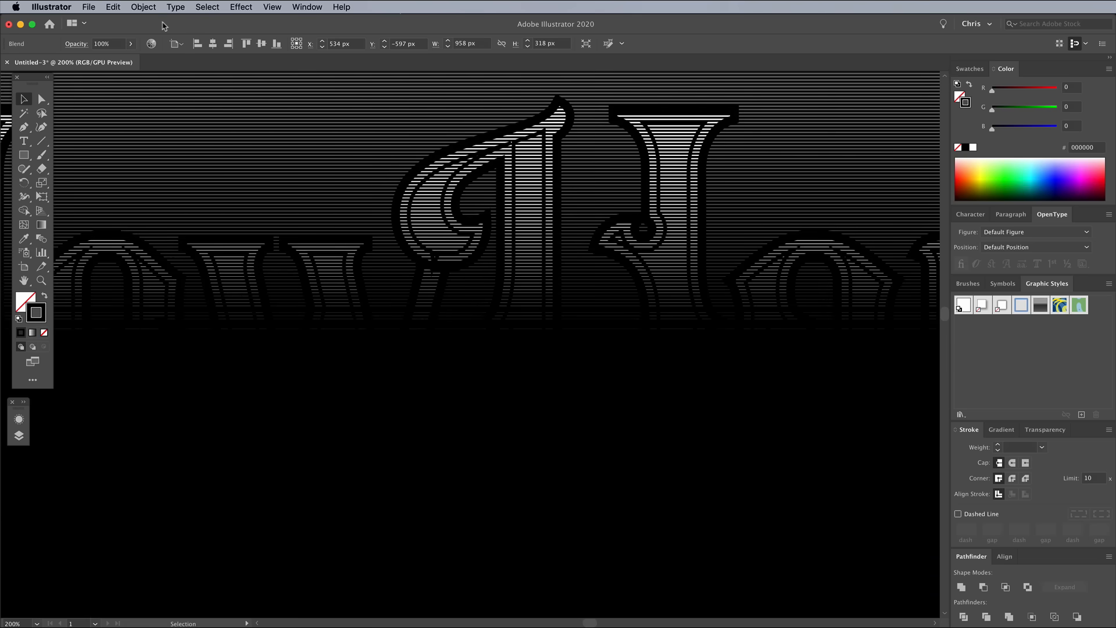
Set the Spacing option in Blend Options so even lines fill the rectangle.
click(143, 7)
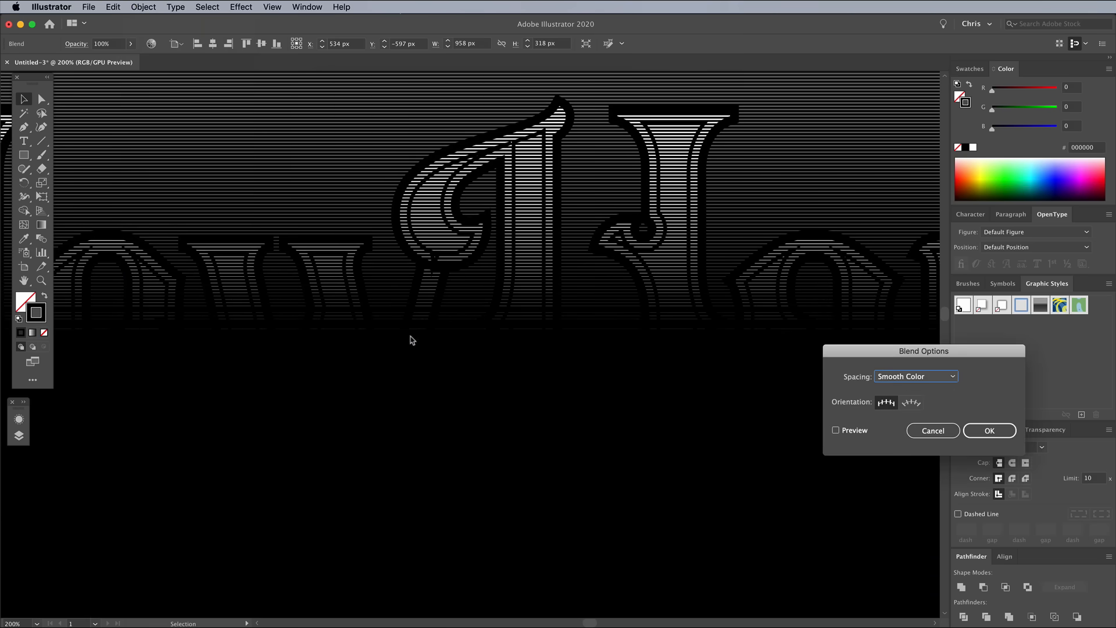
click(915, 376)
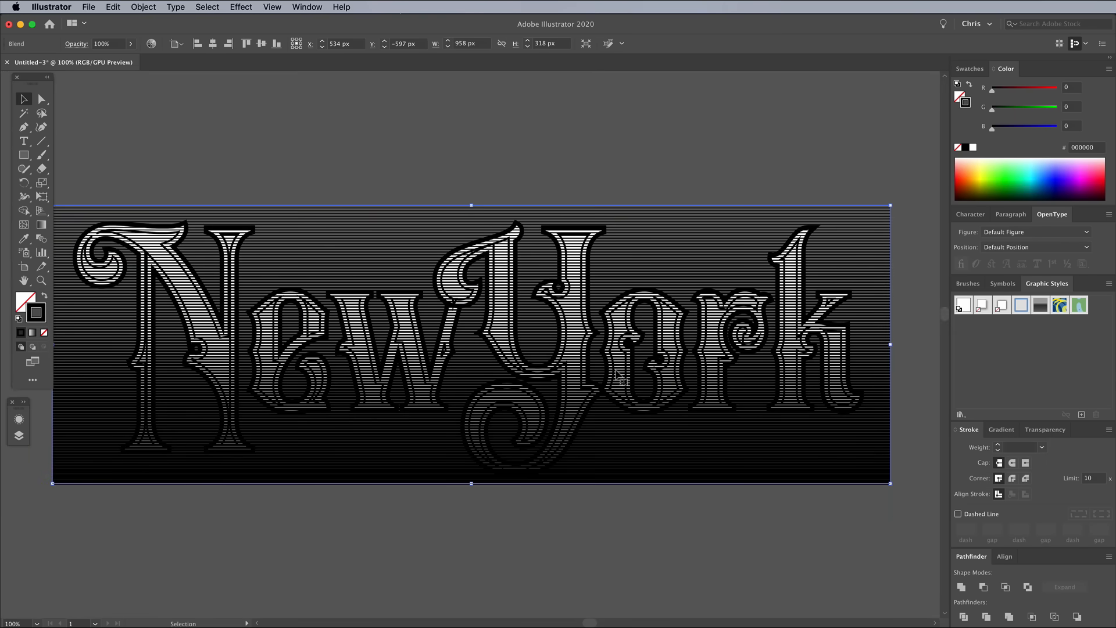
Expand the blend twice, turning the line strokes into filled shapes.
click(143, 6)
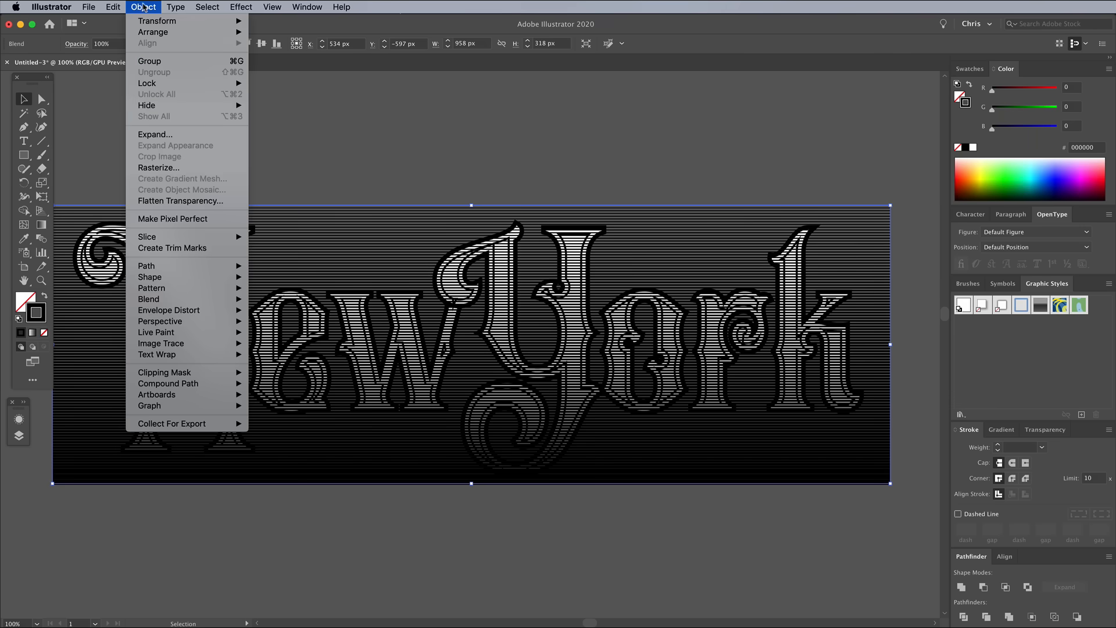
click(155, 134)
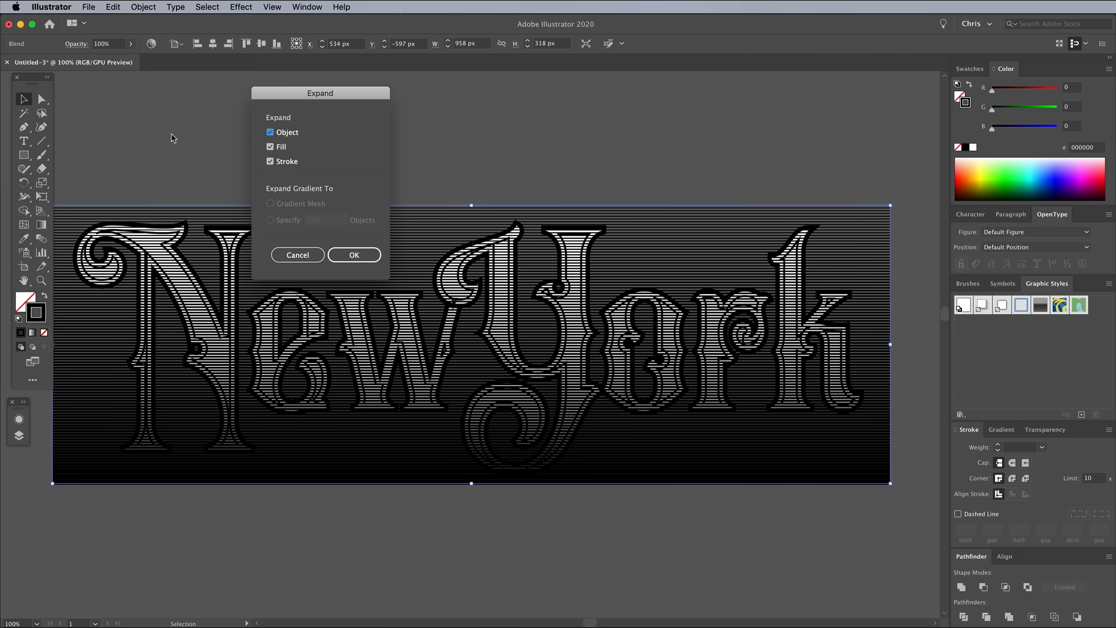
click(354, 255)
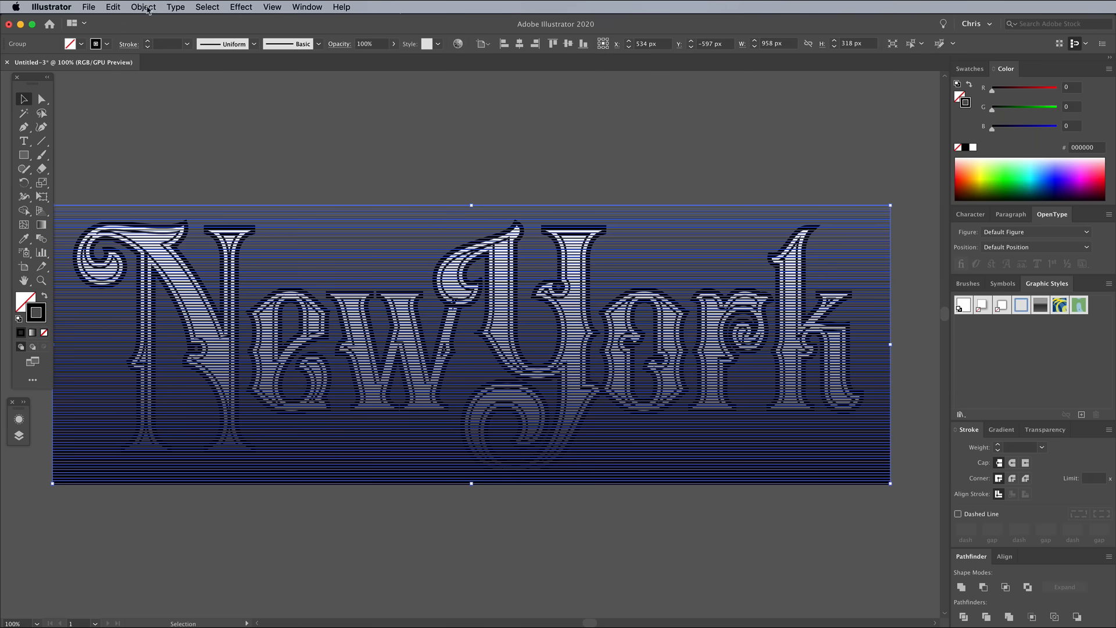
click(143, 6)
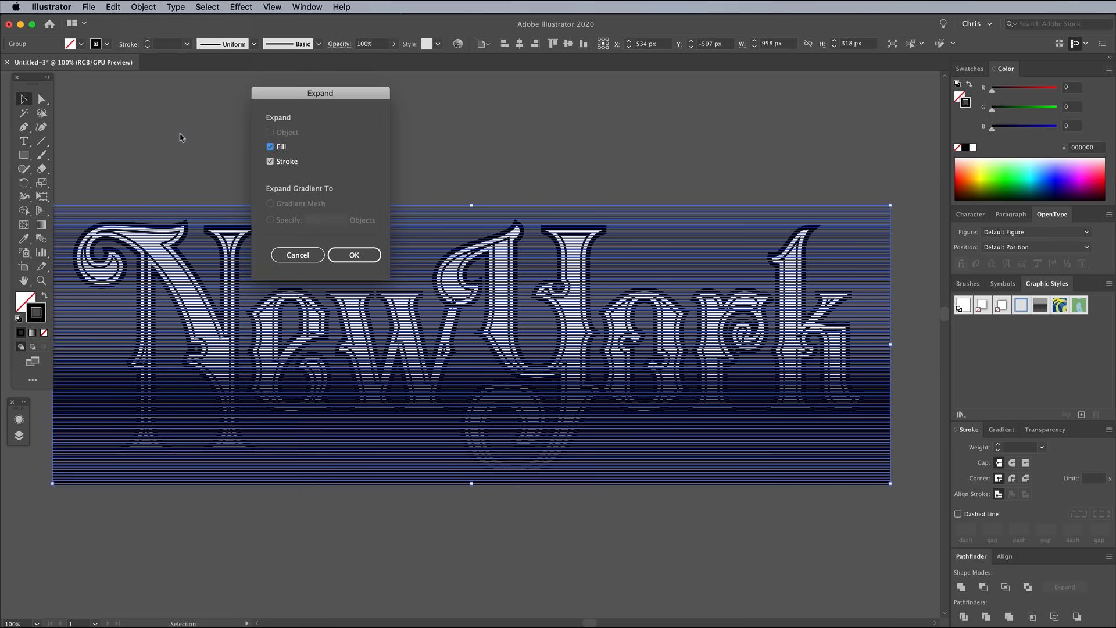
click(353, 255)
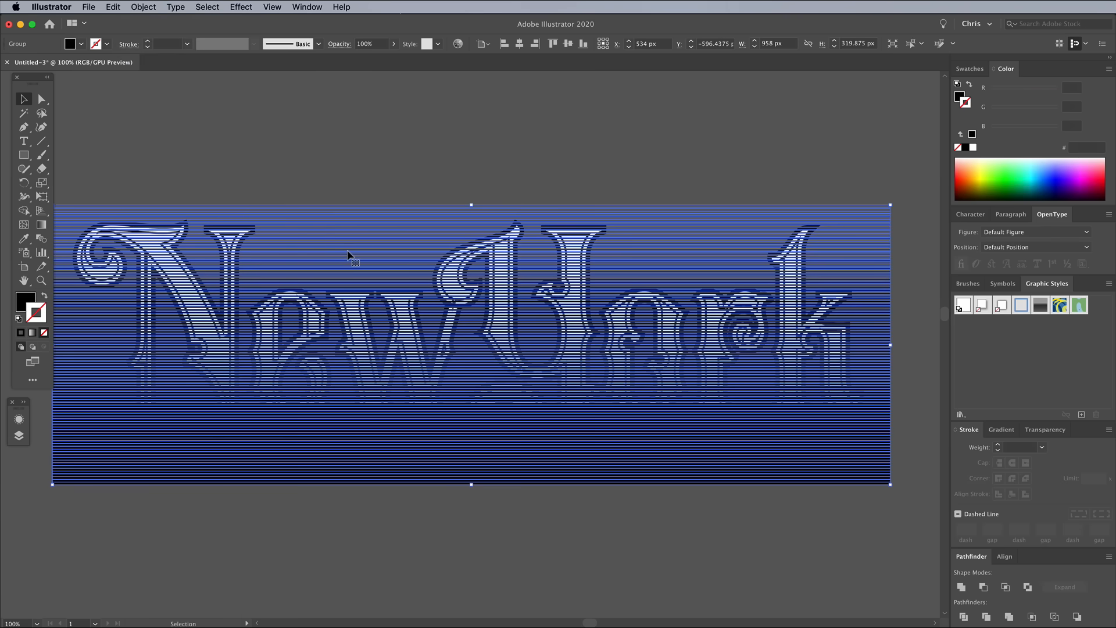
Ungroup the expanded lines and merge them into one compound path.
right_click(349, 257)
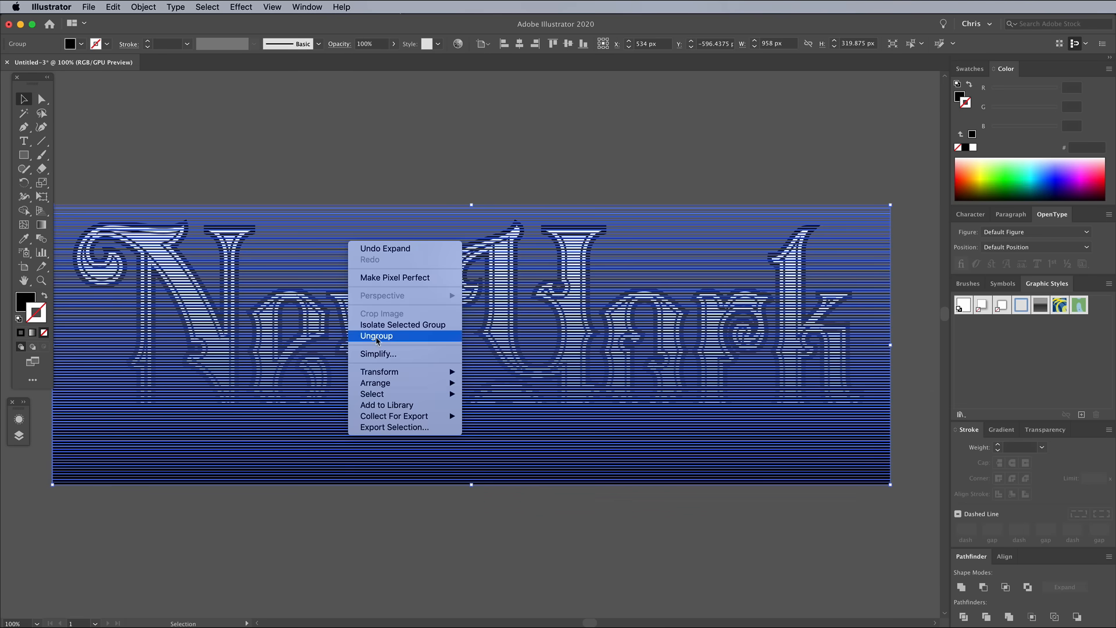
click(376, 335)
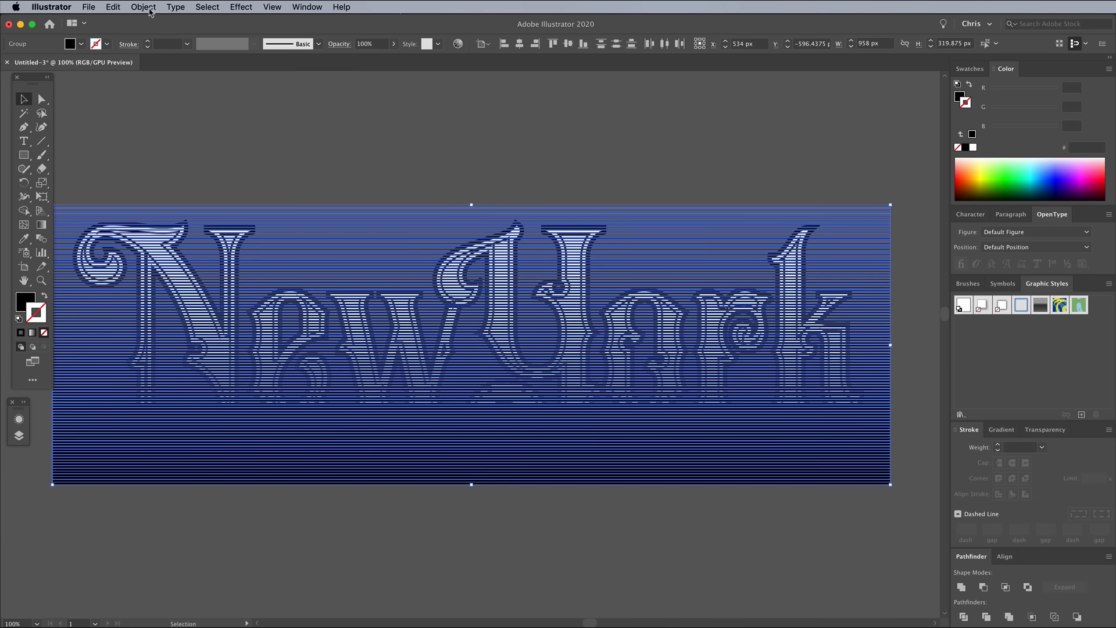
click(143, 6)
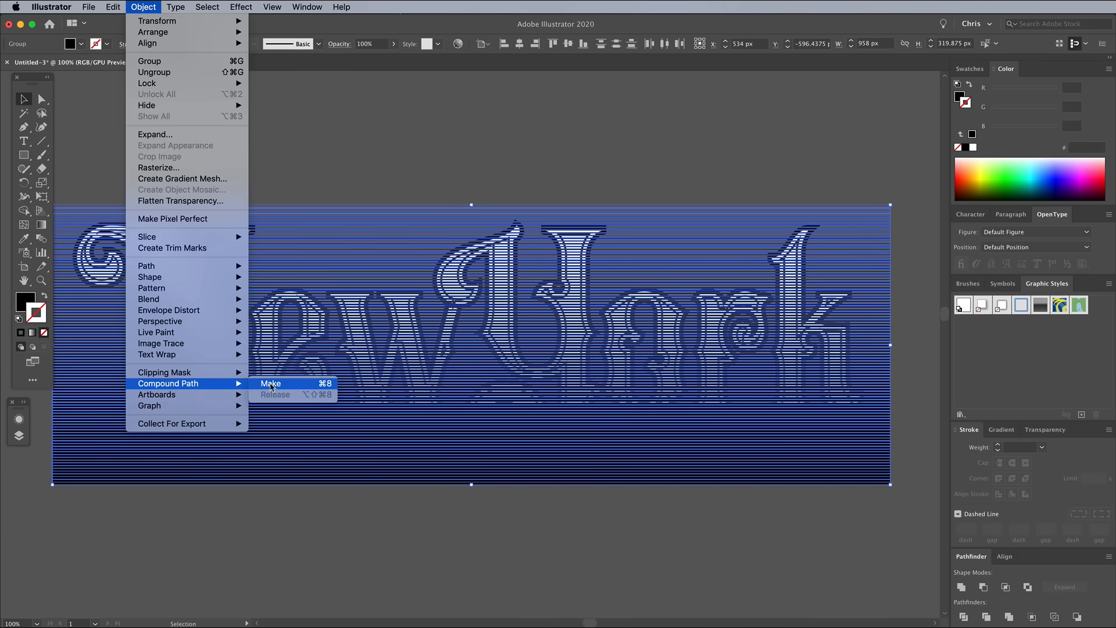
click(270, 383)
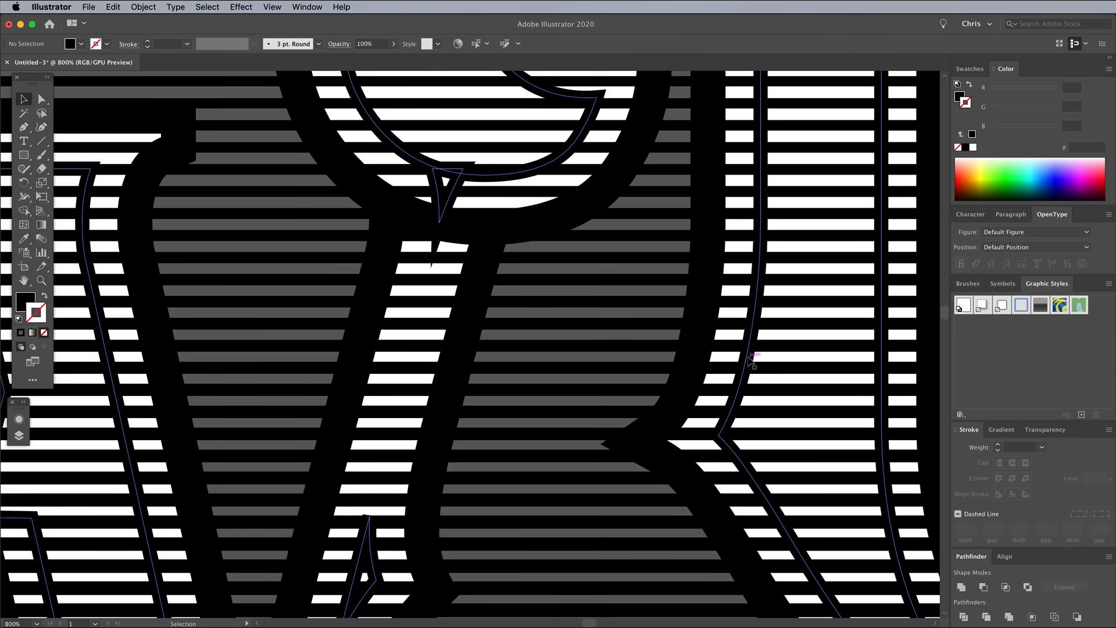
Select the stripe compound path with the letter shape and Intersect them in Pathfinder.
click(112, 7)
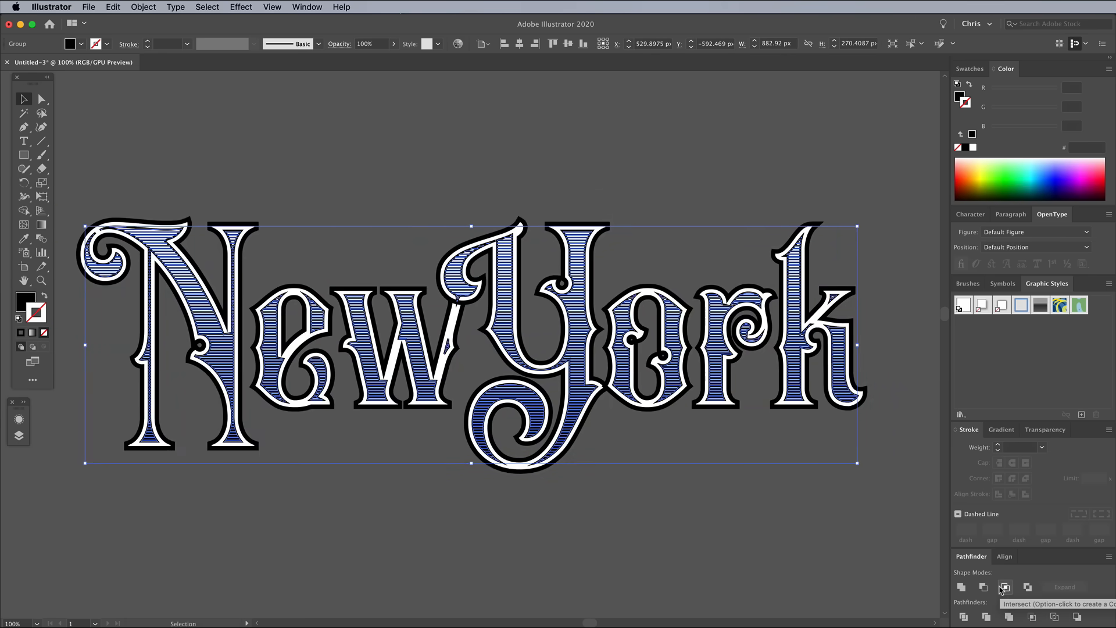
mouse_move(562, 505)
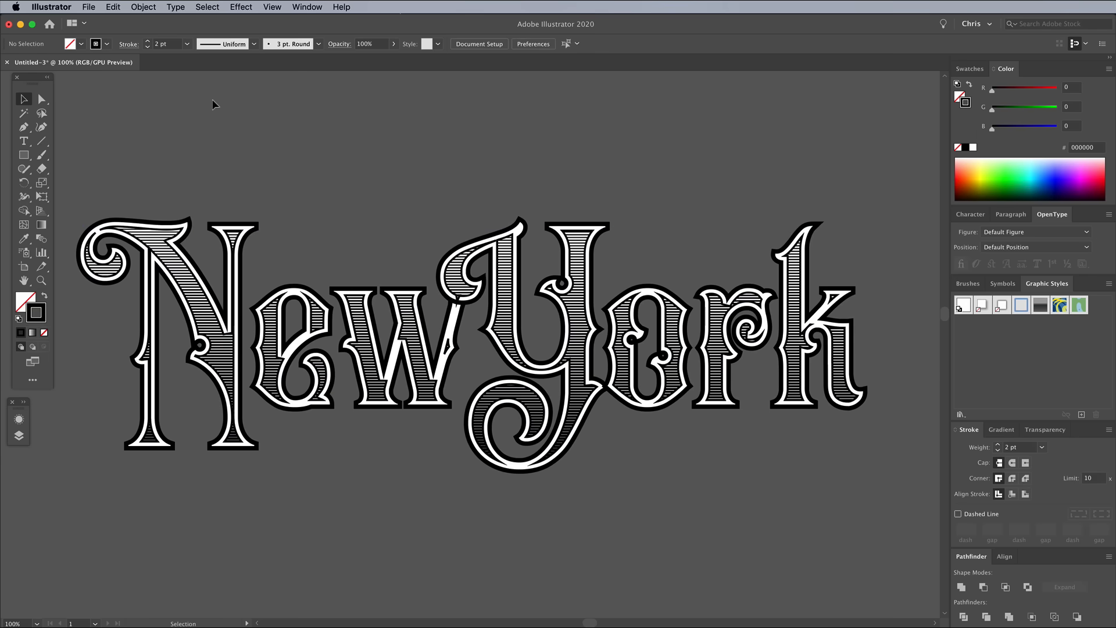
click(112, 6)
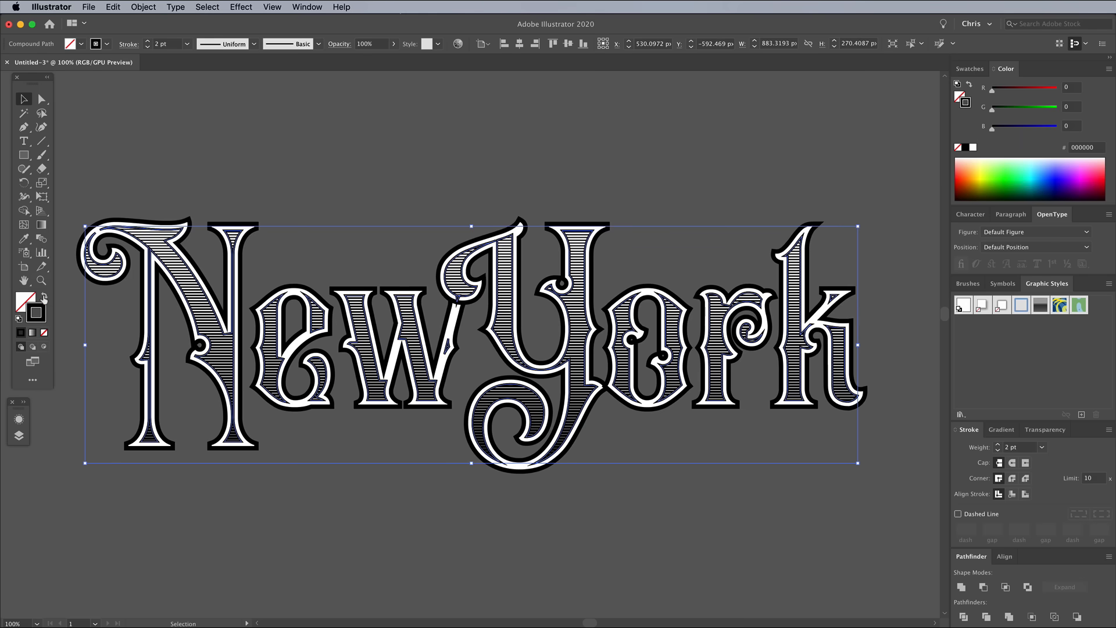
click(112, 6)
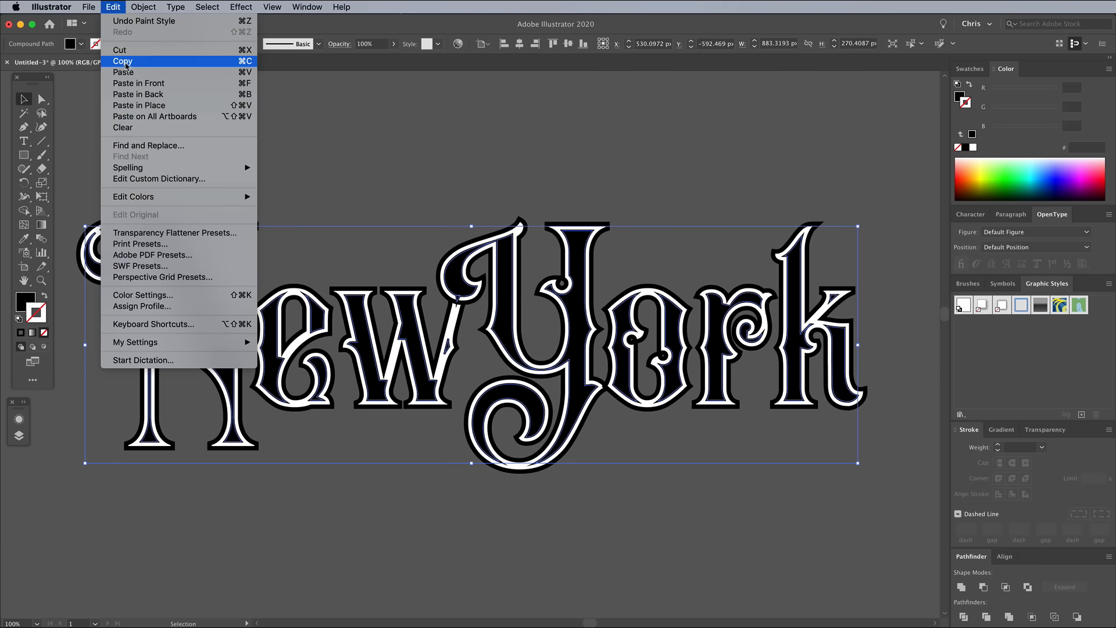
mouse_move(142, 83)
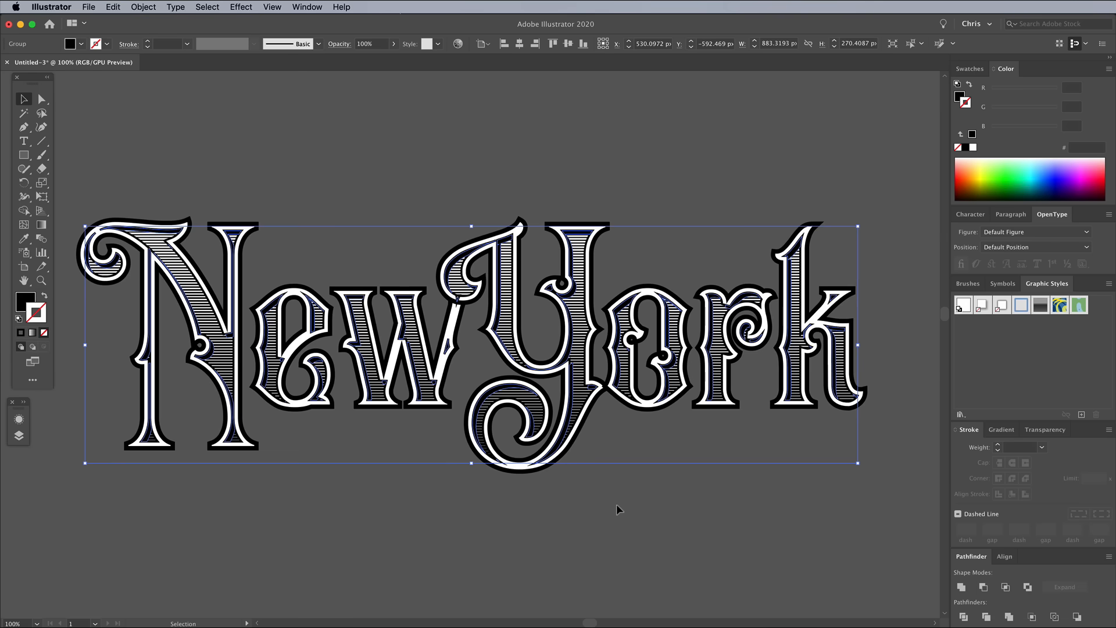
click(618, 508)
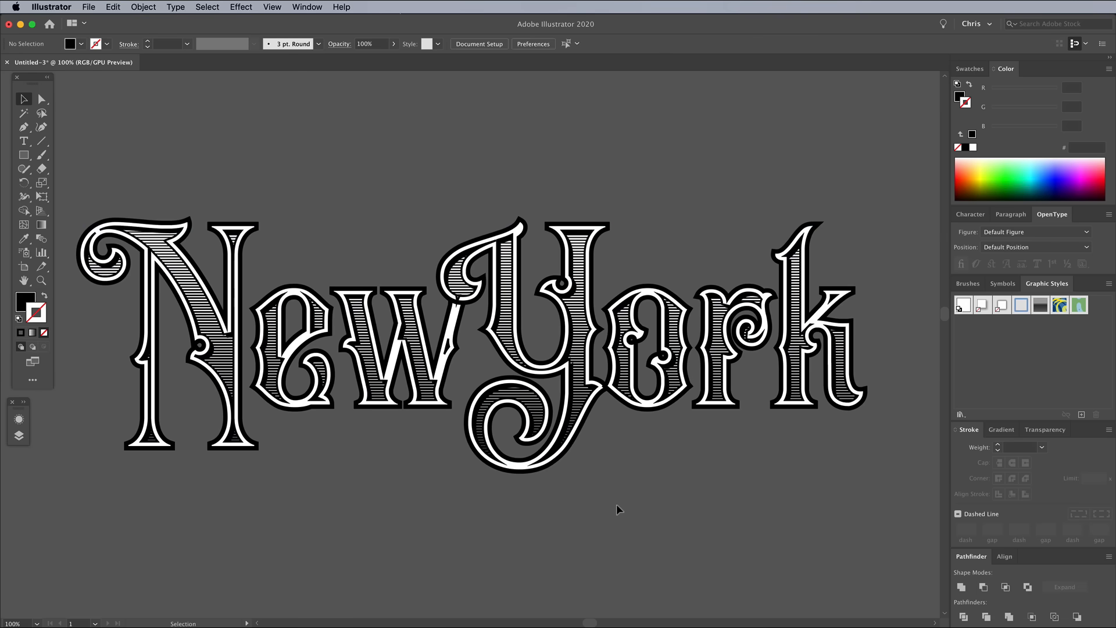
Group the black lettering, send it to back, and paste a copy in back as a shadow.
click(169, 335)
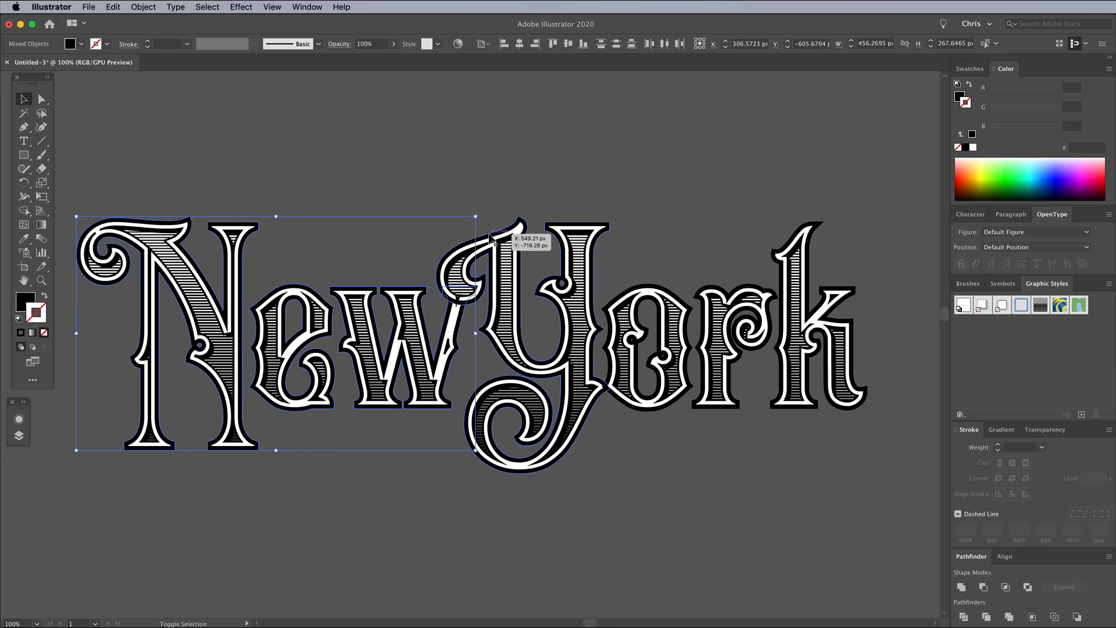
click(492, 238)
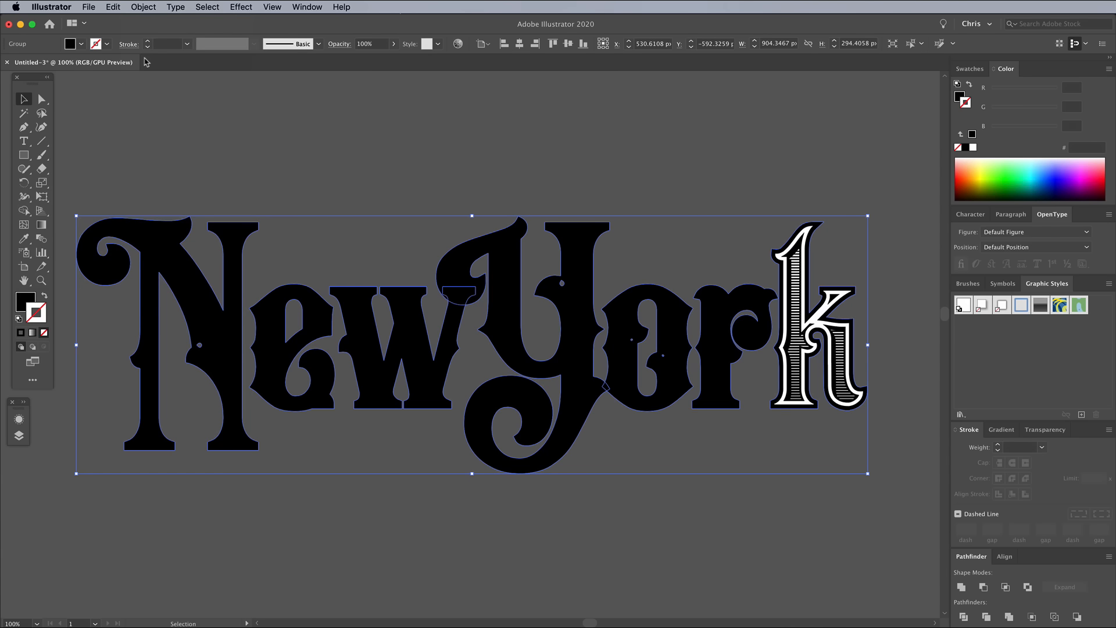
right_click(454, 279)
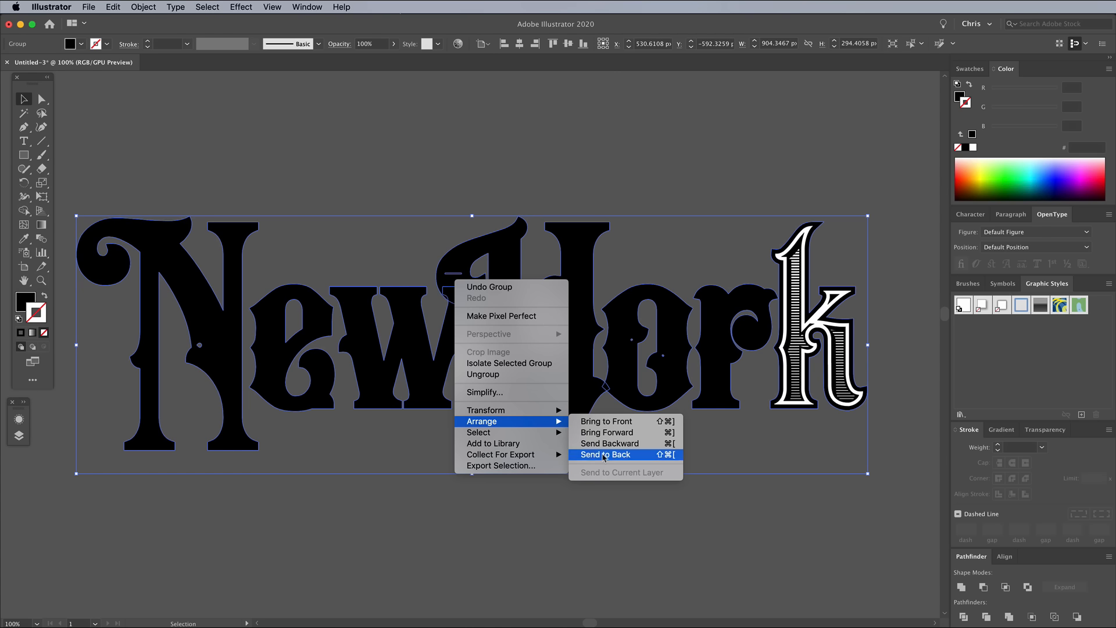
click(605, 454)
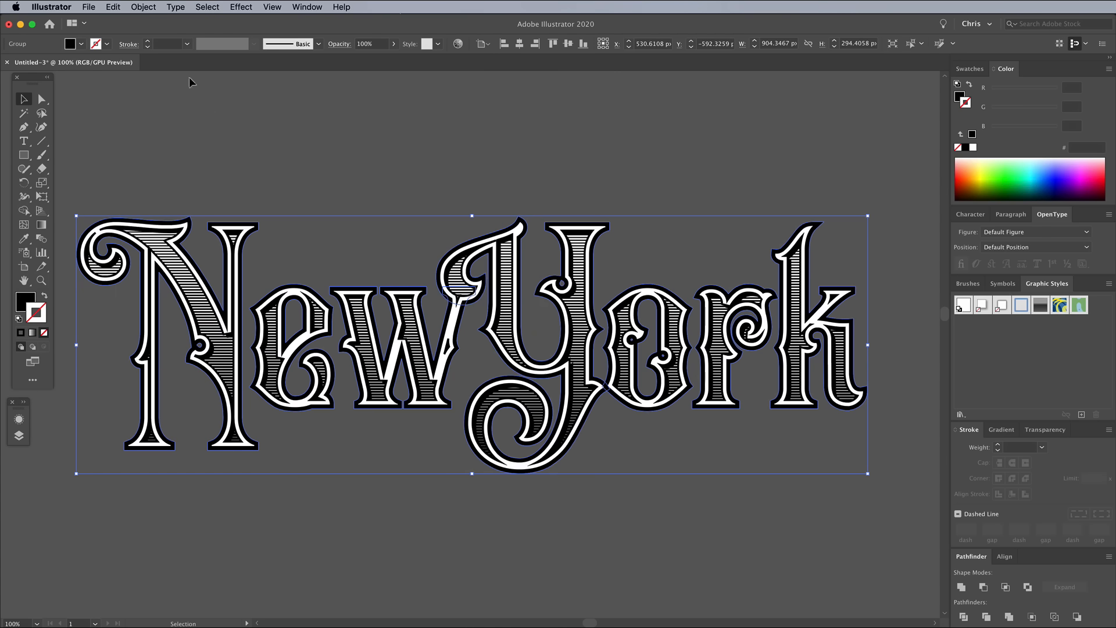
click(112, 6)
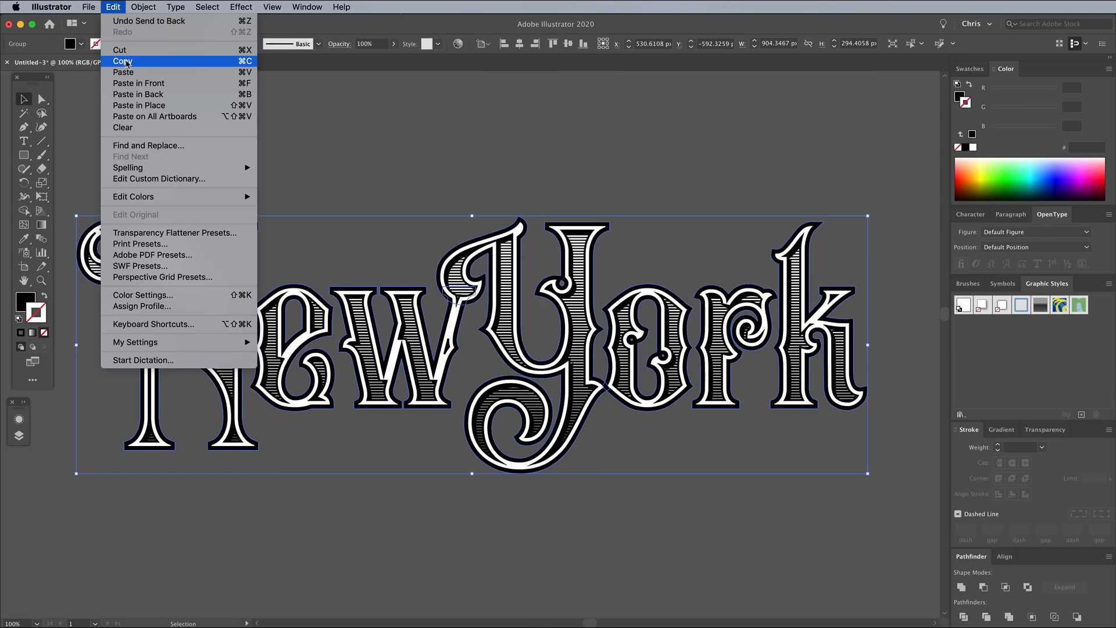
mouse_move(146, 94)
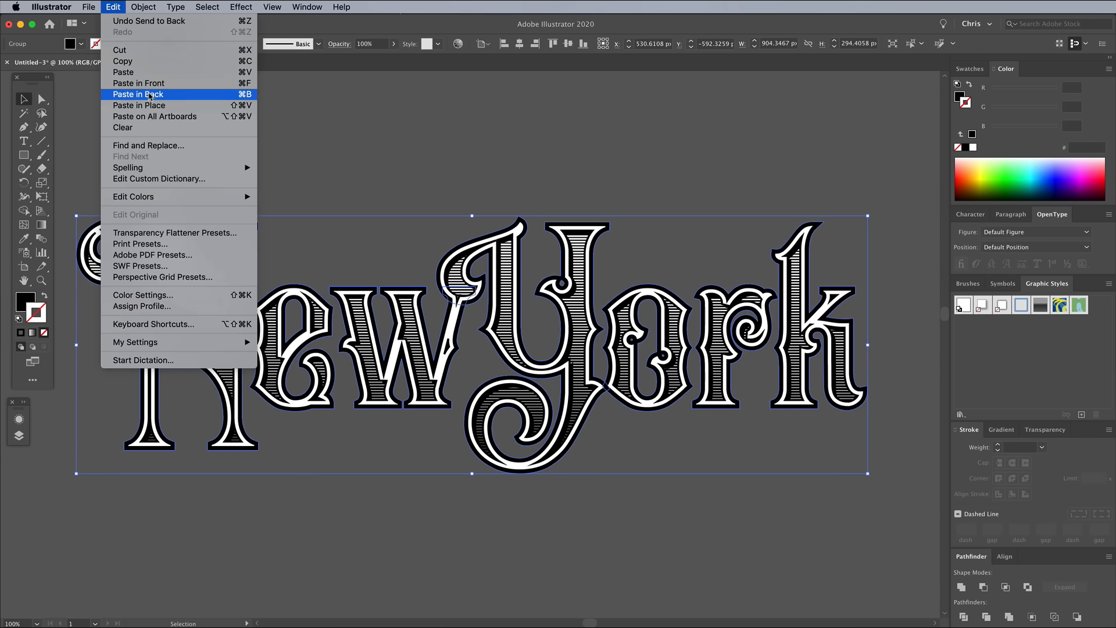
click(138, 94)
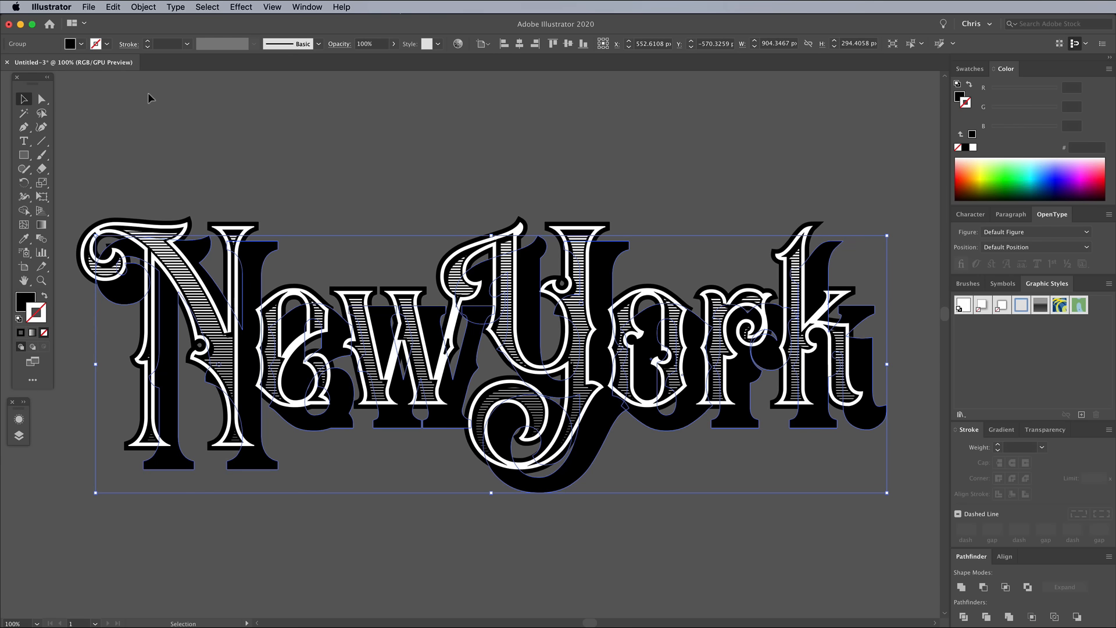
mouse_move(237, 77)
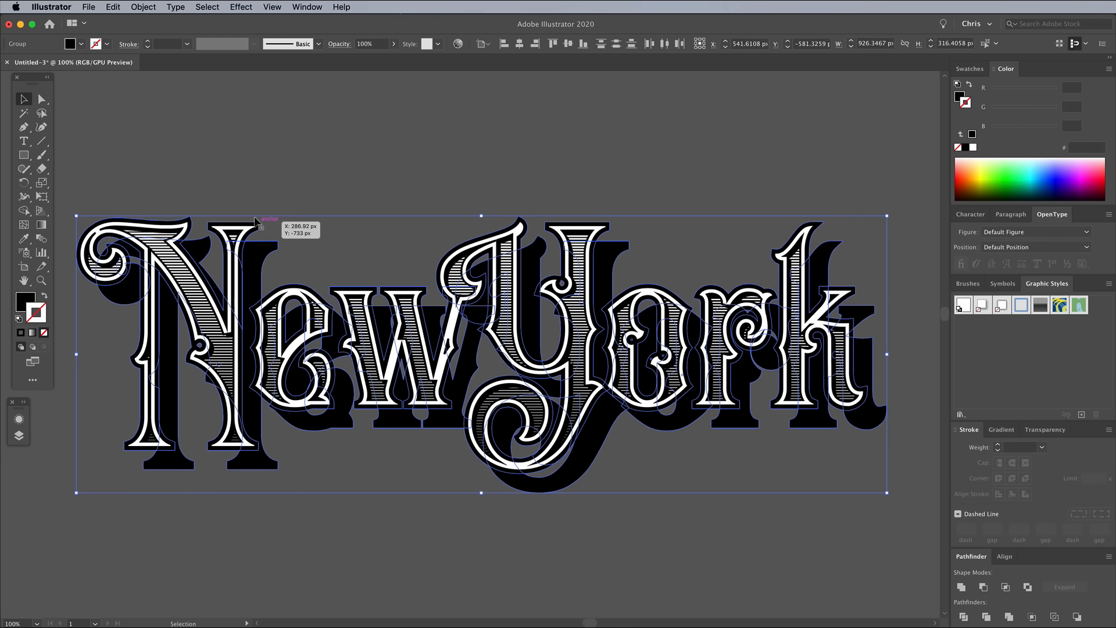
Set the blend to Specified Steps 100 in Blend Options.
click(143, 7)
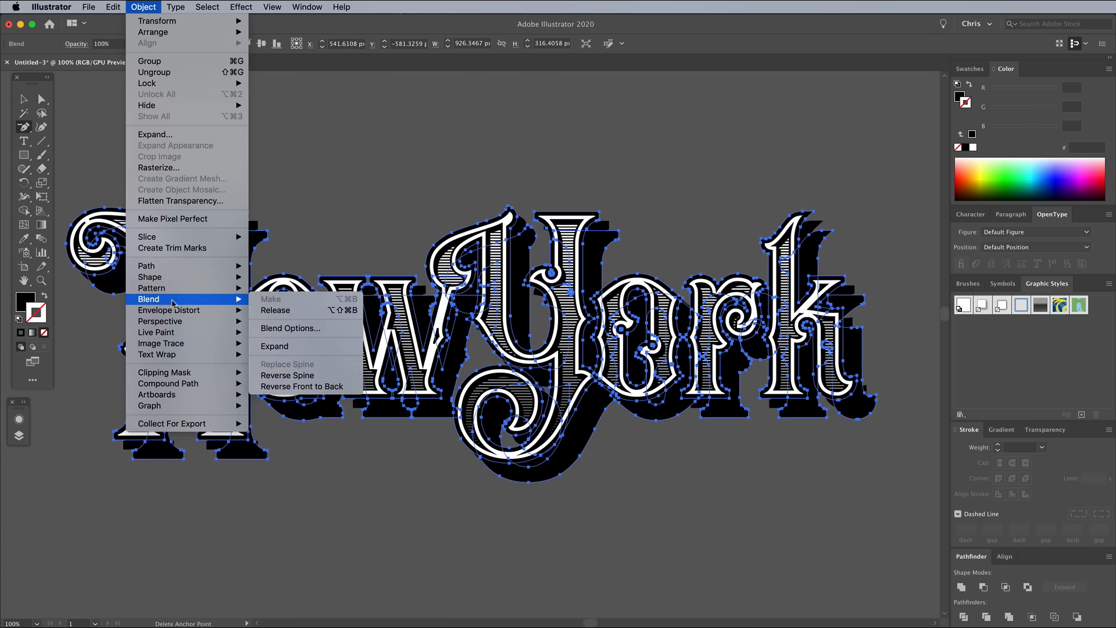
click(290, 327)
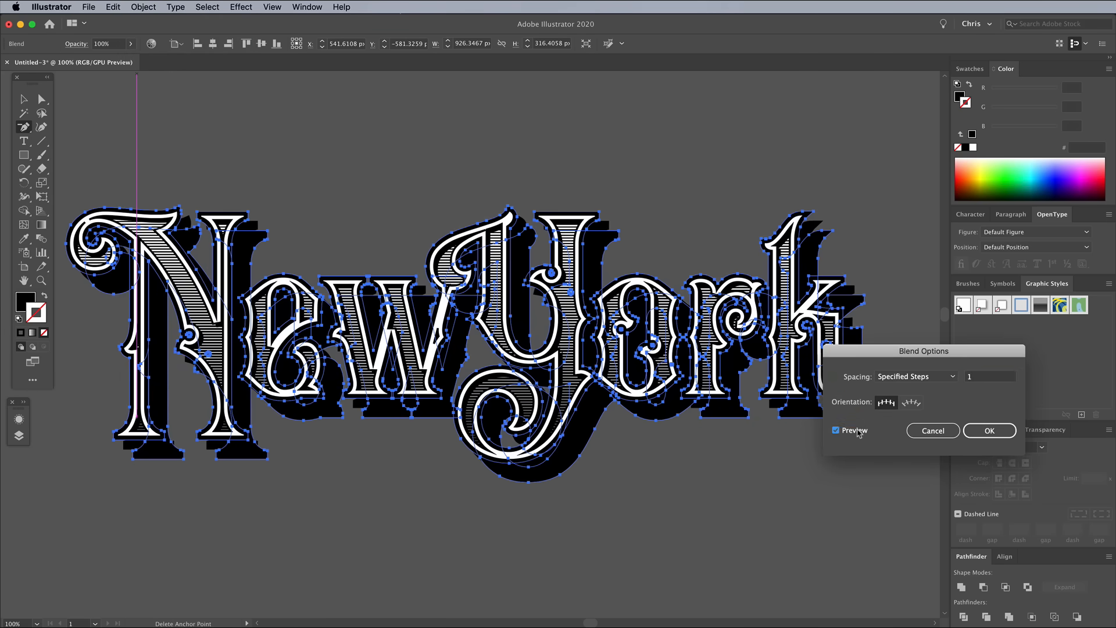
text(40)
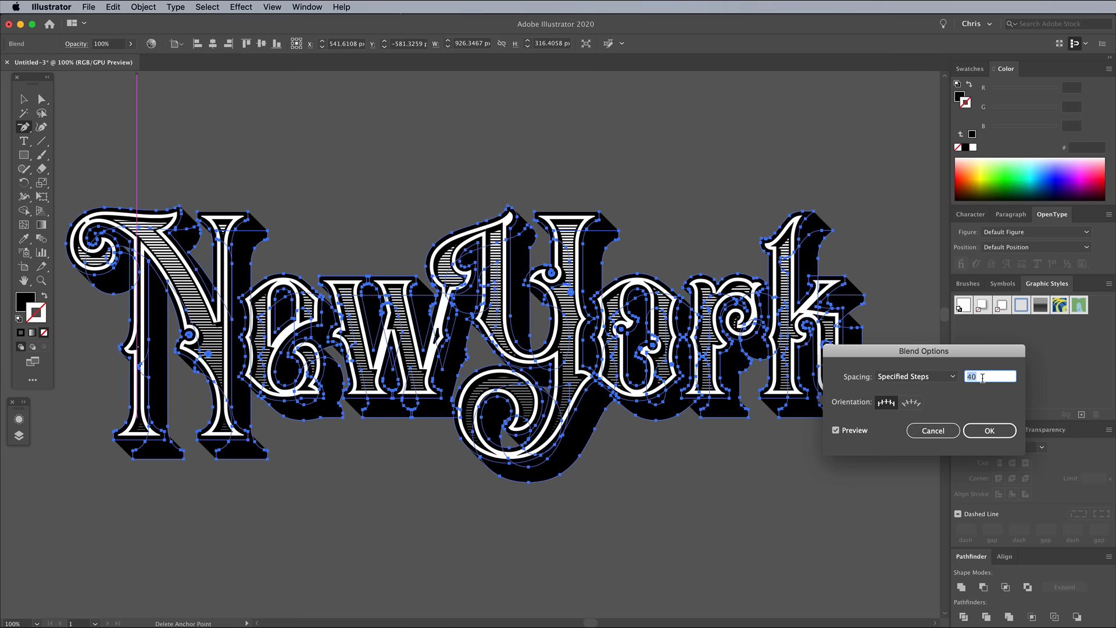
text(100)
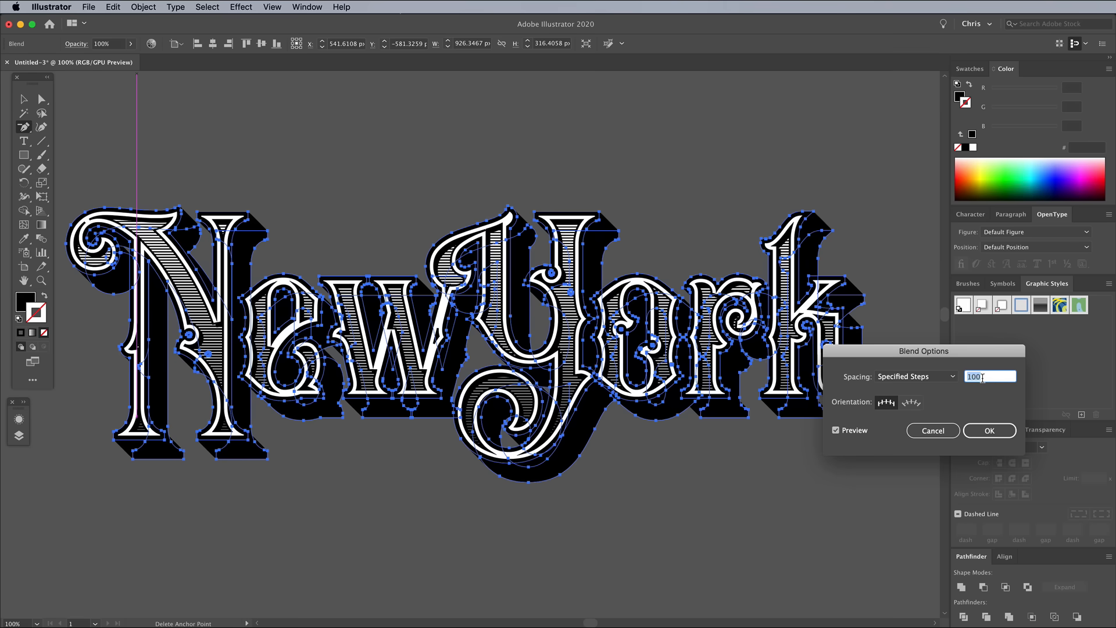
click(989, 431)
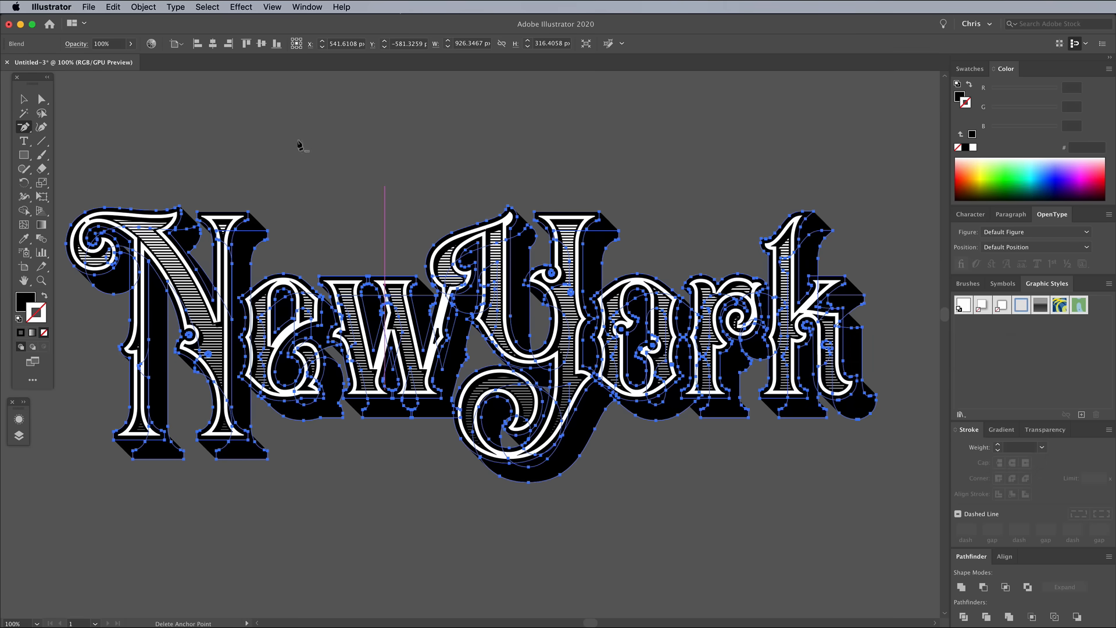
Expand the 100-step blend and Unite the resulting shapes in Pathfinder.
click(143, 6)
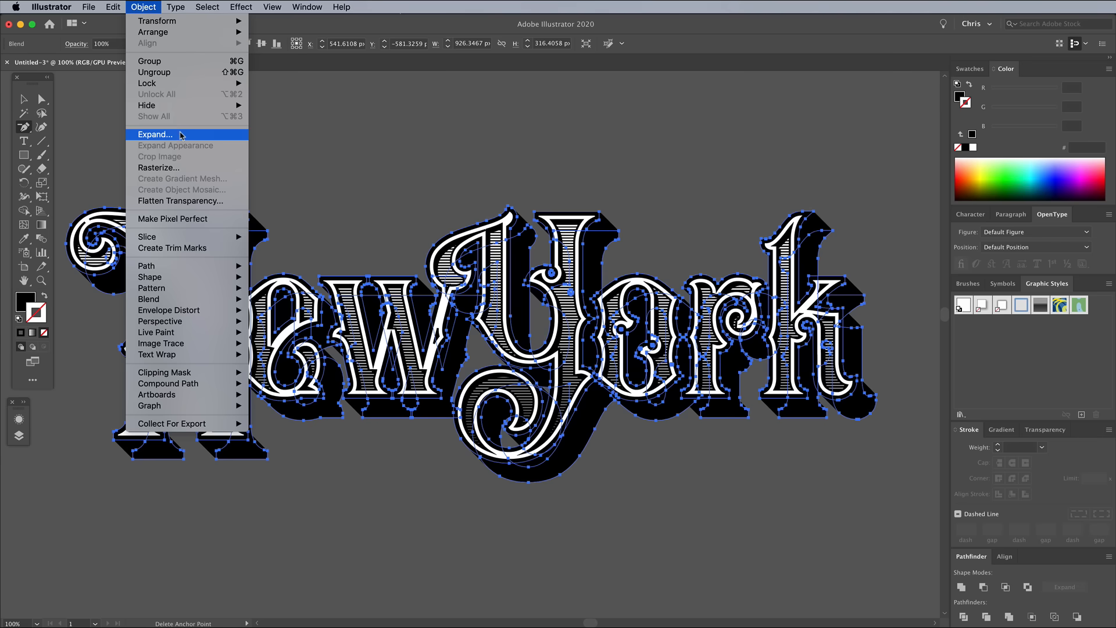
click(155, 134)
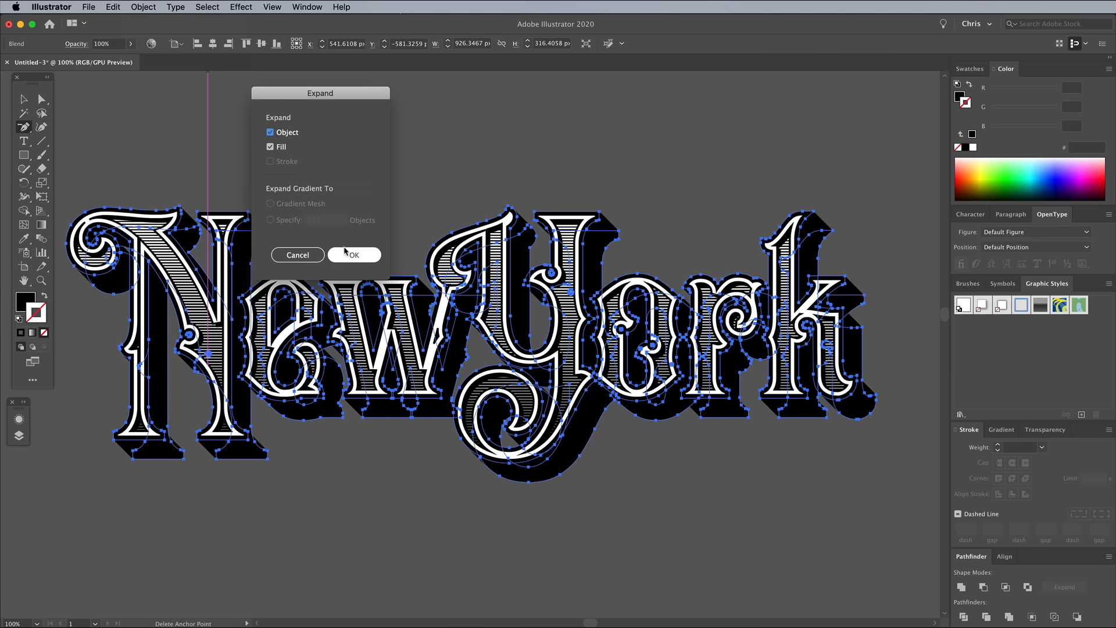
click(353, 254)
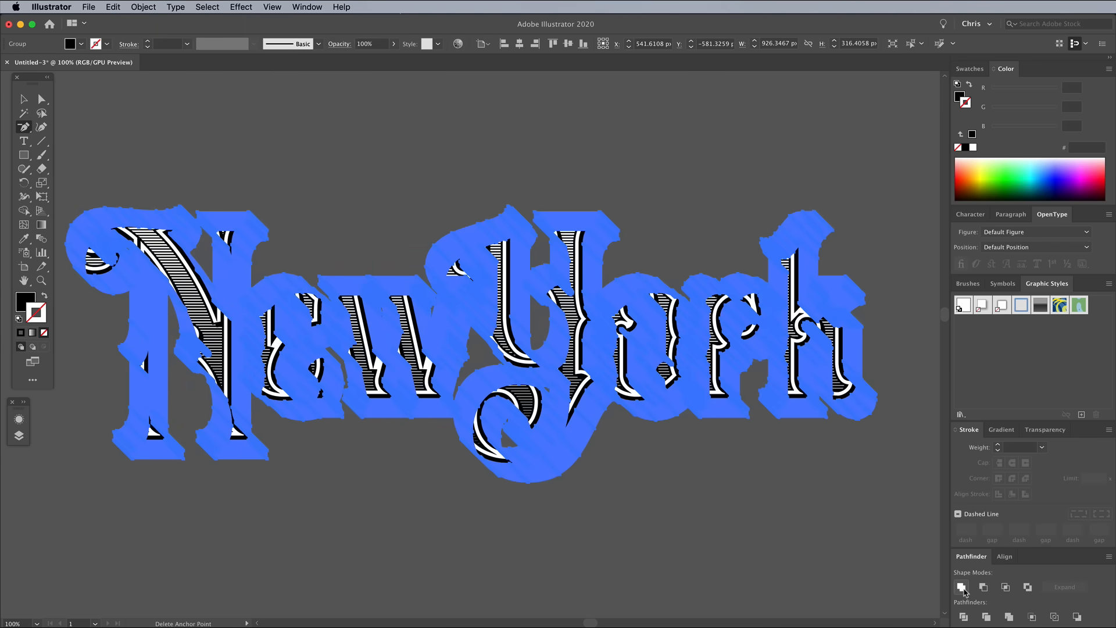
click(963, 587)
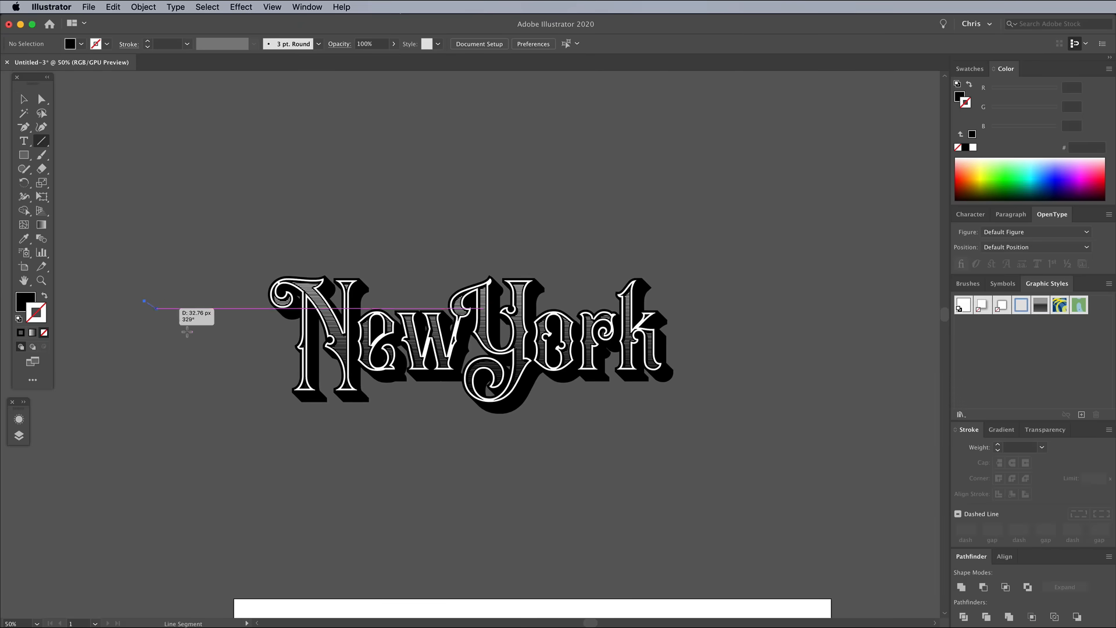
Draw a second diagonal line and blend the pair with 290 specified steps.
drag(146, 294, 466, 615)
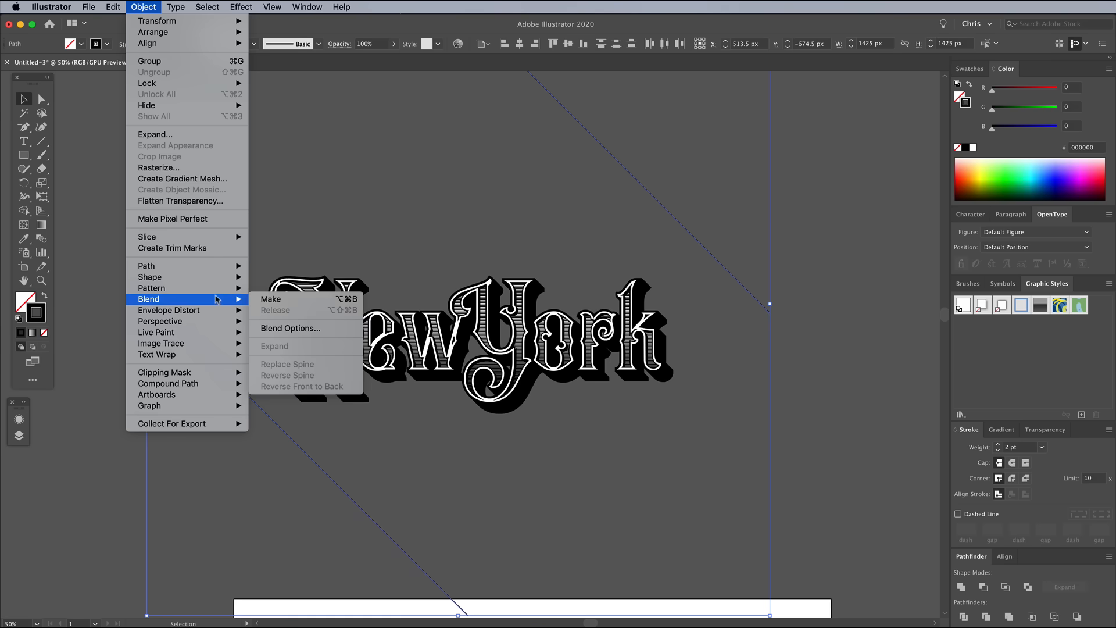
click(270, 298)
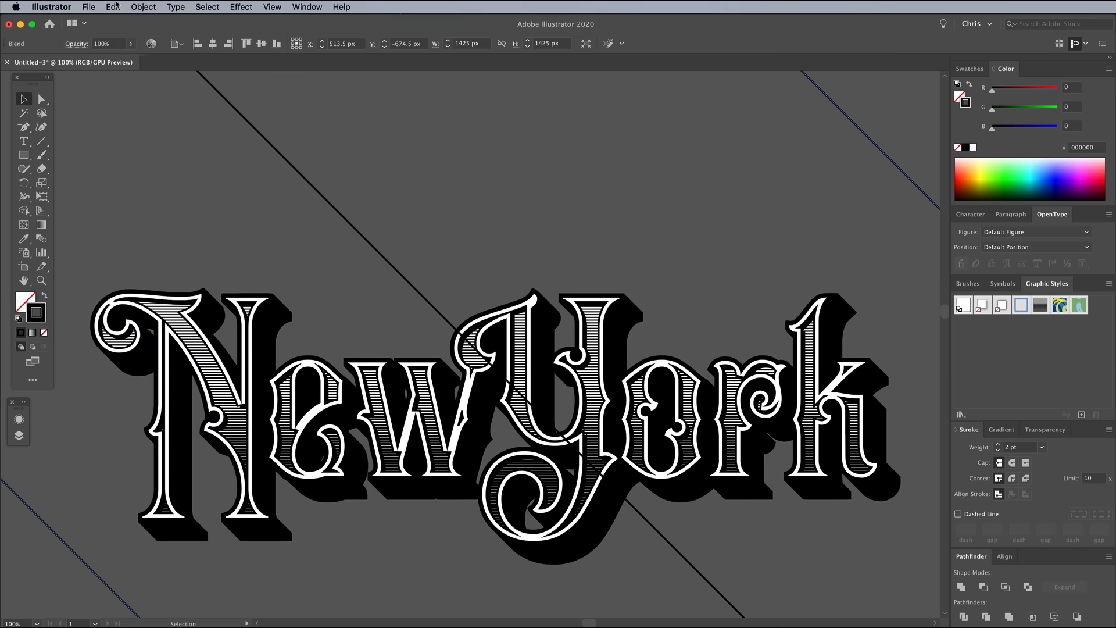
click(916, 376)
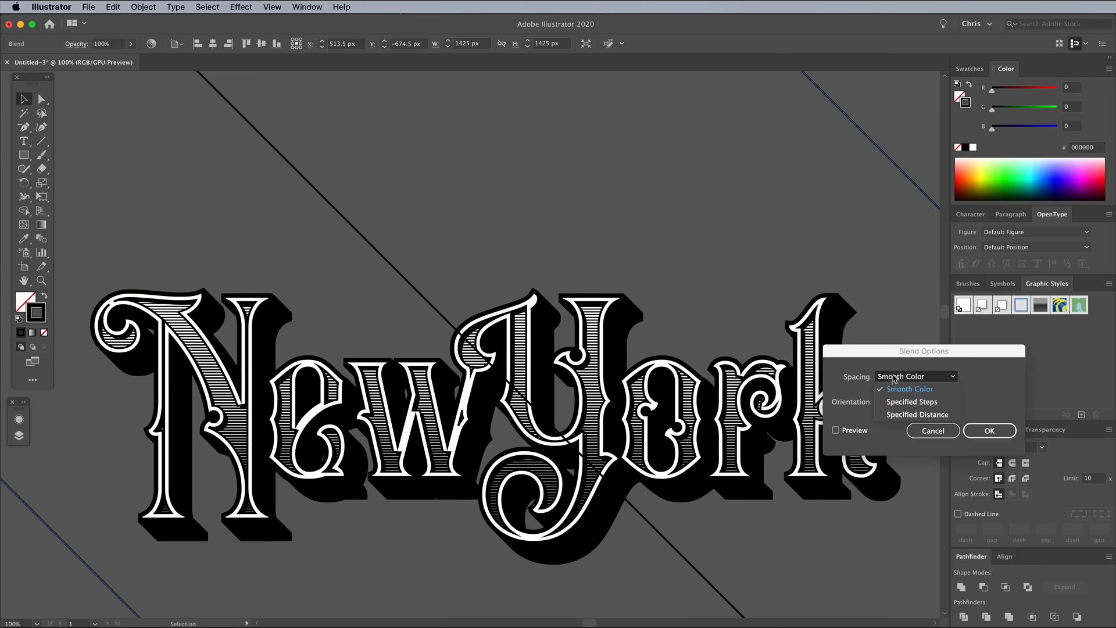
click(910, 402)
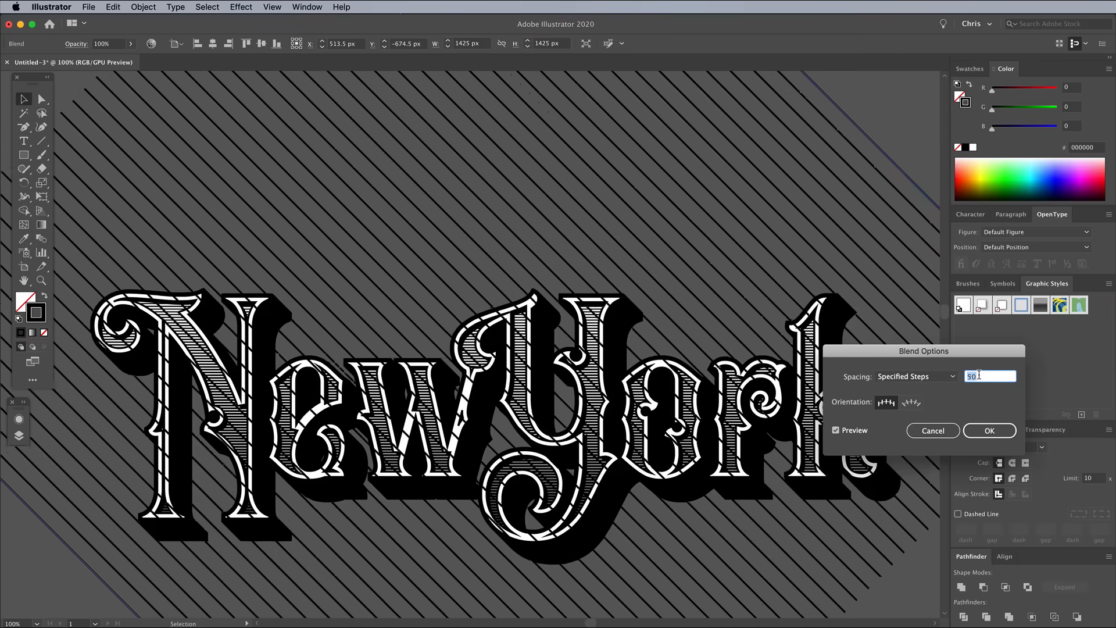
text(290)
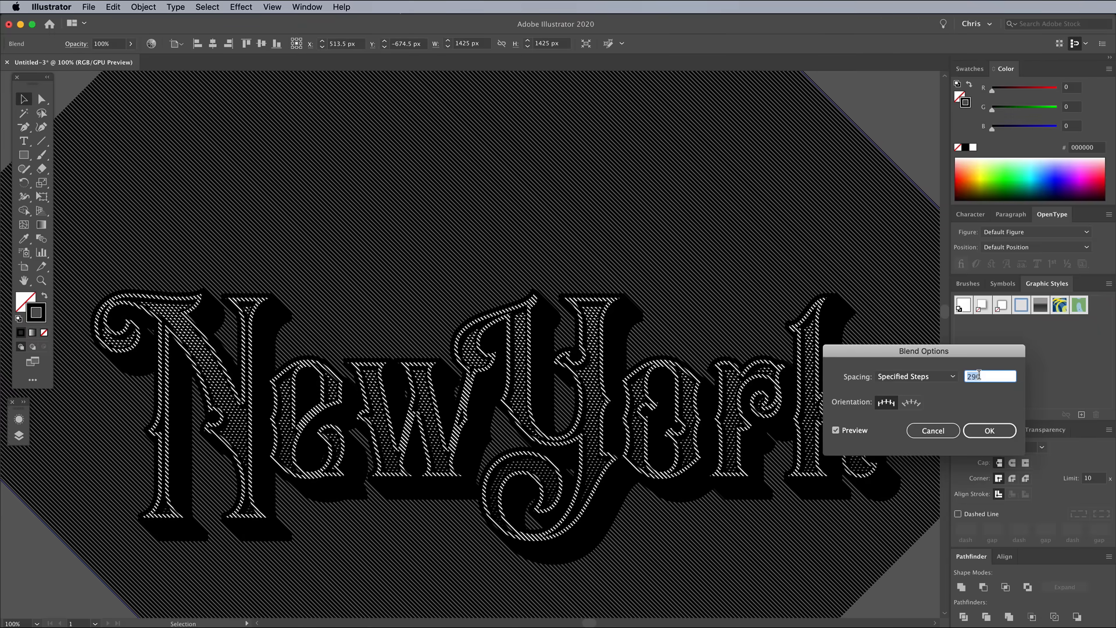
click(988, 430)
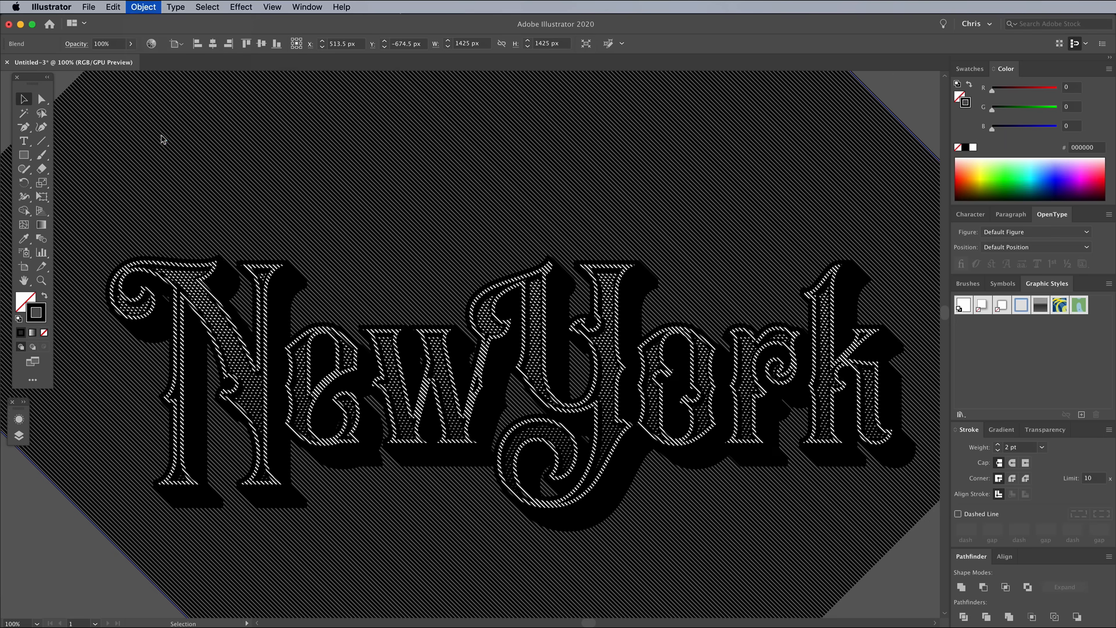
Expand the diagonal line blend and ungroup it into separate paths.
click(143, 6)
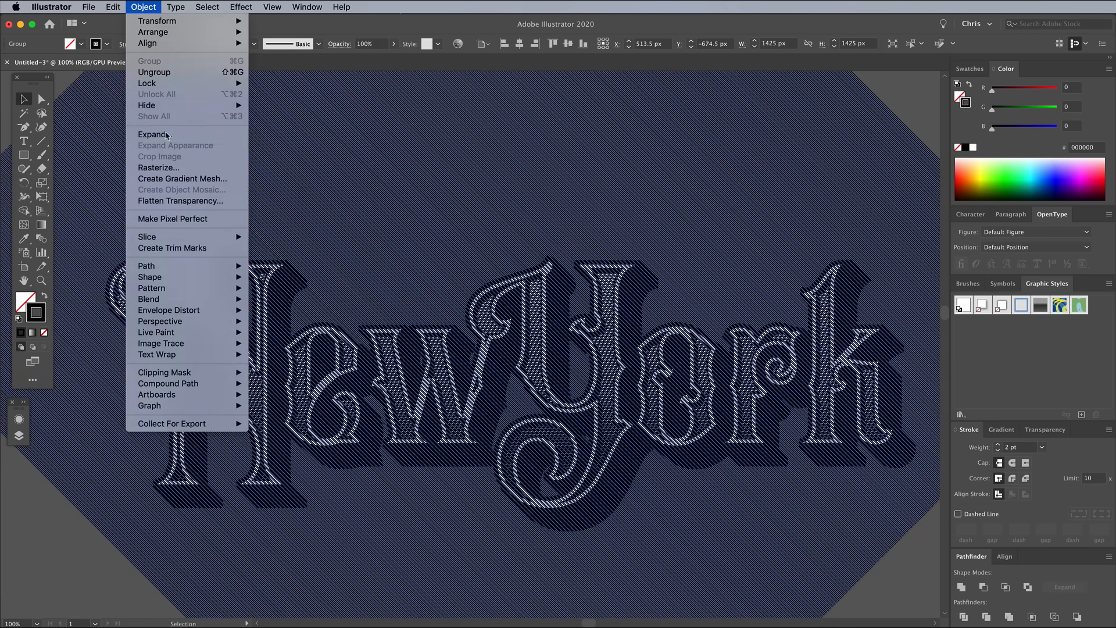
click(153, 135)
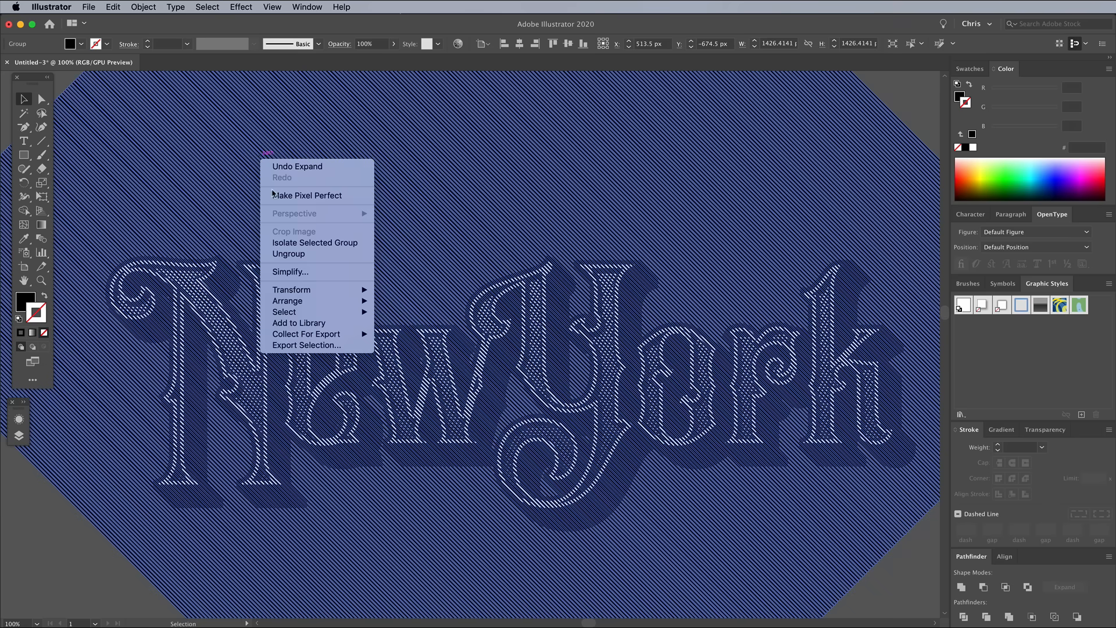
click(142, 6)
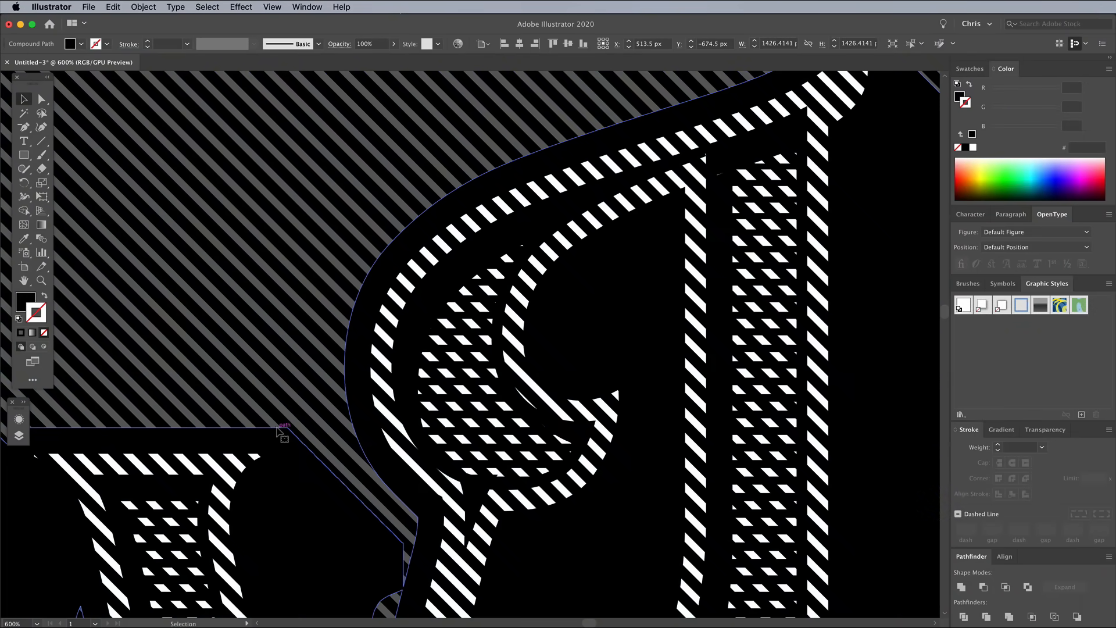
Intersect the diagonal lines with a pasted copy of the lettering shape and send them one level backward.
click(112, 7)
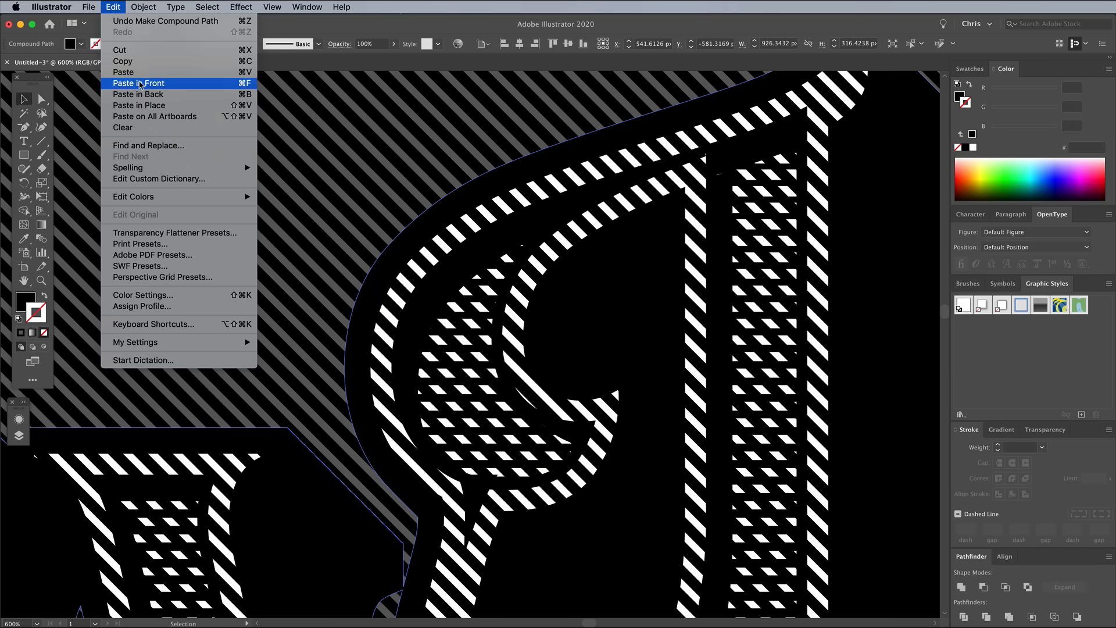
click(137, 83)
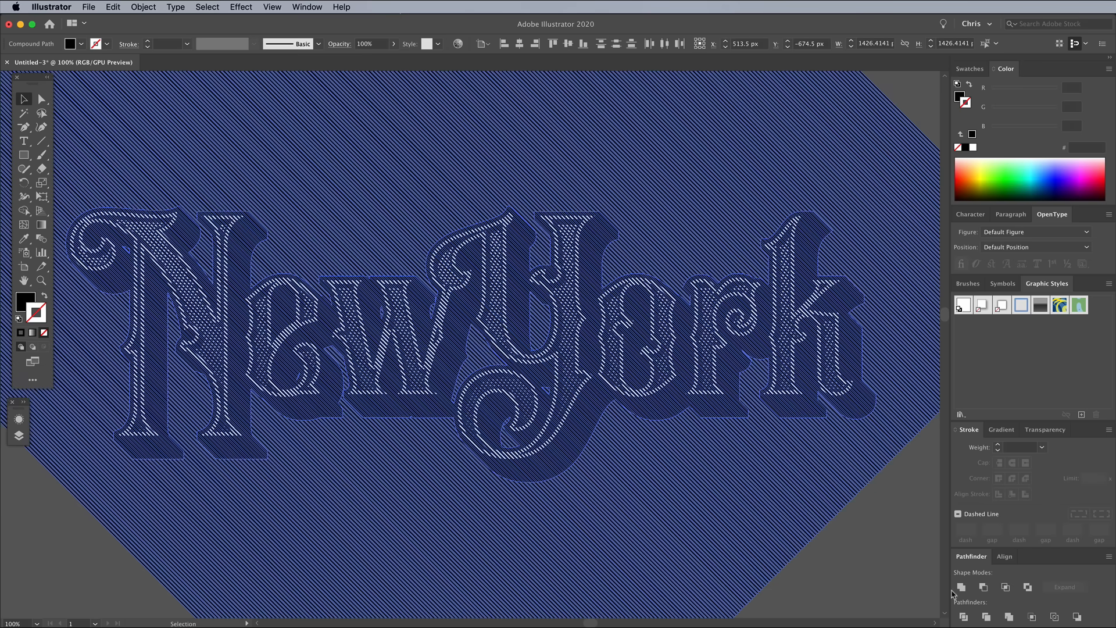
click(1006, 587)
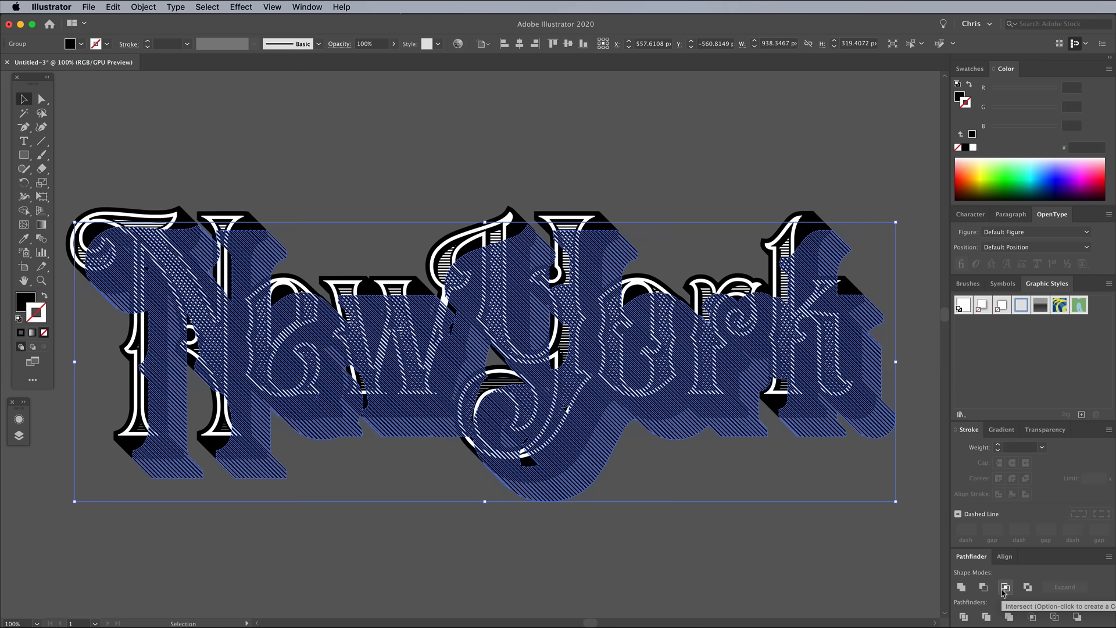
right_click(485, 320)
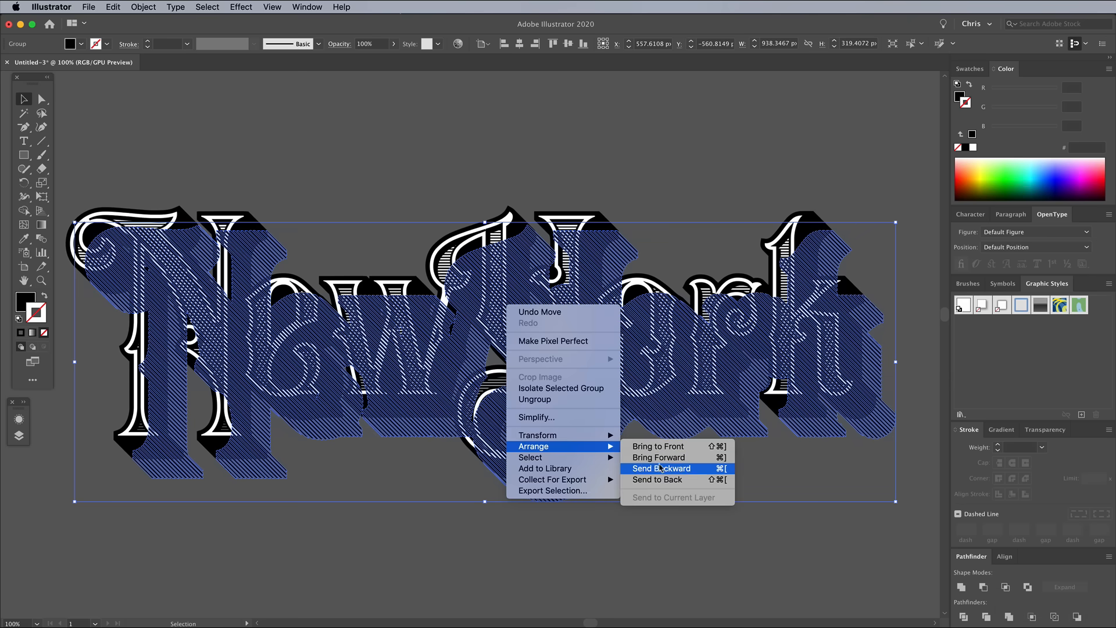
click(660, 469)
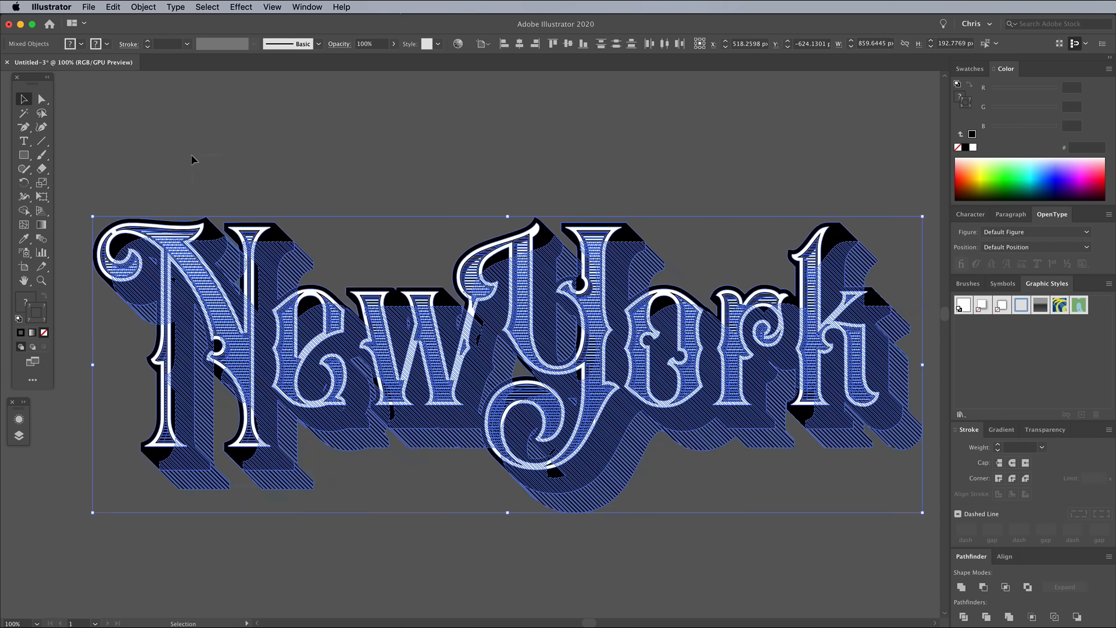
Apply a Rise envelope warp to the NewYork lettering with the bend reduced to 20%.
click(143, 7)
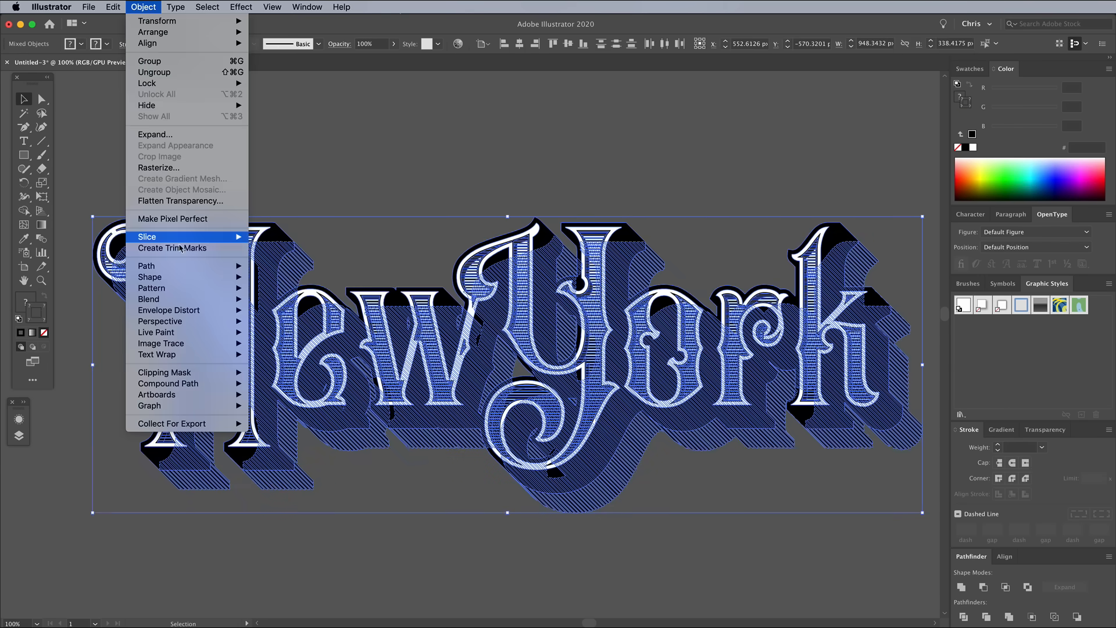
mouse_move(168, 309)
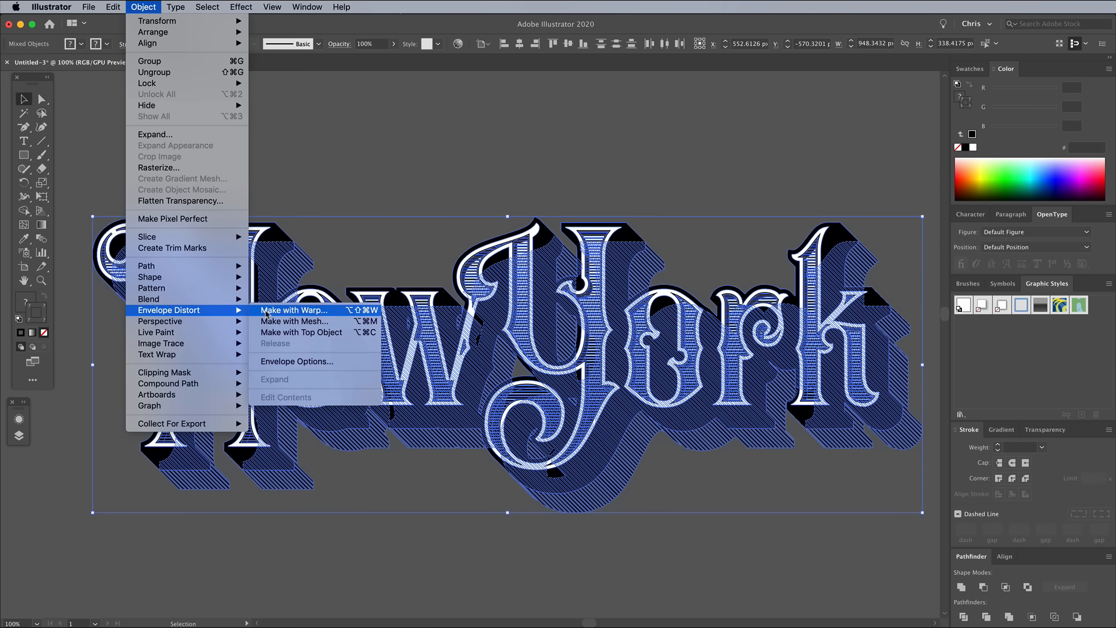
click(295, 310)
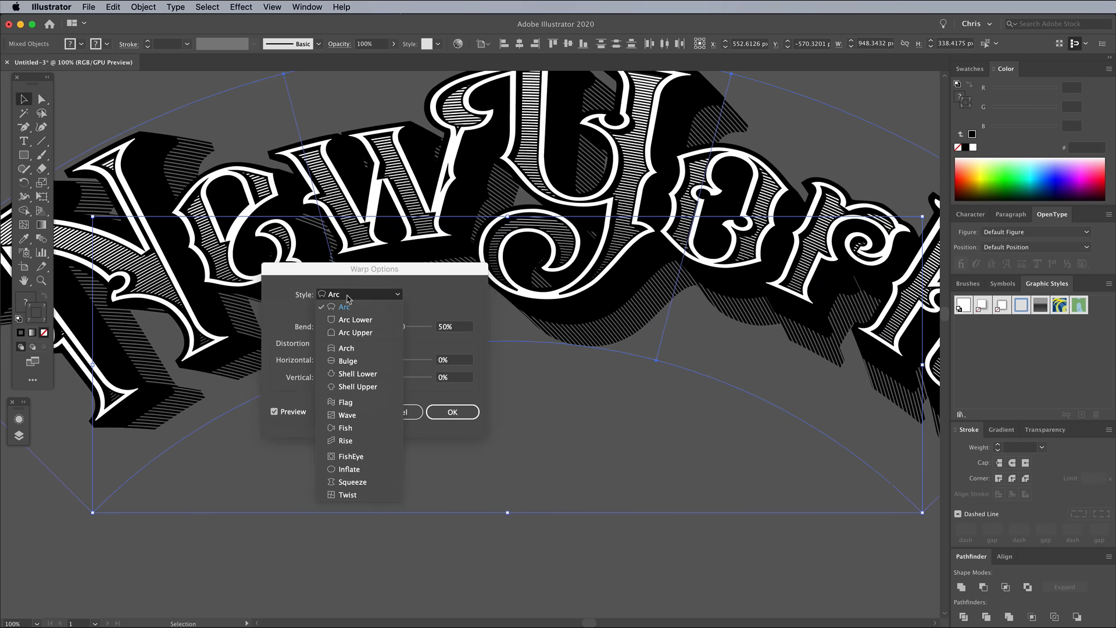
click(345, 440)
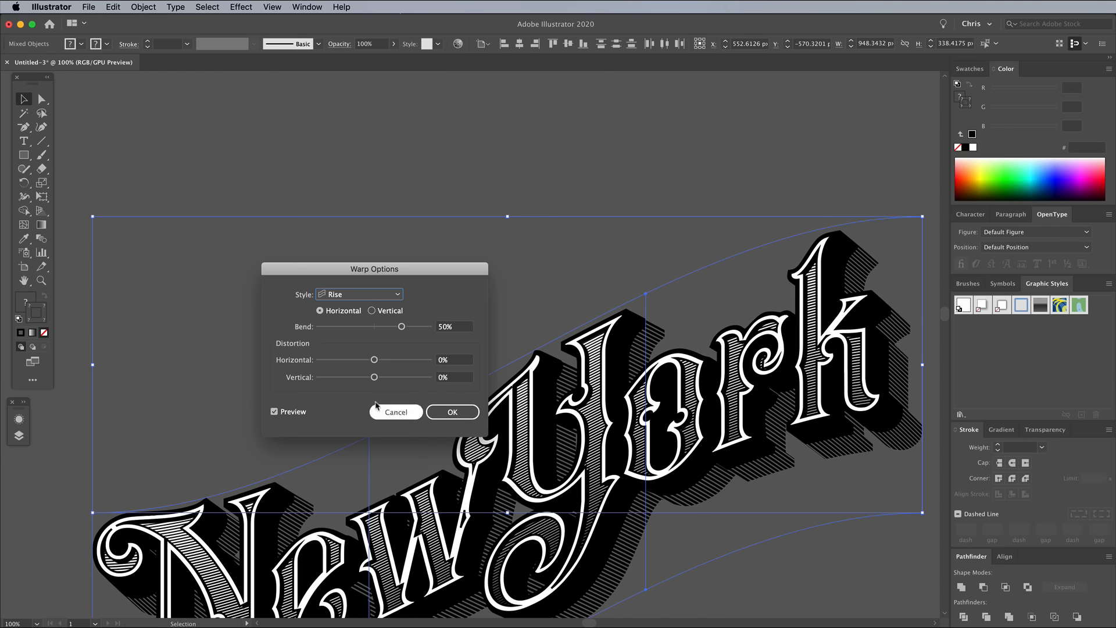
drag(402, 326, 384, 326)
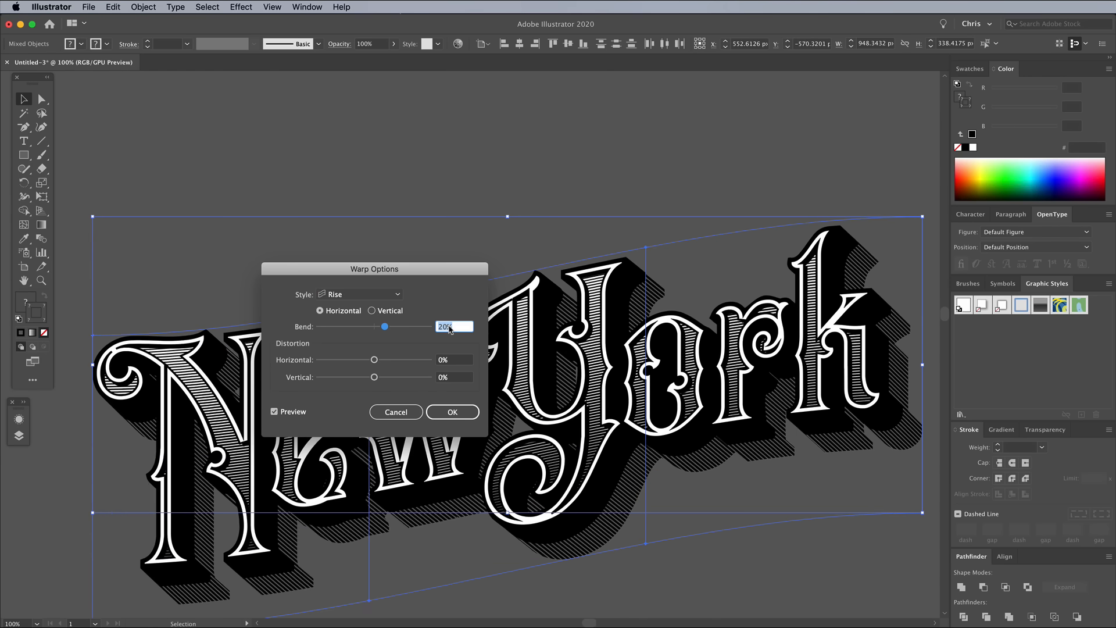
Expand the warped lettering, keeping Object and Fill checked.
click(143, 7)
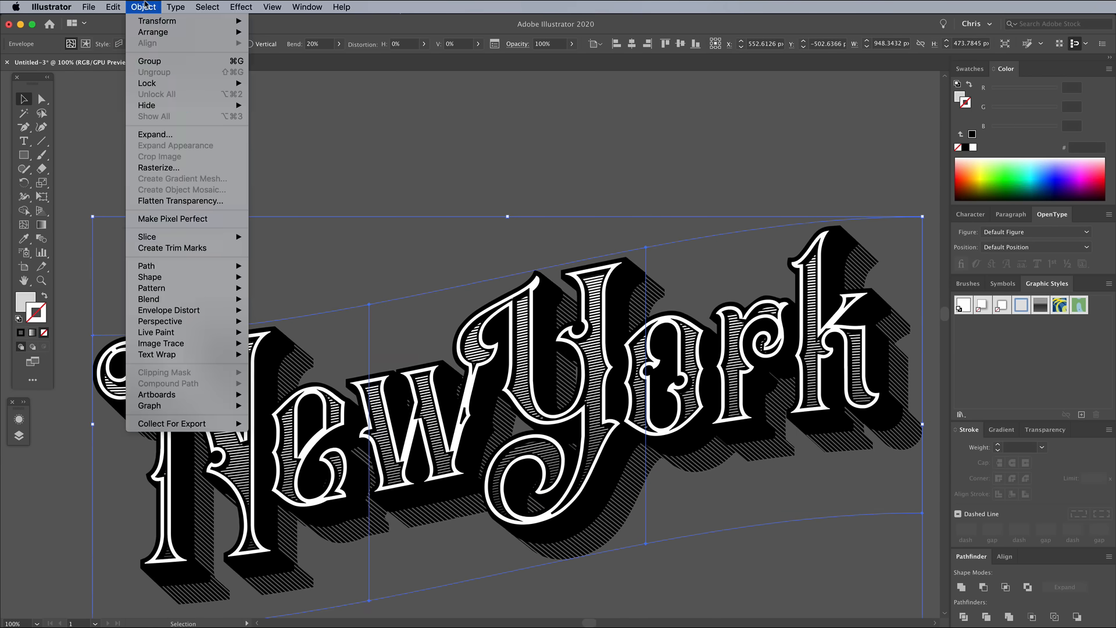
click(155, 134)
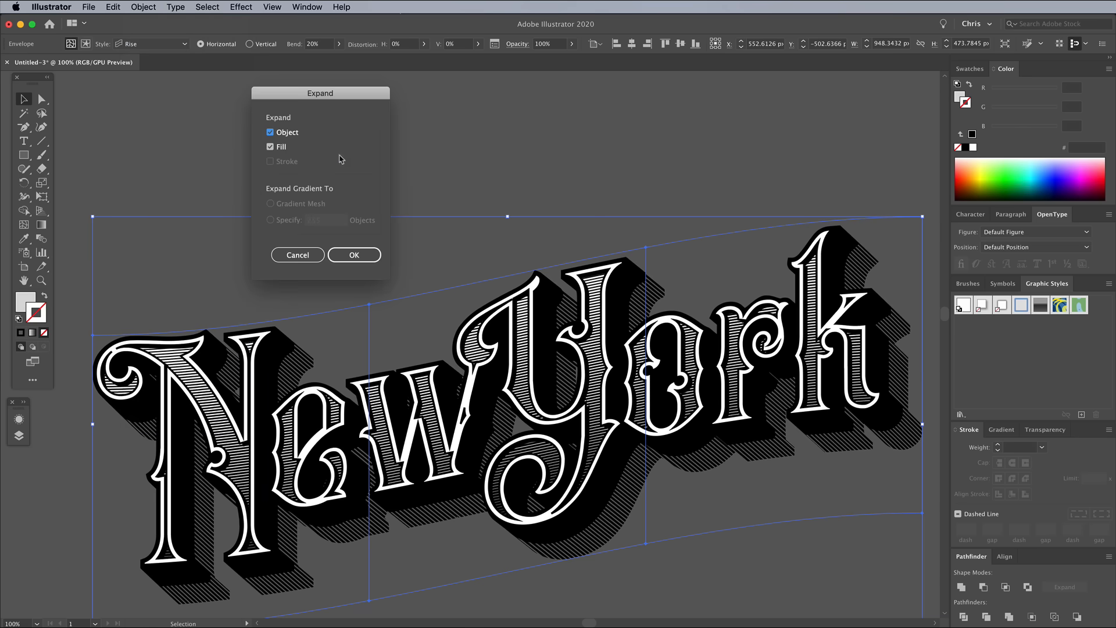
click(354, 254)
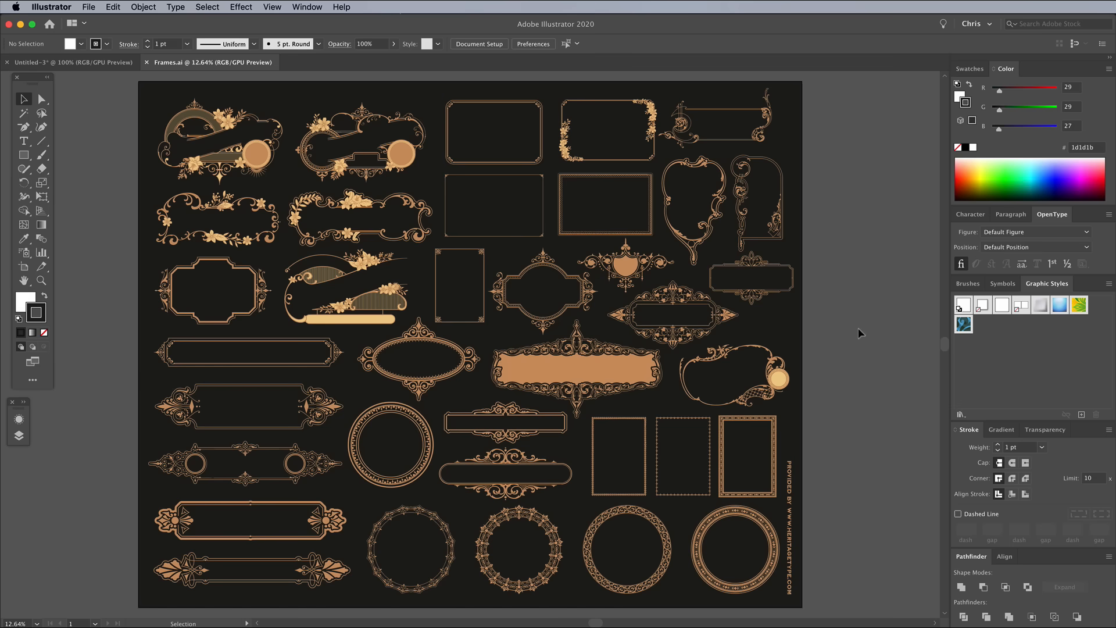
mouse_move(212, 150)
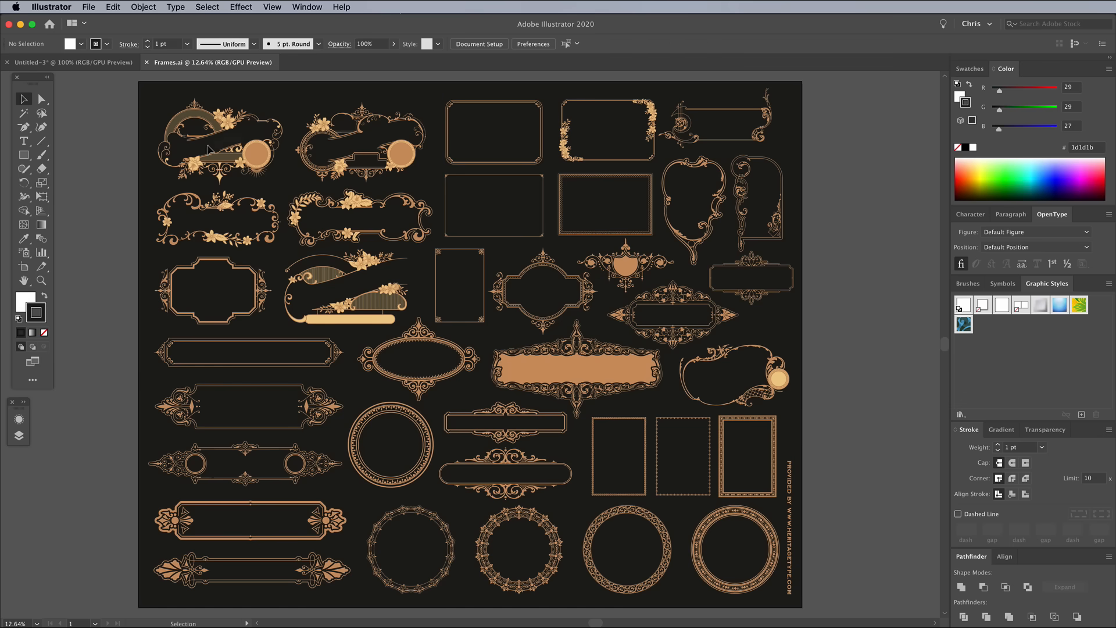
Select the top-left floral frame with the round medallion in Frames.ai.
click(217, 139)
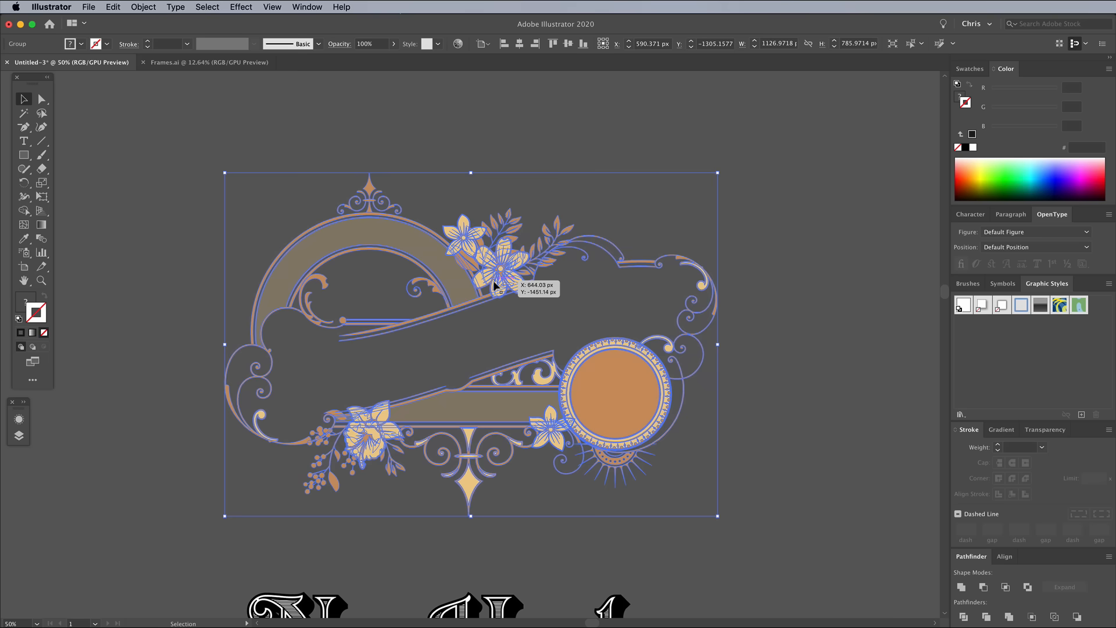
Ungroup the frame, remove its flower sprigs, and place the NewYork lettering over its center.
right_click(498, 284)
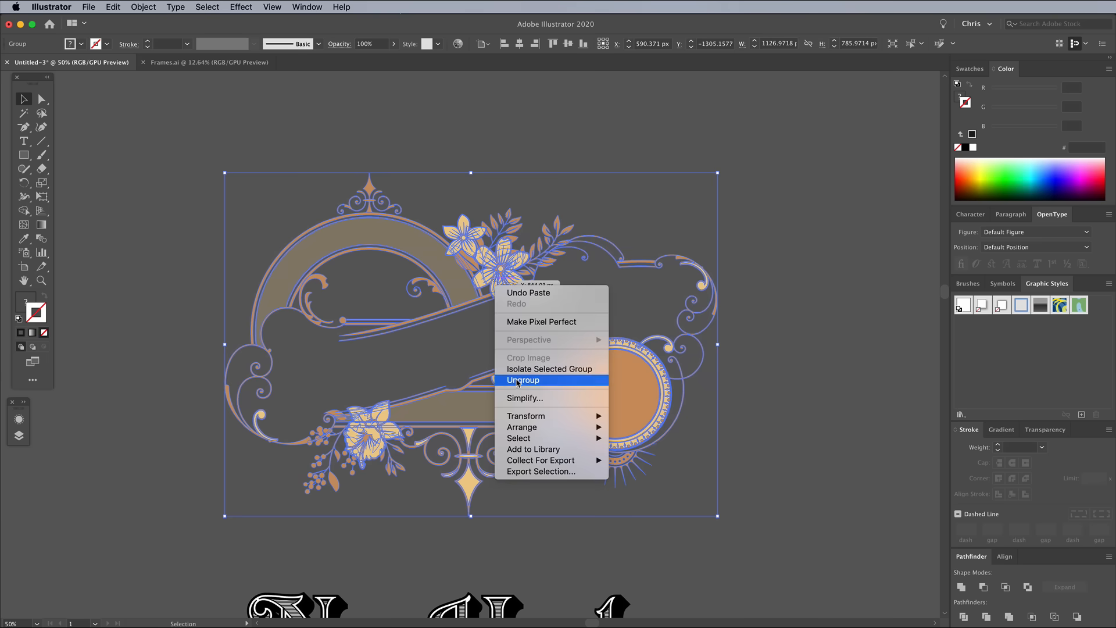
click(523, 379)
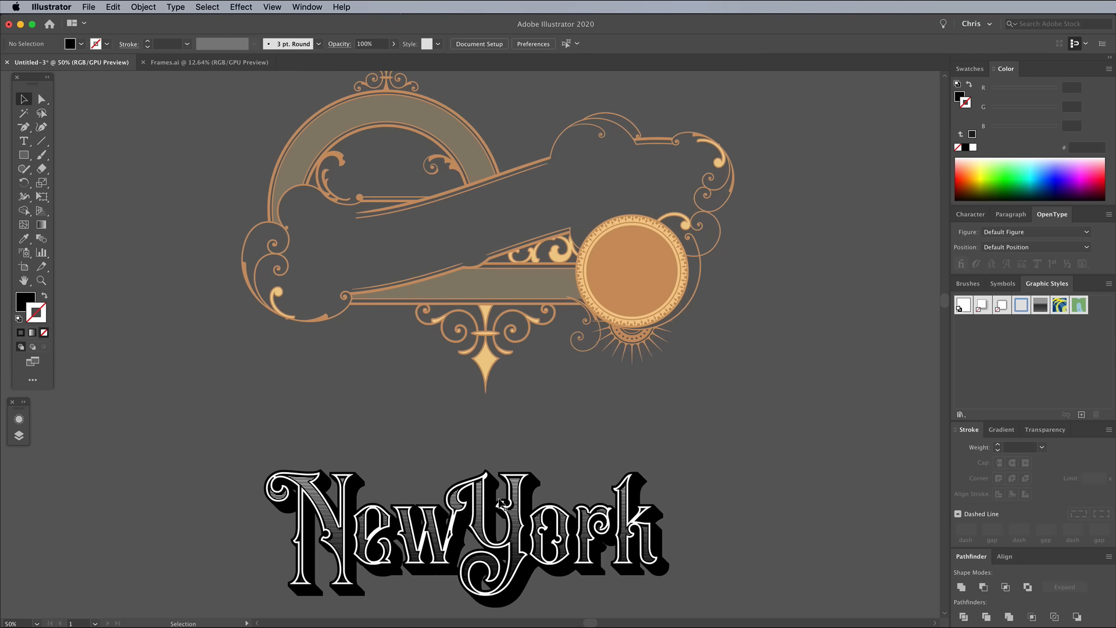
click(466, 530)
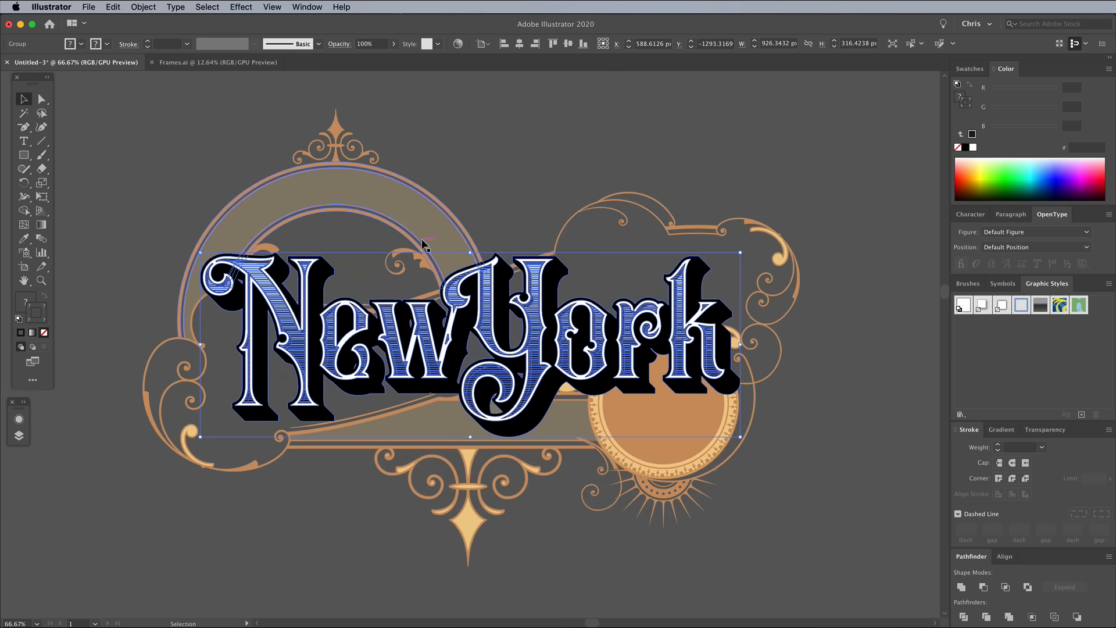
Preview a Rise envelope warp at 30% bend on the NewYork lettering.
click(143, 6)
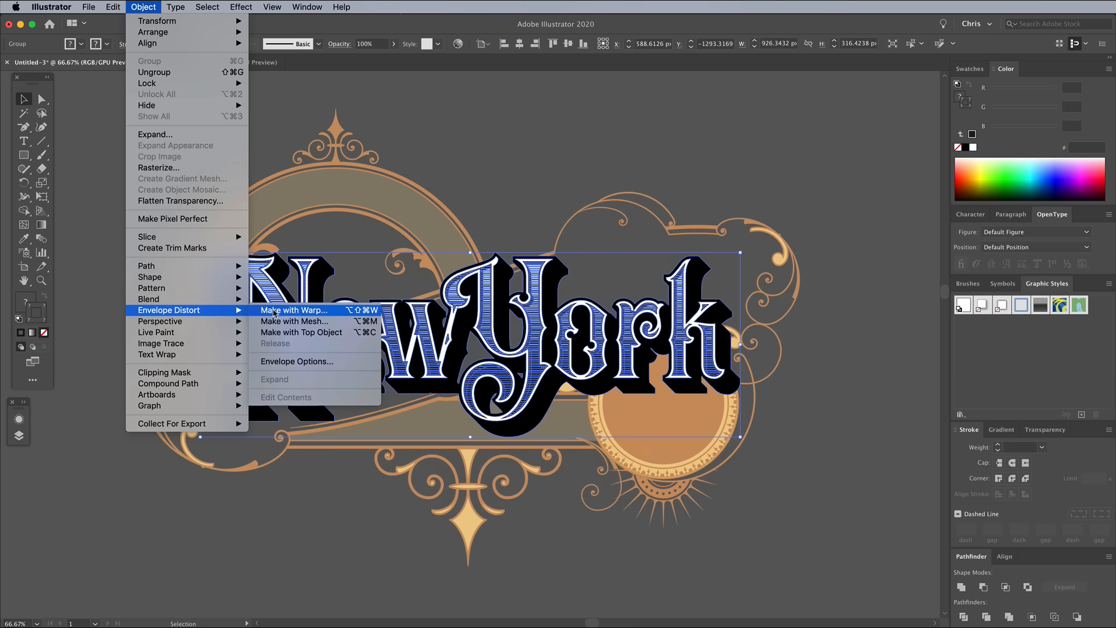
click(292, 309)
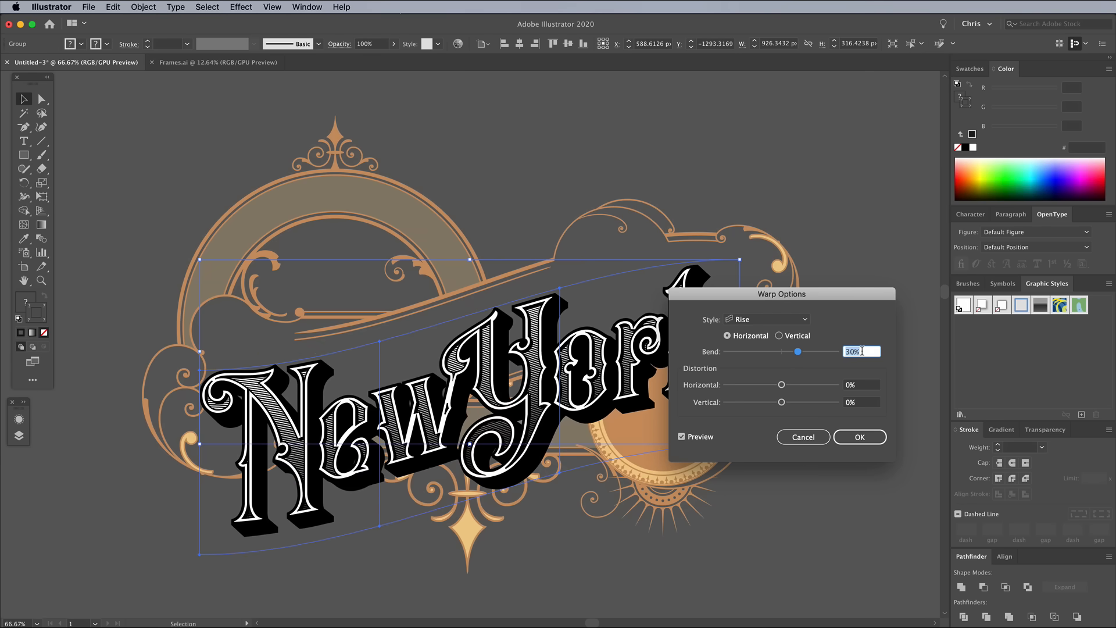
Accept the 30% Rise warp and expand the lettering into plain shapes.
click(859, 436)
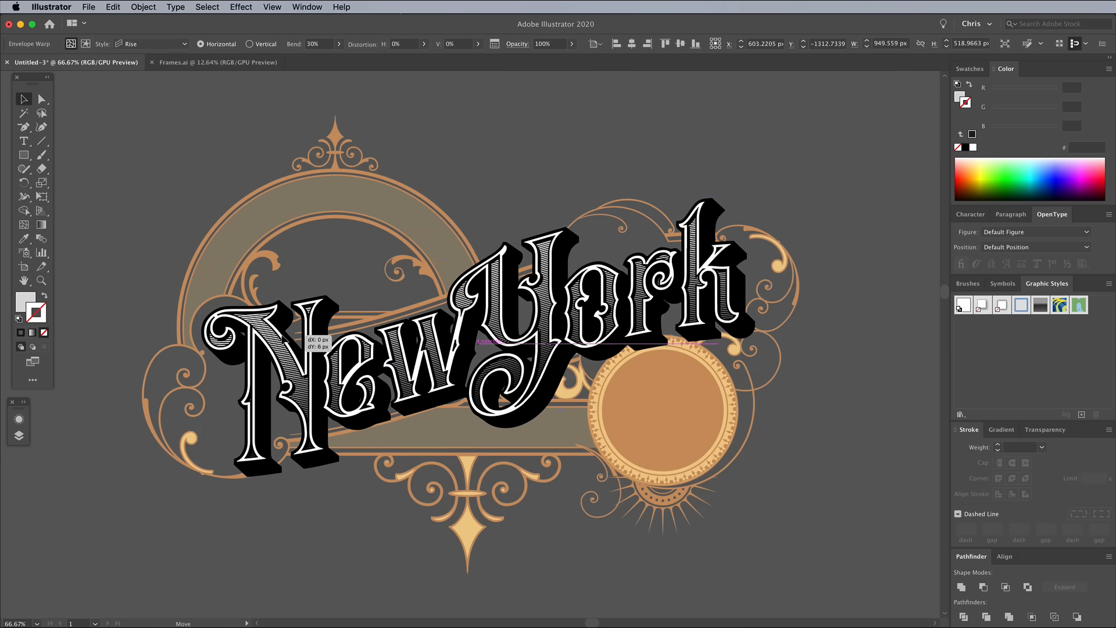
click(143, 6)
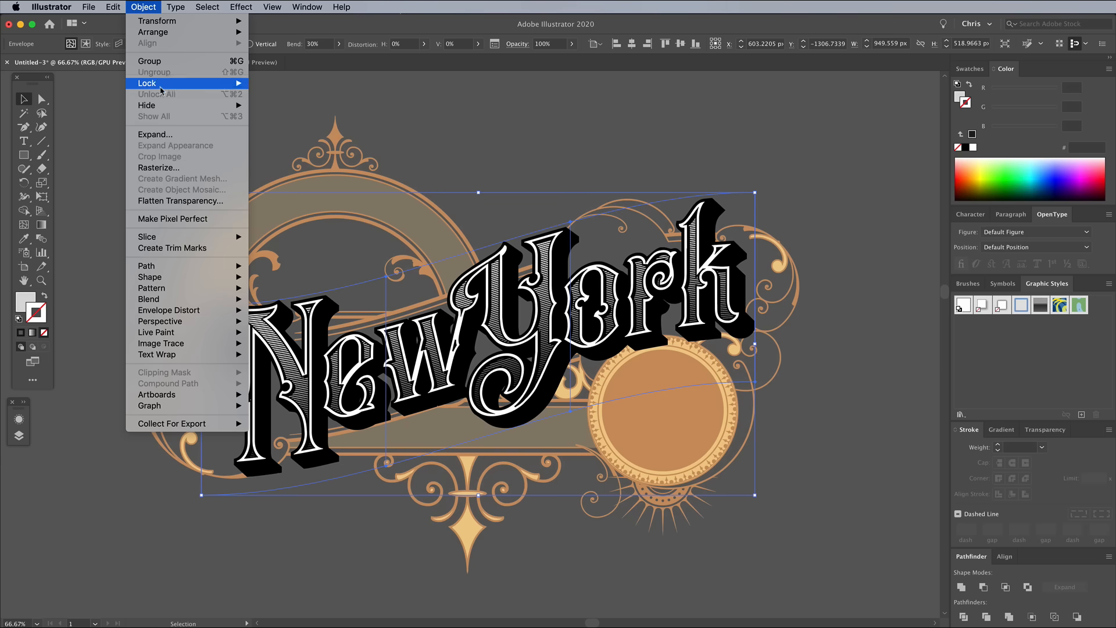
click(154, 134)
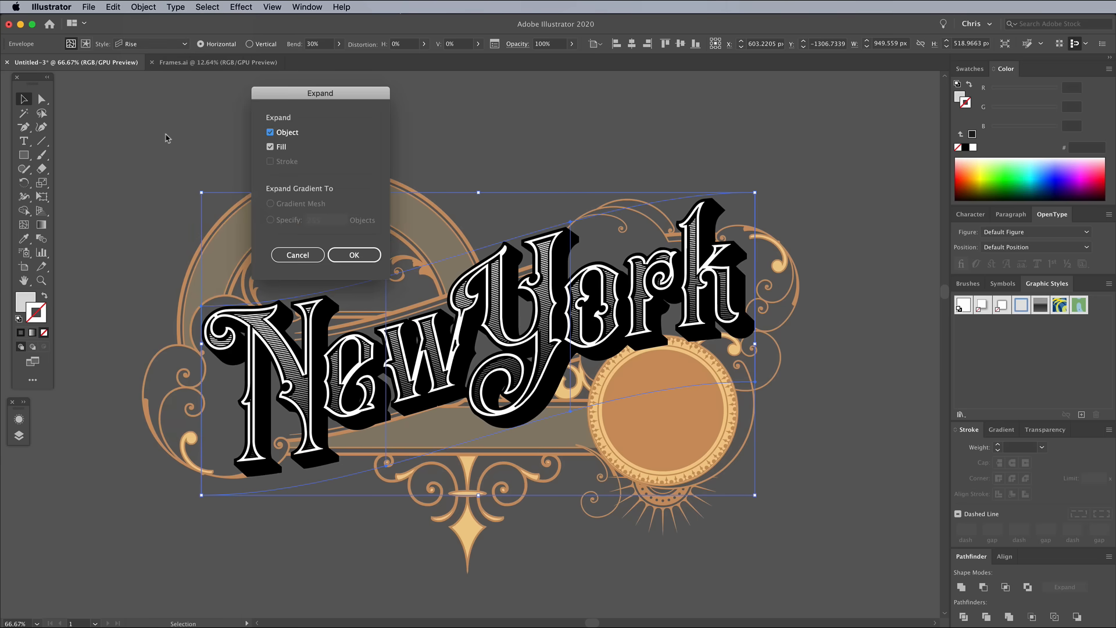
click(354, 255)
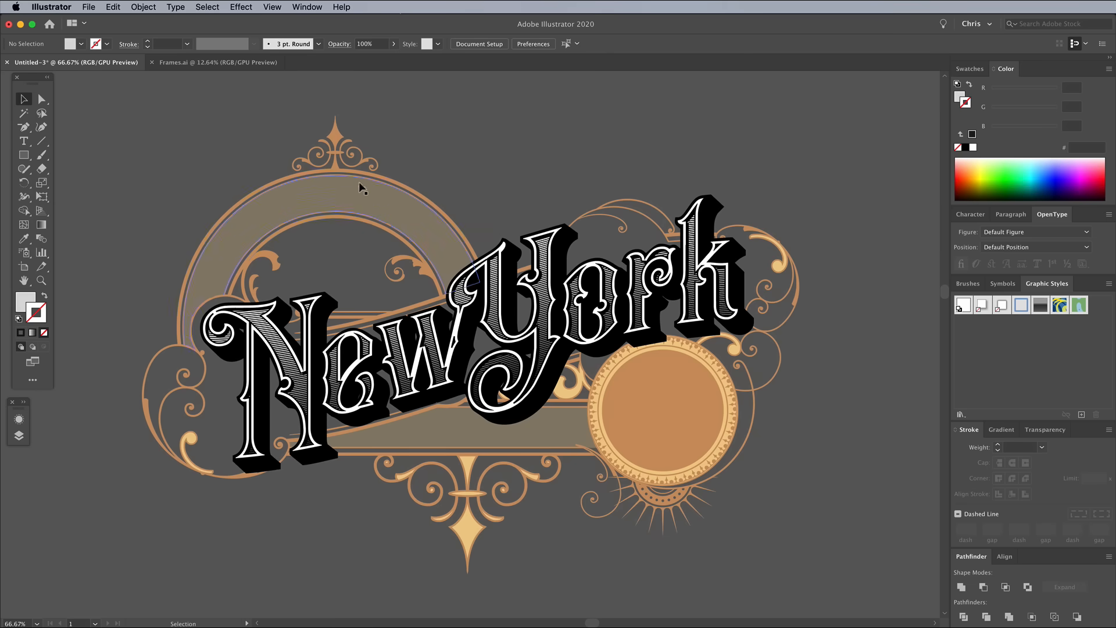
Fill the frame ornaments black and bring the medallion's dotted ring to the front.
click(633, 185)
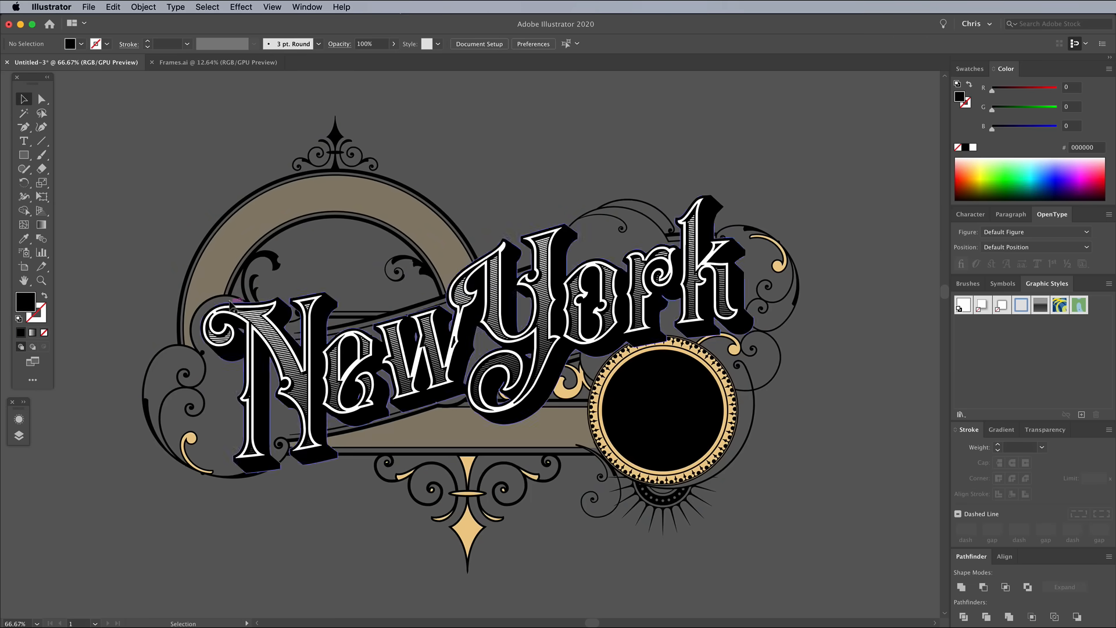
click(584, 440)
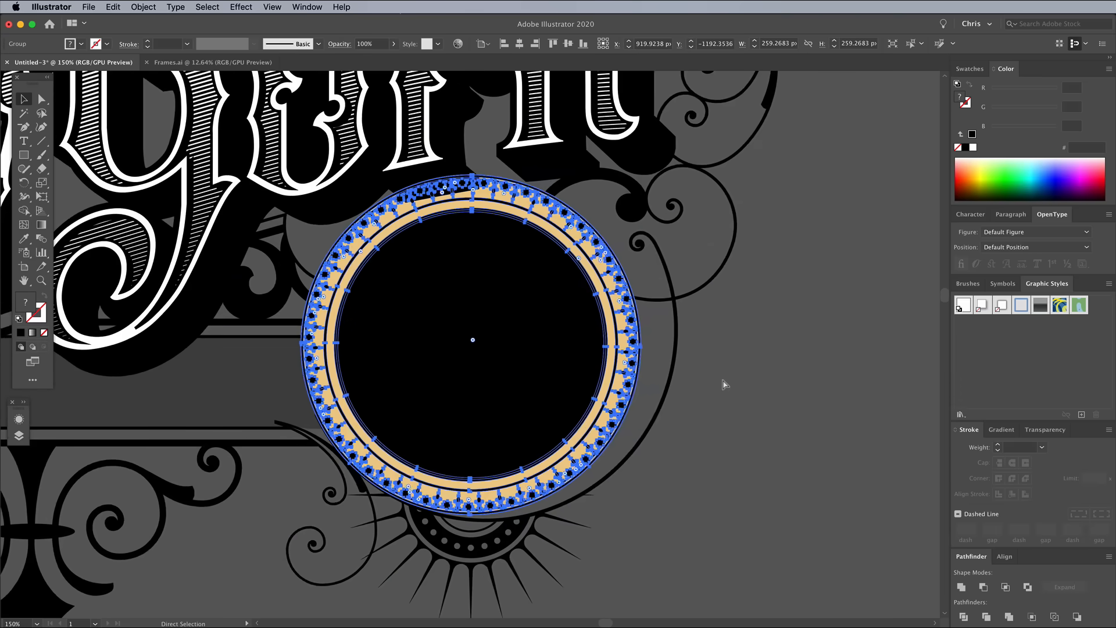
right_click(498, 345)
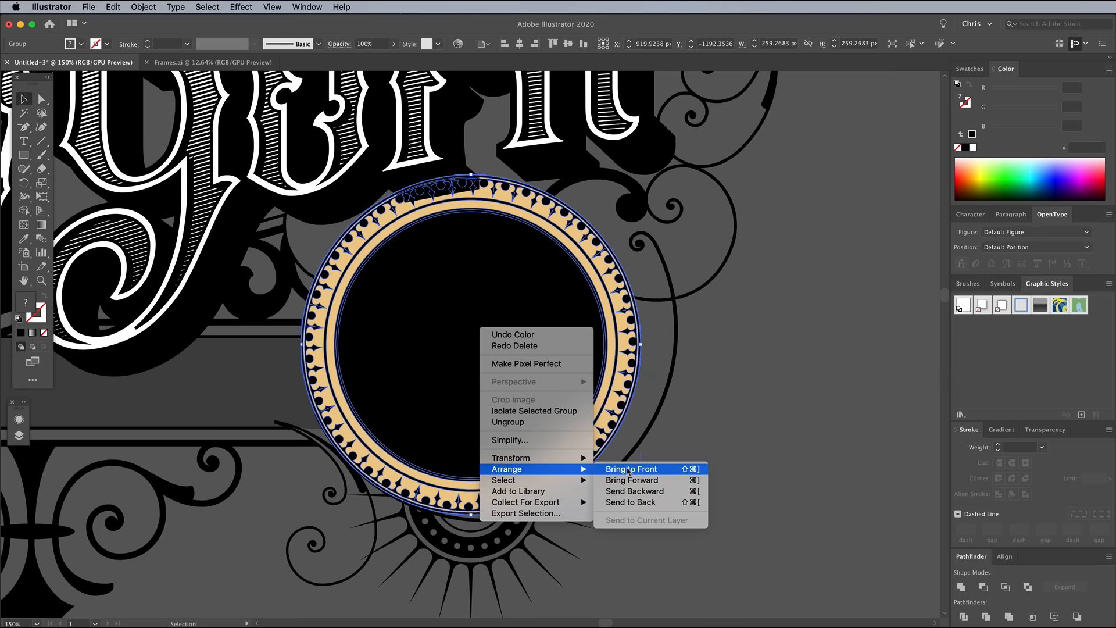
click(629, 469)
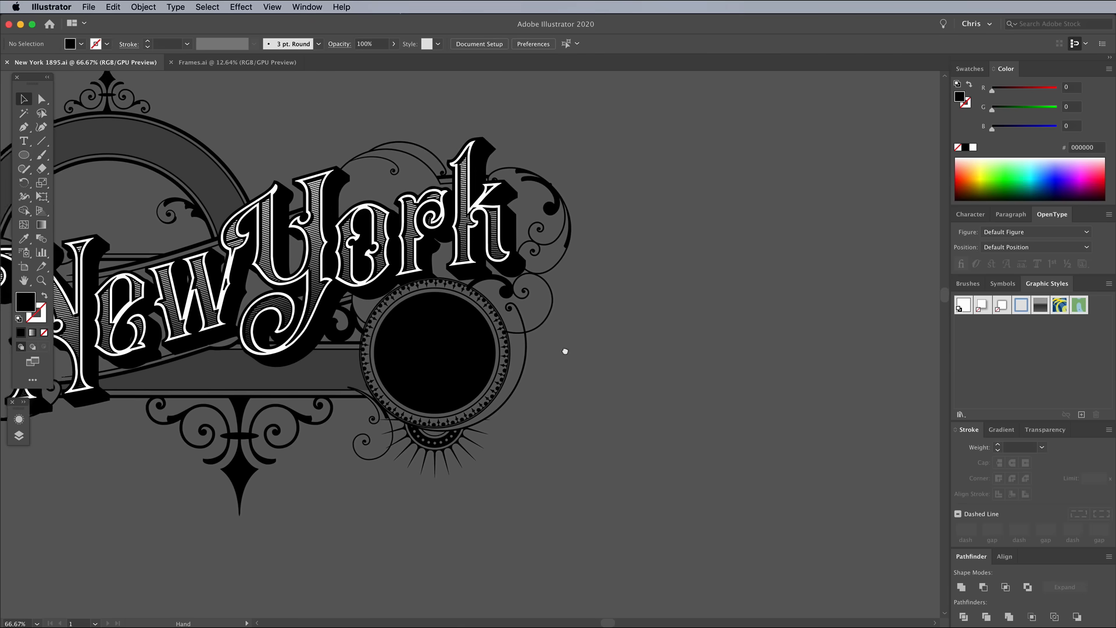
Offset the 1895 numerals outward by 1 px, ungroup, then offset inward by -4.5 px.
click(24, 141)
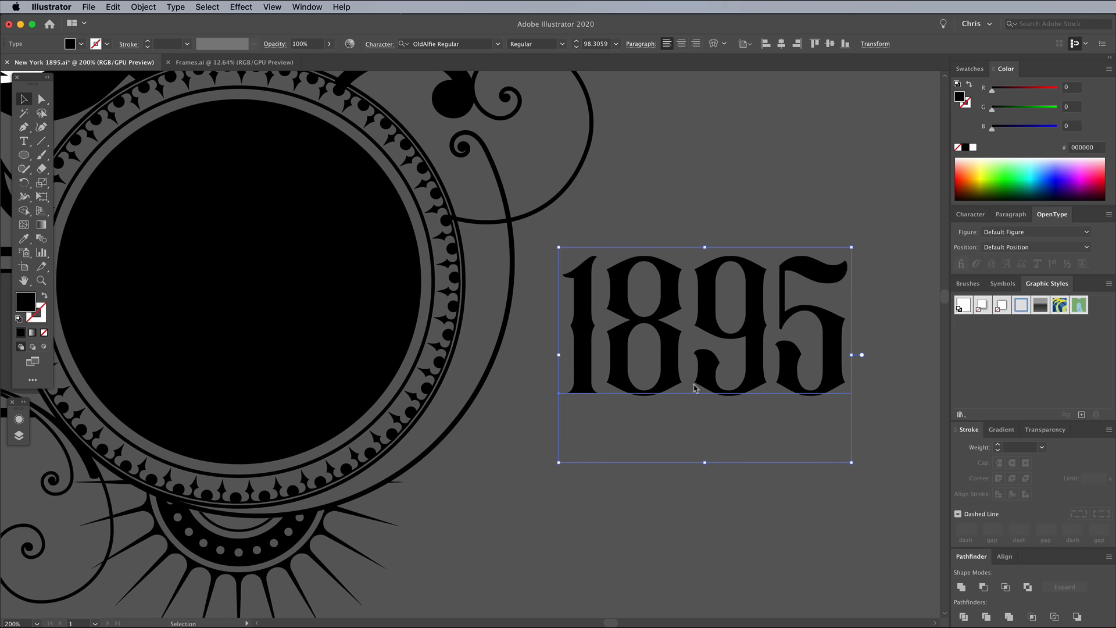
click(143, 7)
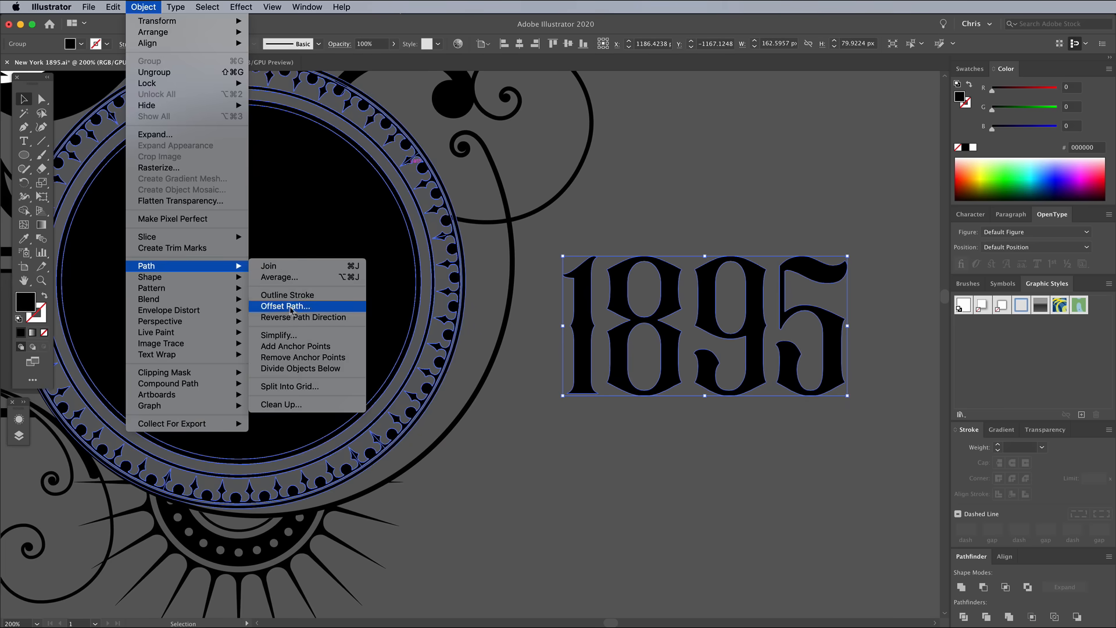
click(284, 306)
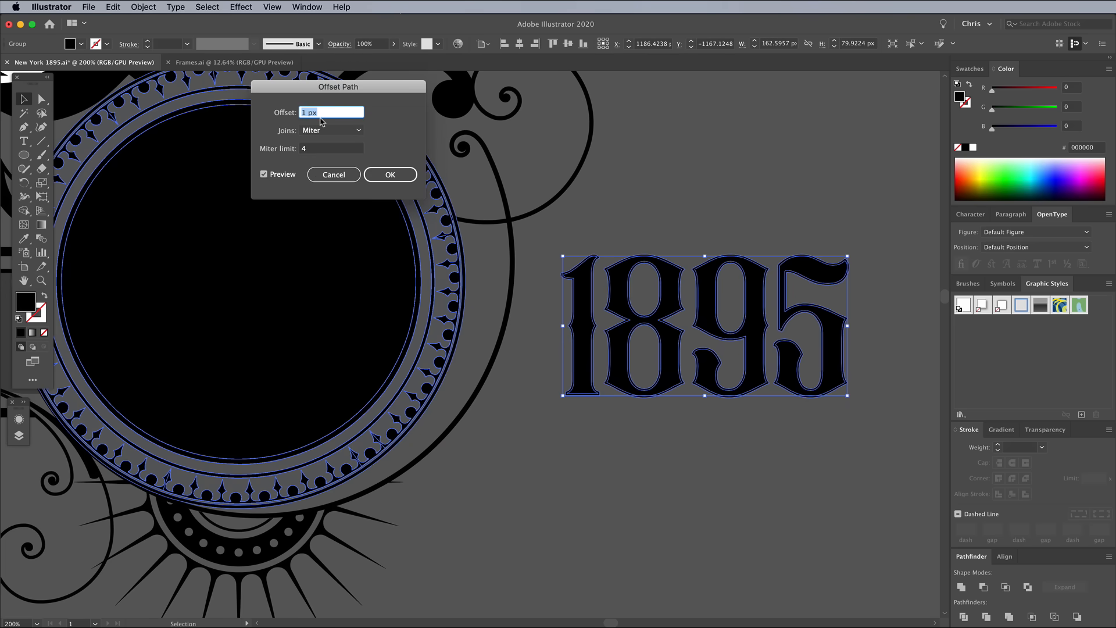
click(389, 175)
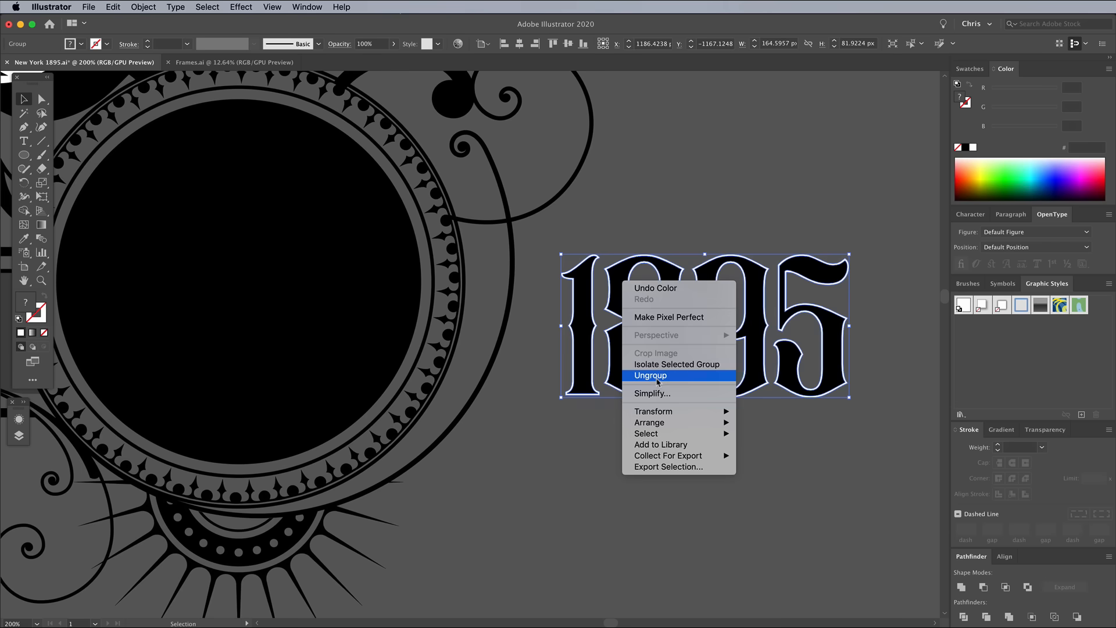
click(650, 374)
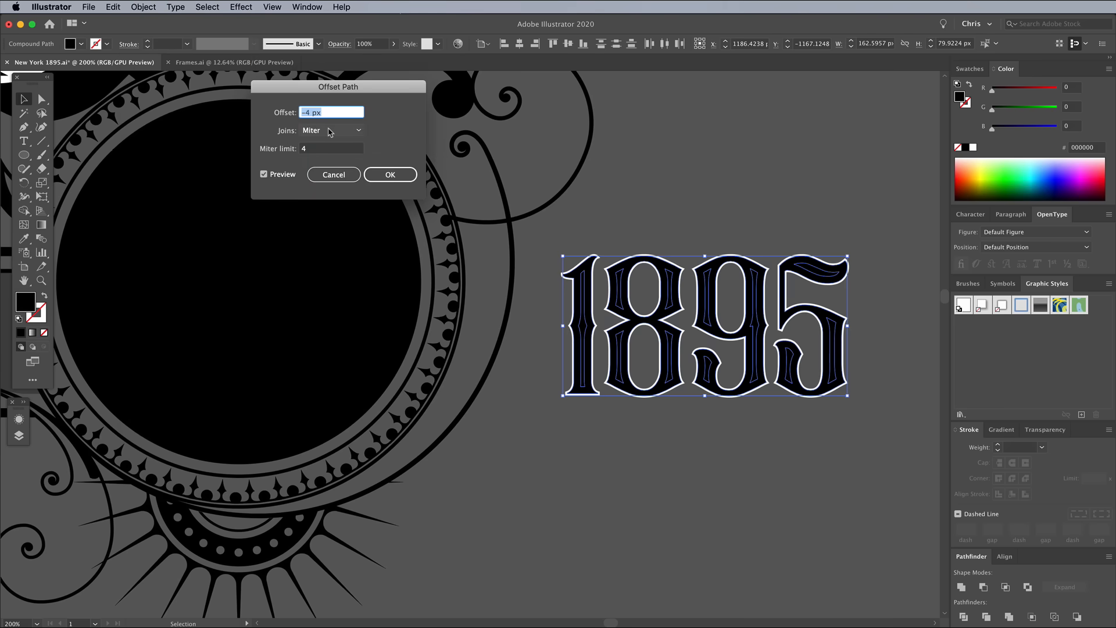
text(-4.5 px)
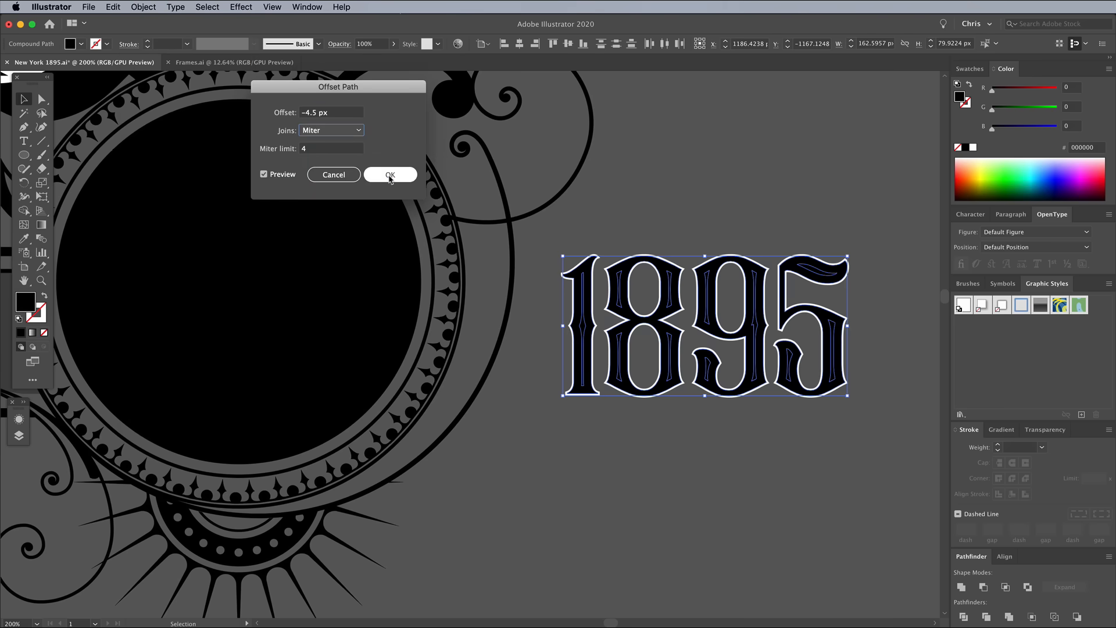
click(390, 174)
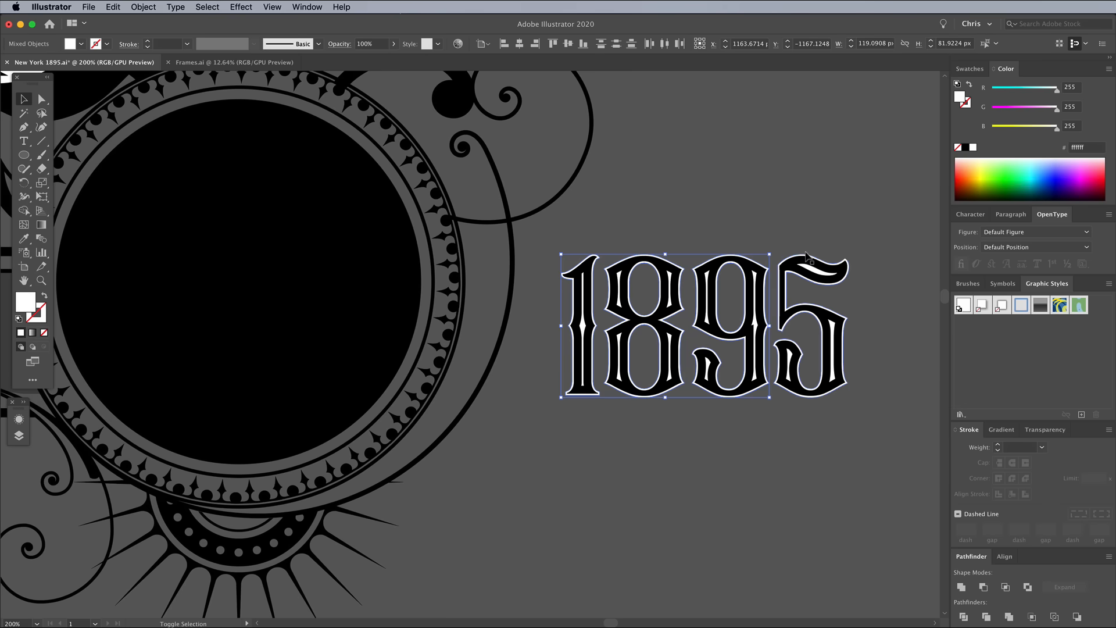
Paste a copy in front of the 1895 numerals and fill it black.
click(112, 7)
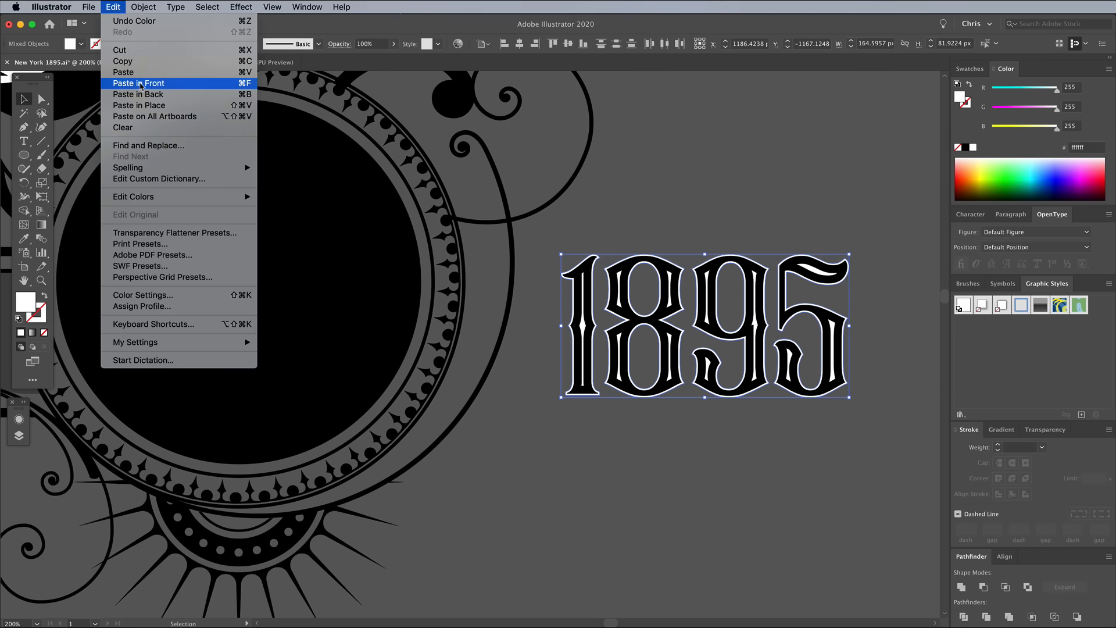
click(138, 83)
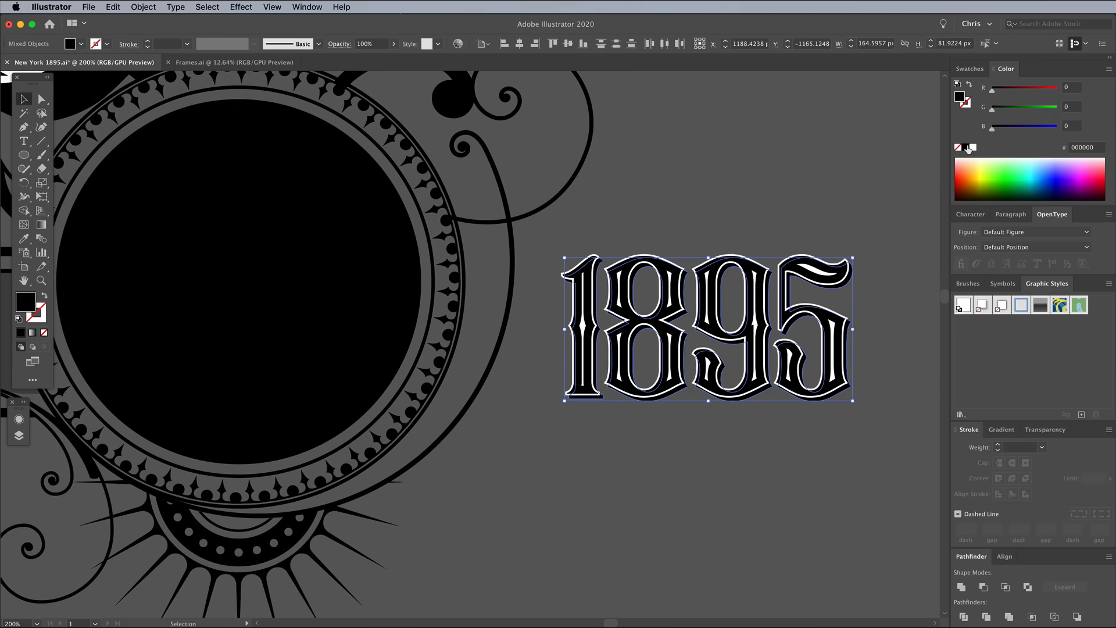
click(112, 6)
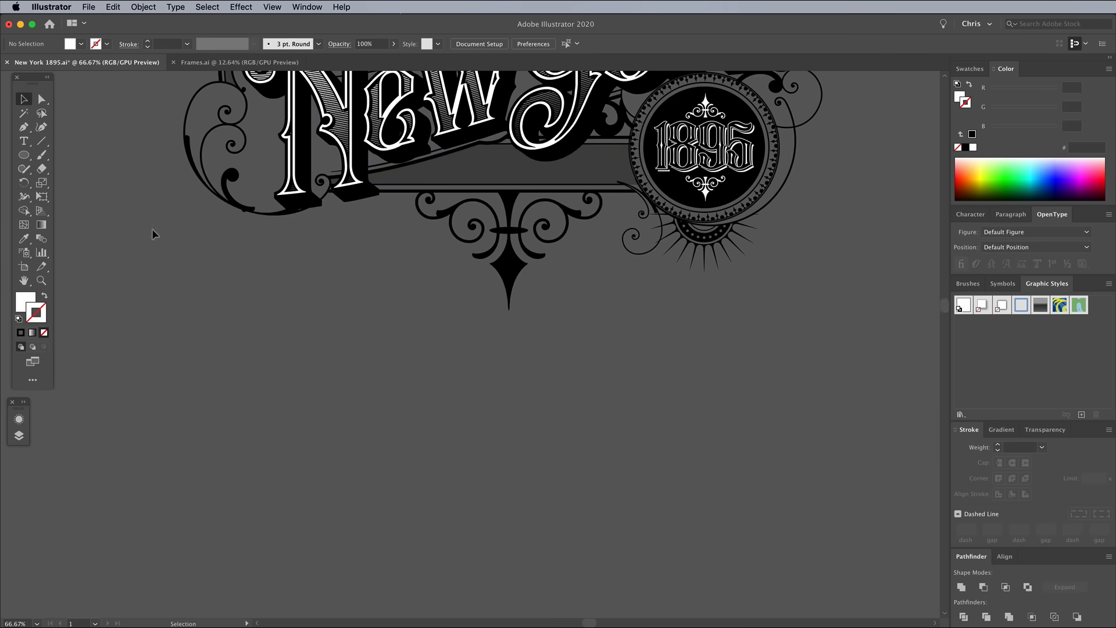
Blend two vertical lines with 340 specified steps and move the blend over the banner strip.
click(42, 140)
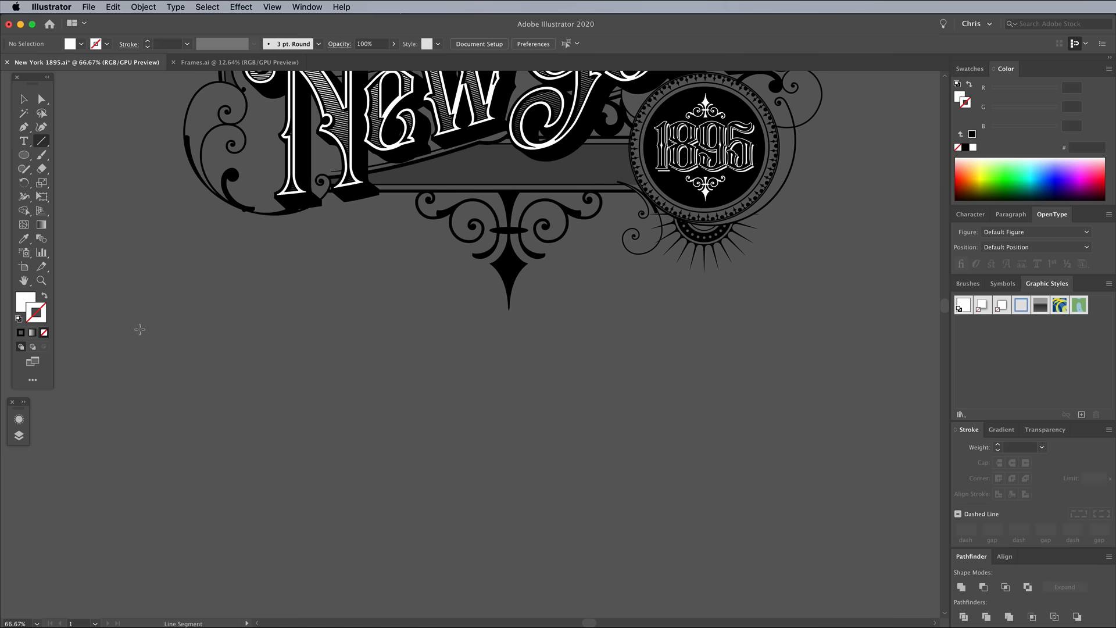
drag(137, 319, 137, 418)
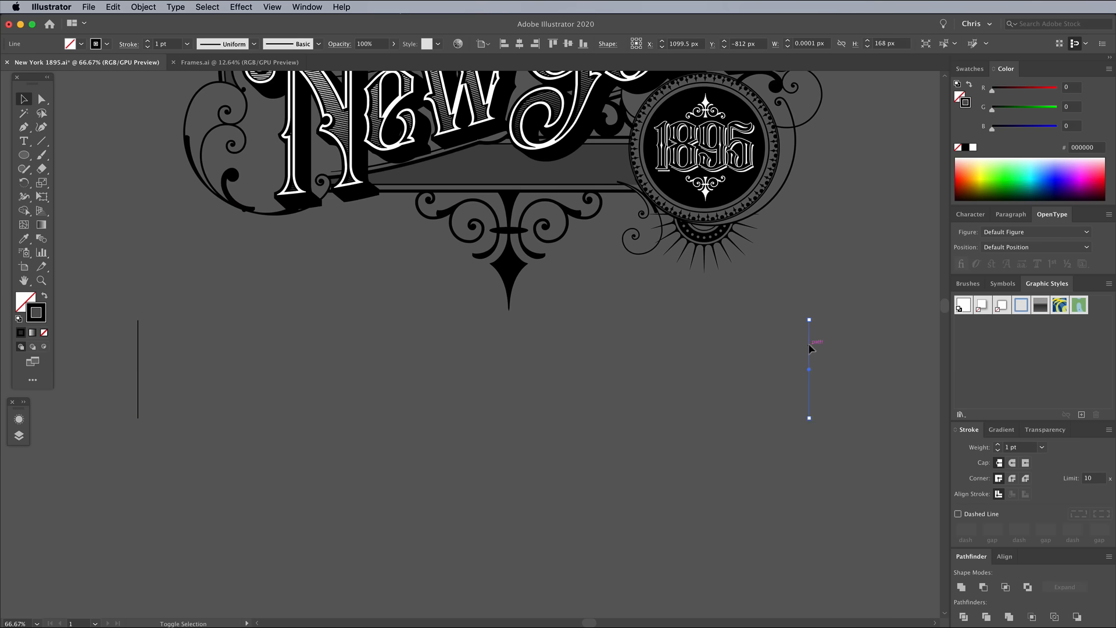
click(142, 7)
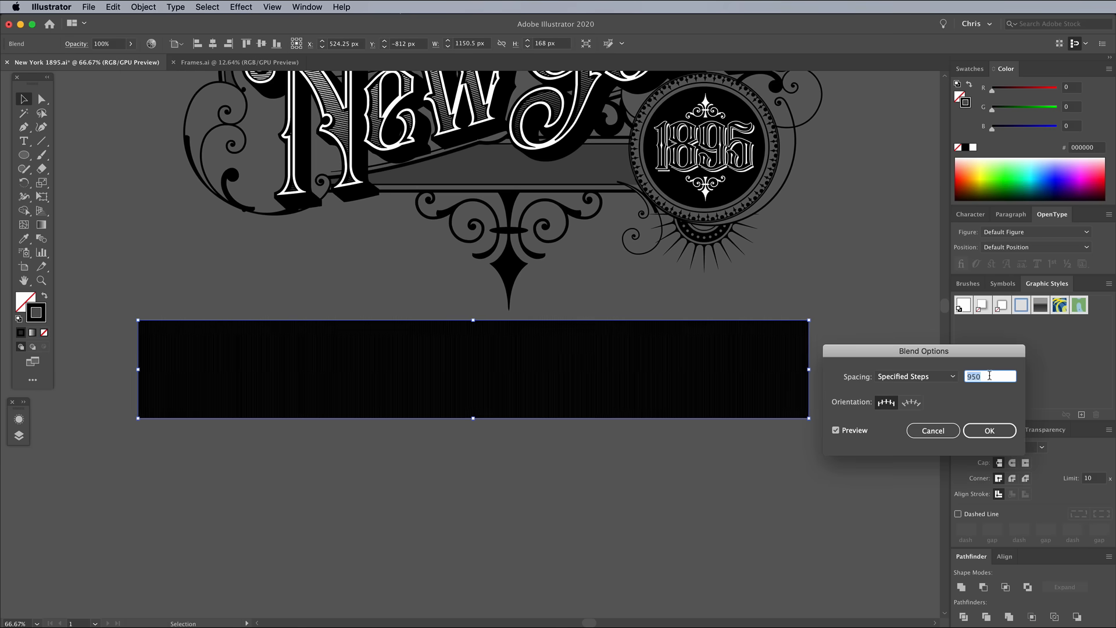
text(340)
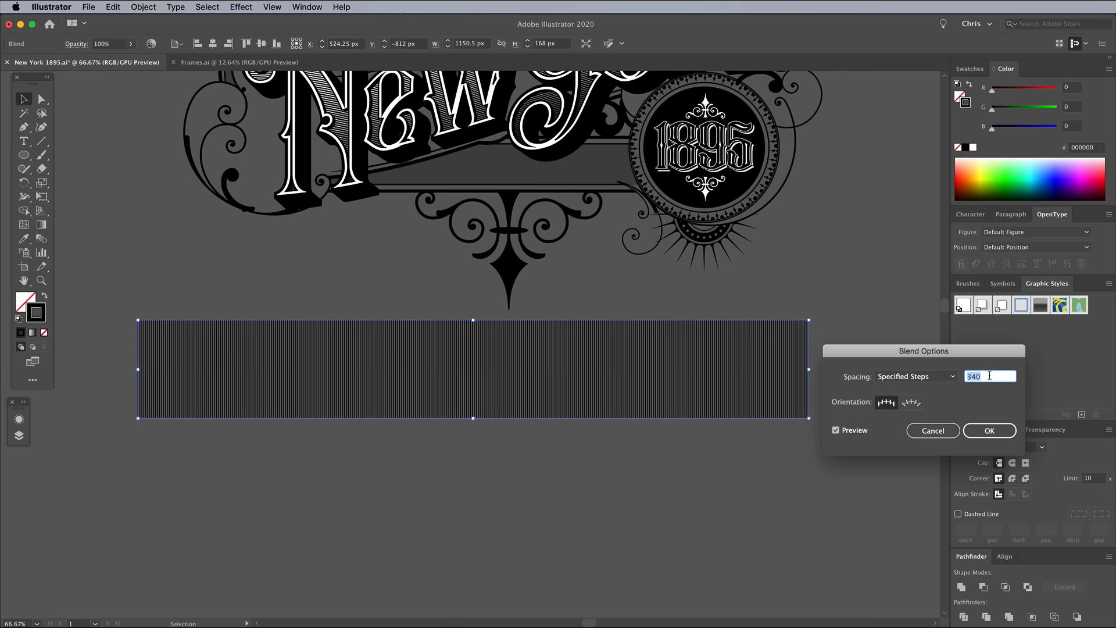
click(988, 430)
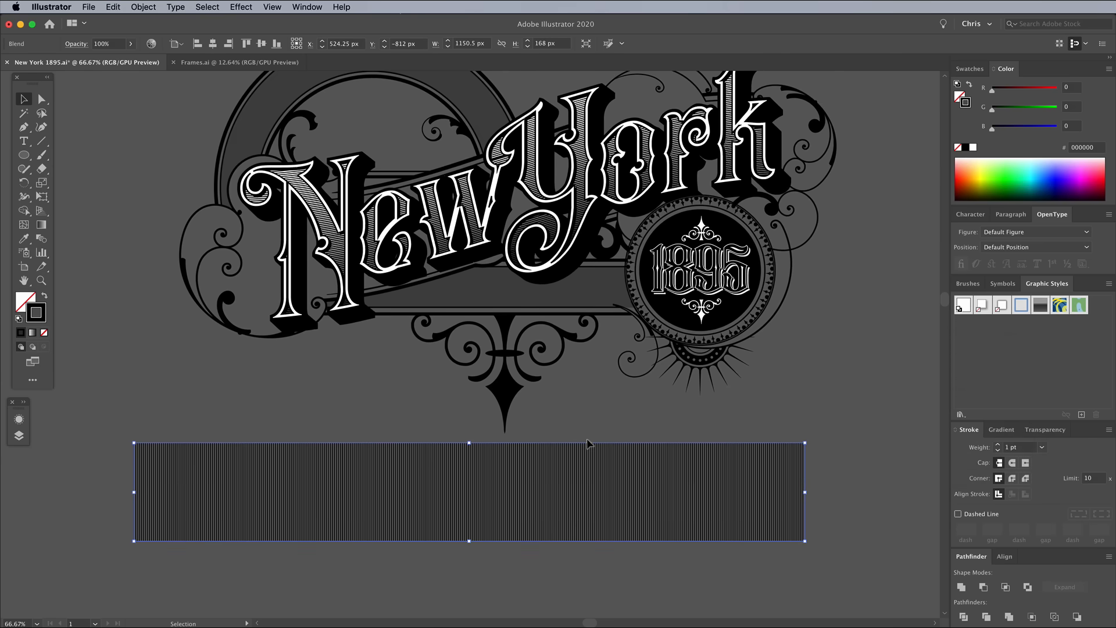
mouse_move(582, 492)
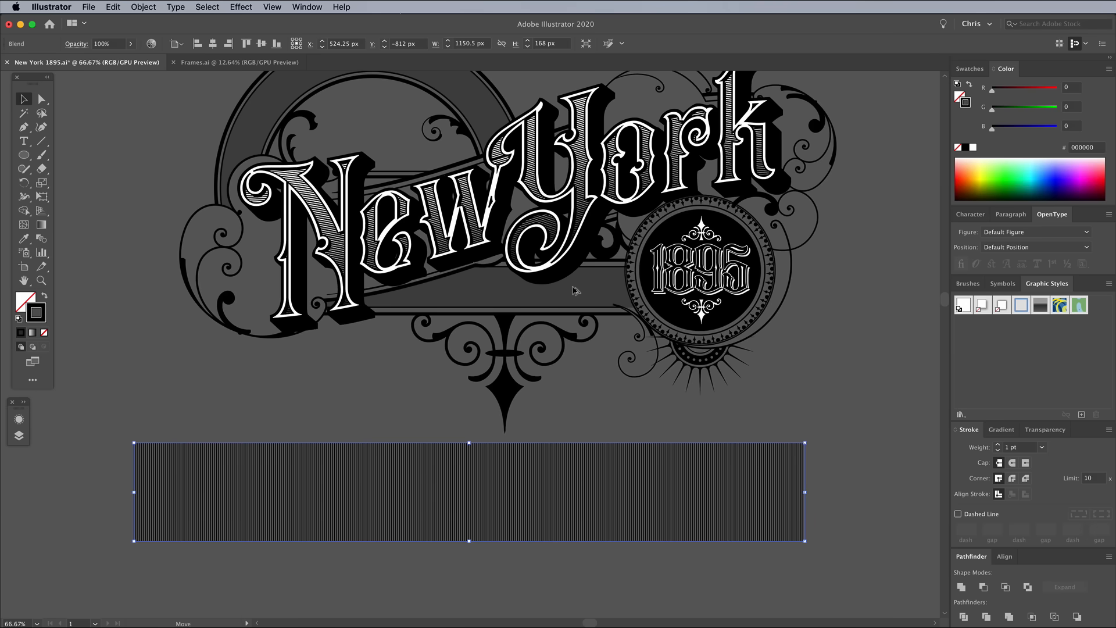
drag(469, 491, 470, 288)
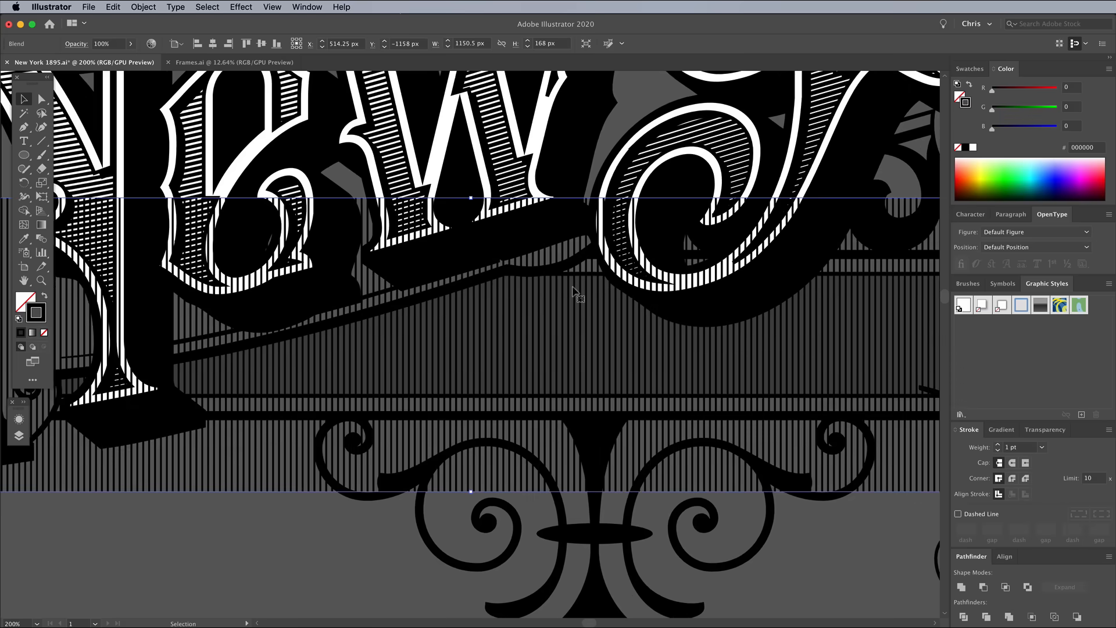
Expand the banner's line blend into separate fill and stroke paths.
click(143, 7)
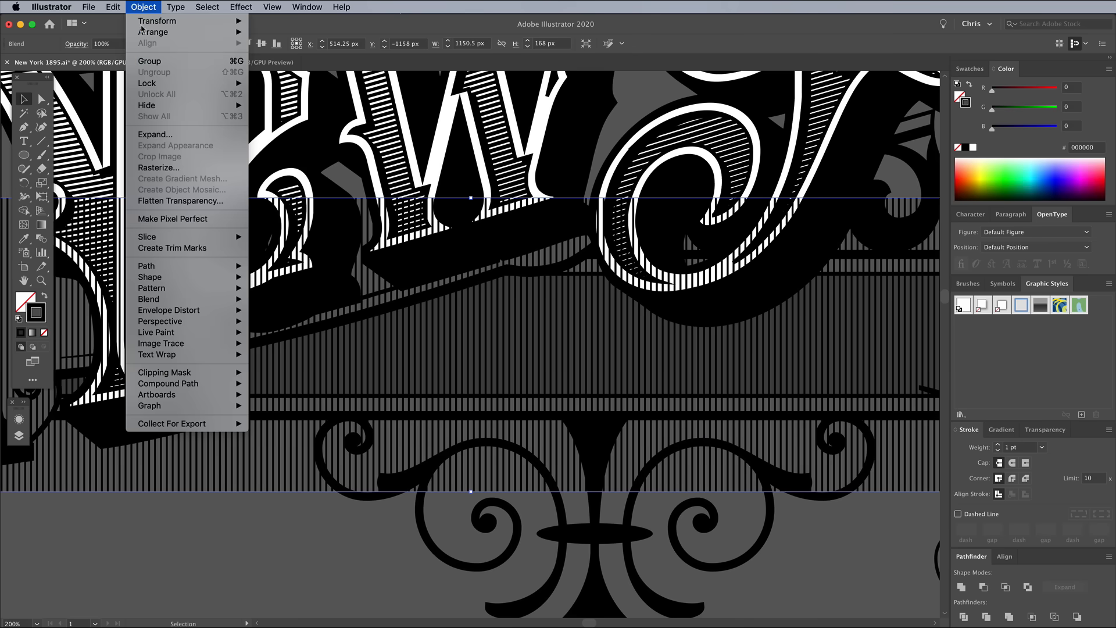
click(155, 134)
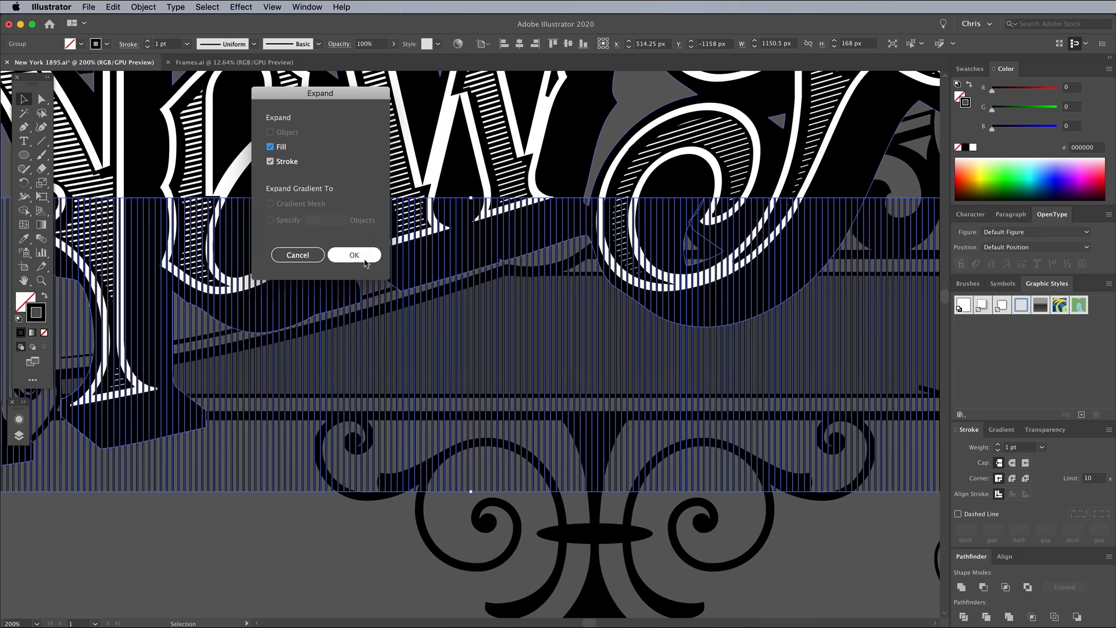
click(142, 7)
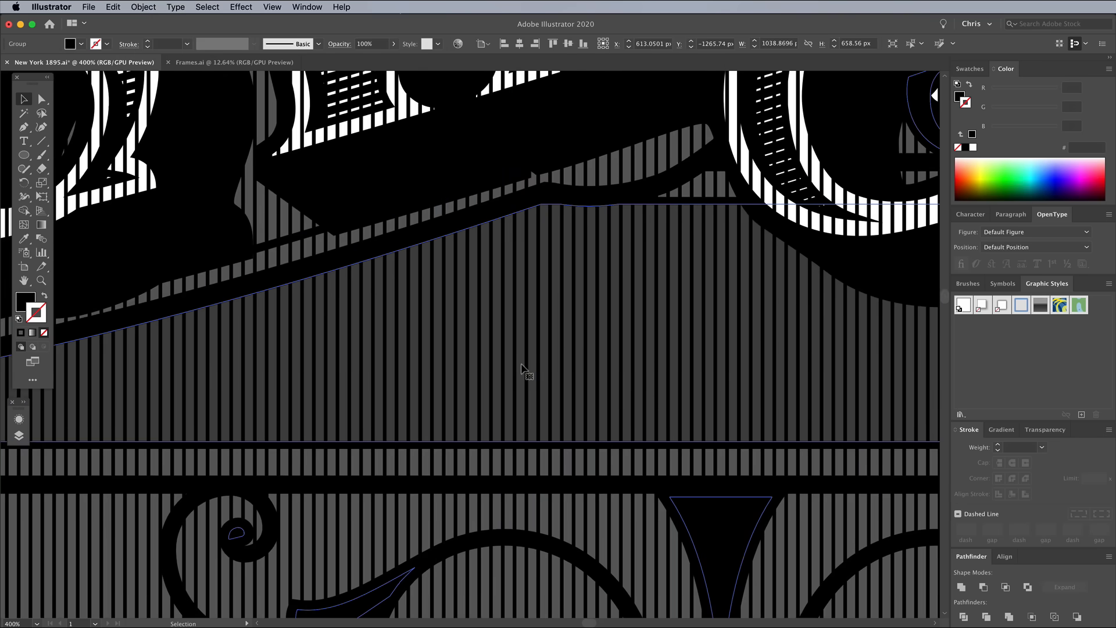
mouse_move(548, 446)
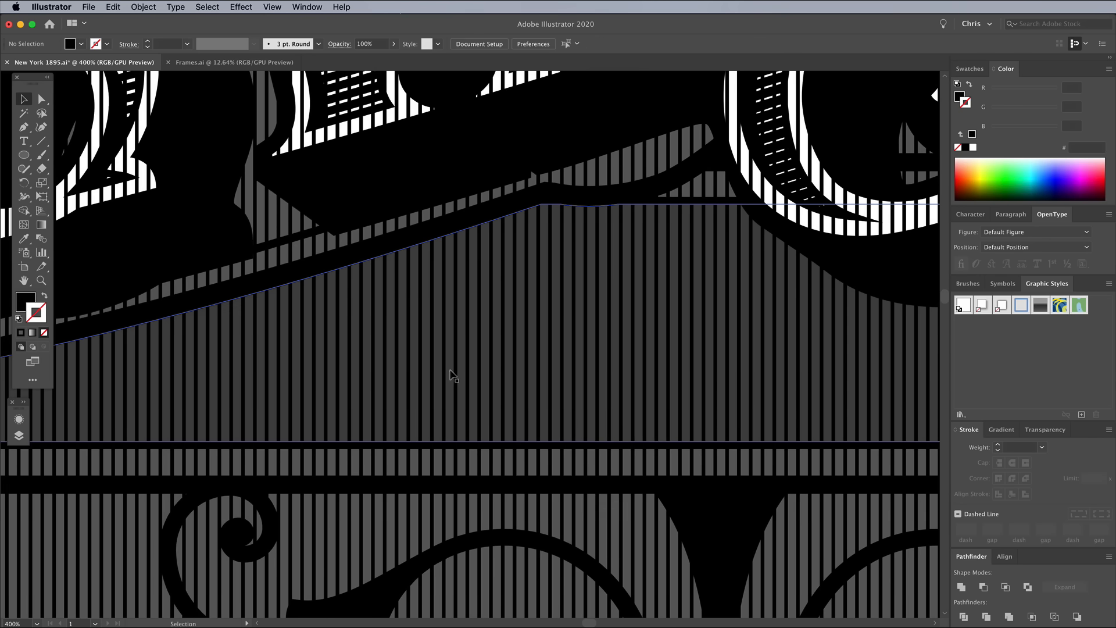
Intersect the expanded lines with the banner shape and send them behind the lettering.
right_click(467, 374)
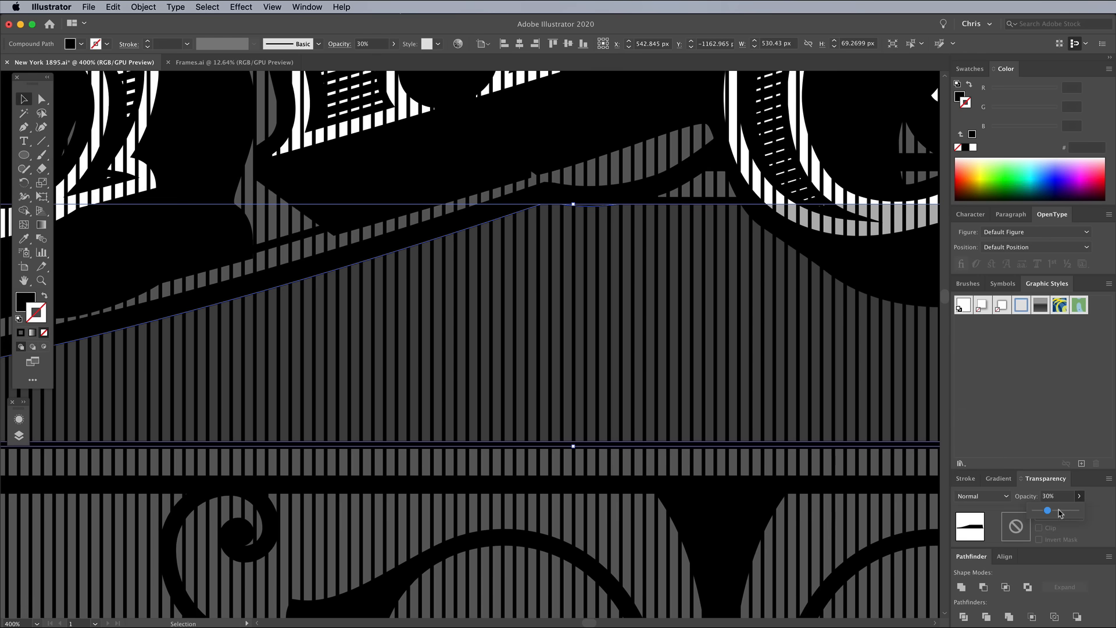
drag(1047, 511, 1076, 511)
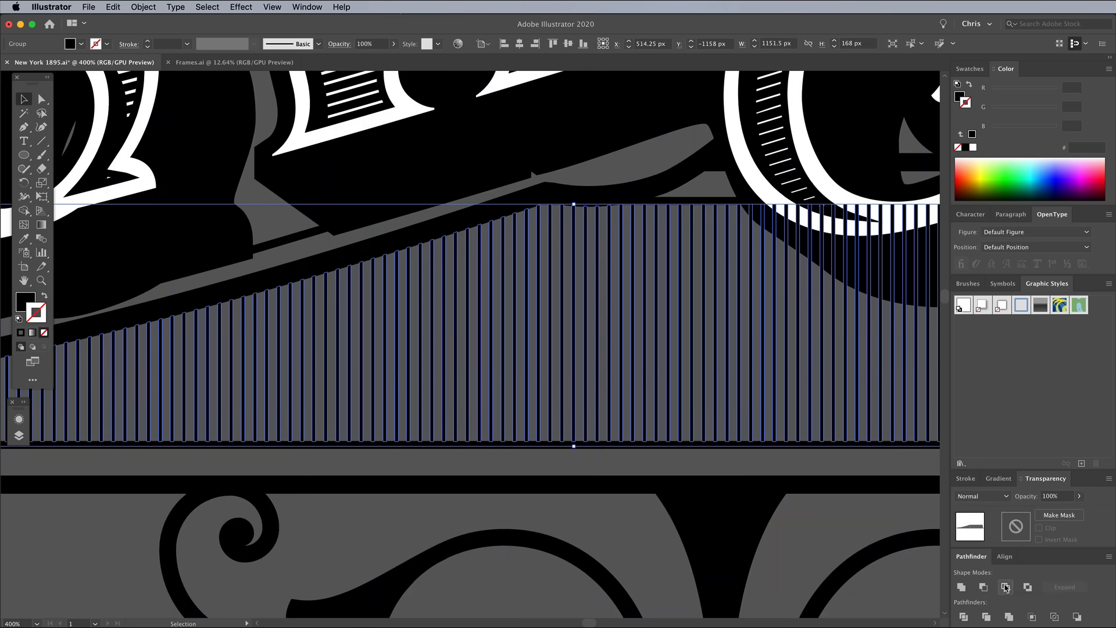
click(609, 525)
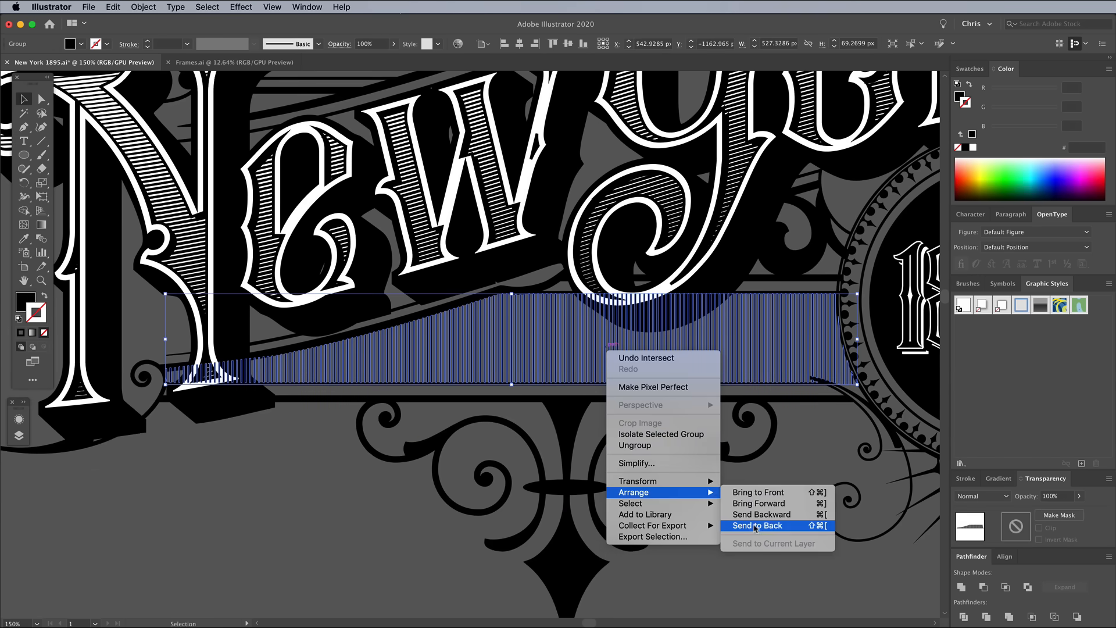
click(756, 525)
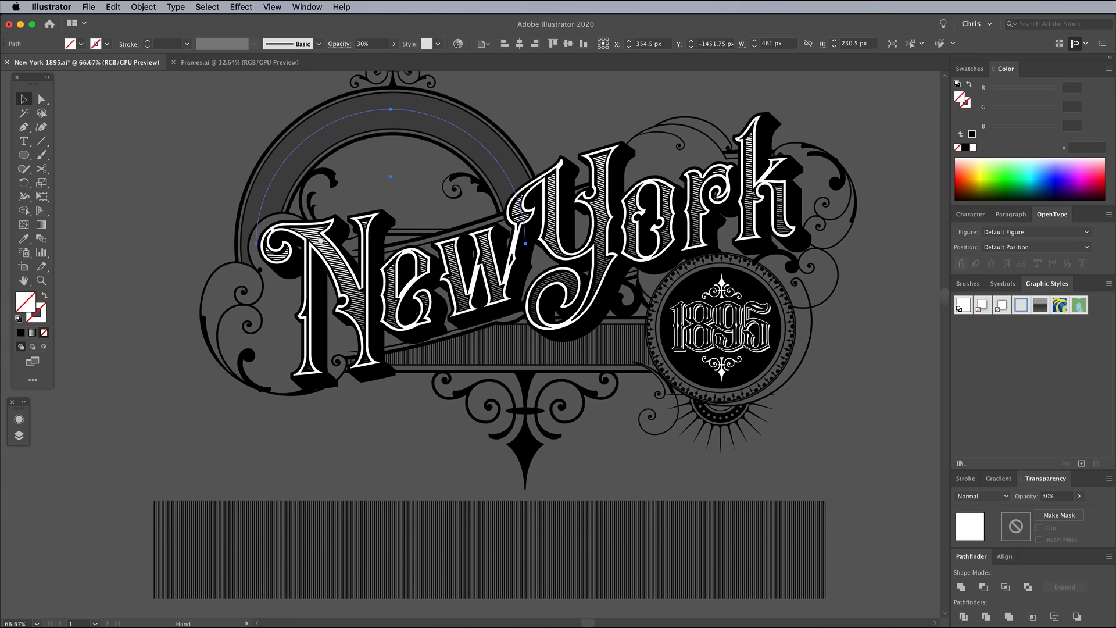
Replace the blend spine with the arch, set 190 aligned steps, and trim lines to the arch band.
click(143, 6)
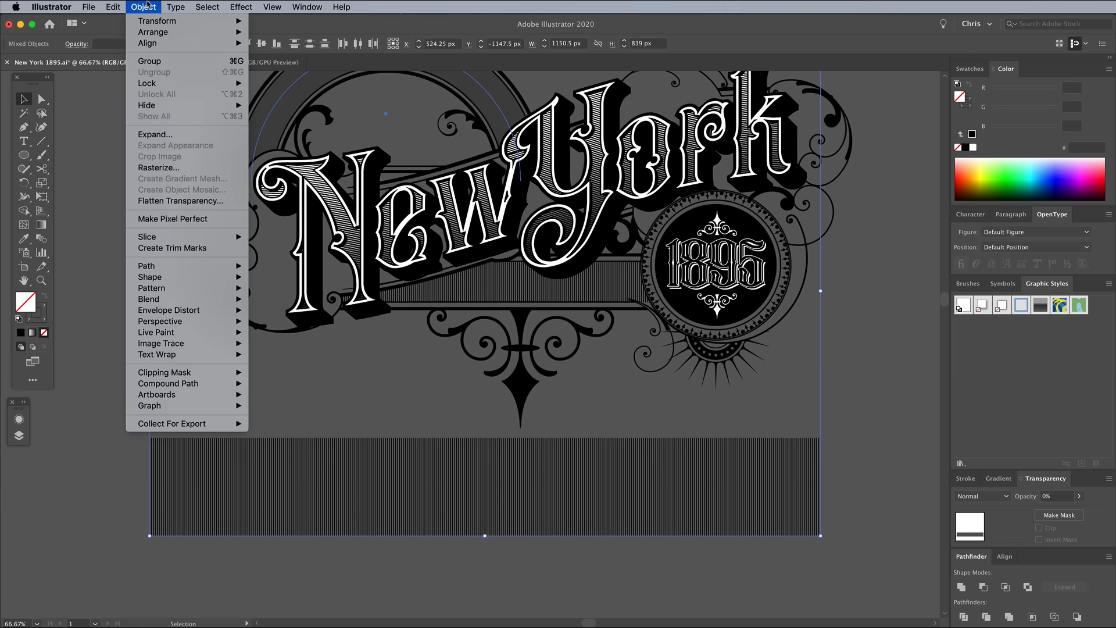
mouse_move(148, 298)
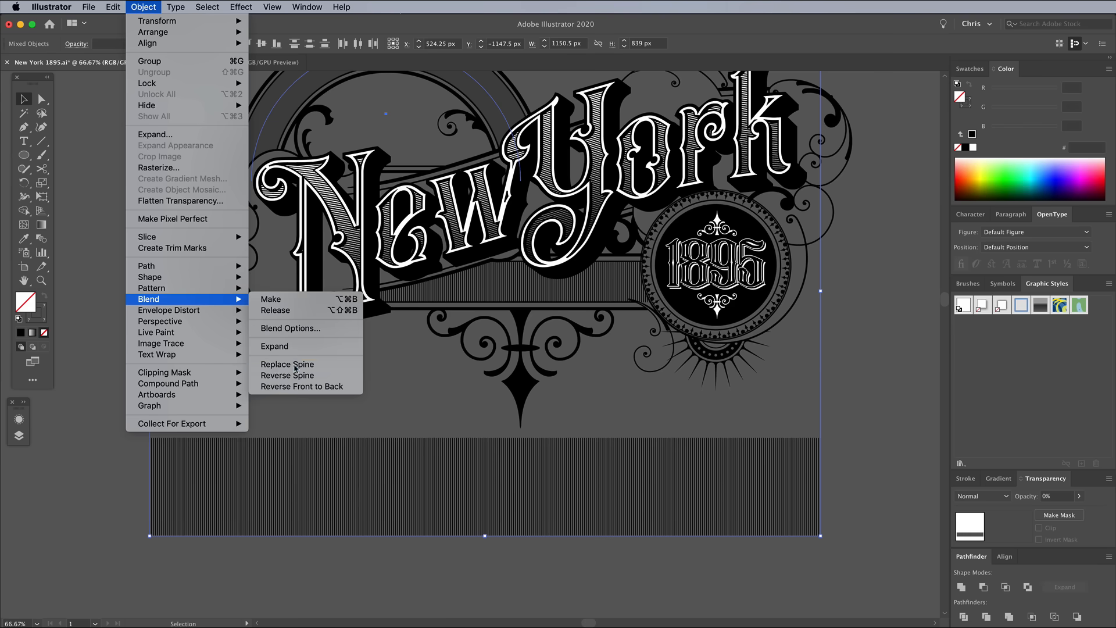
click(271, 298)
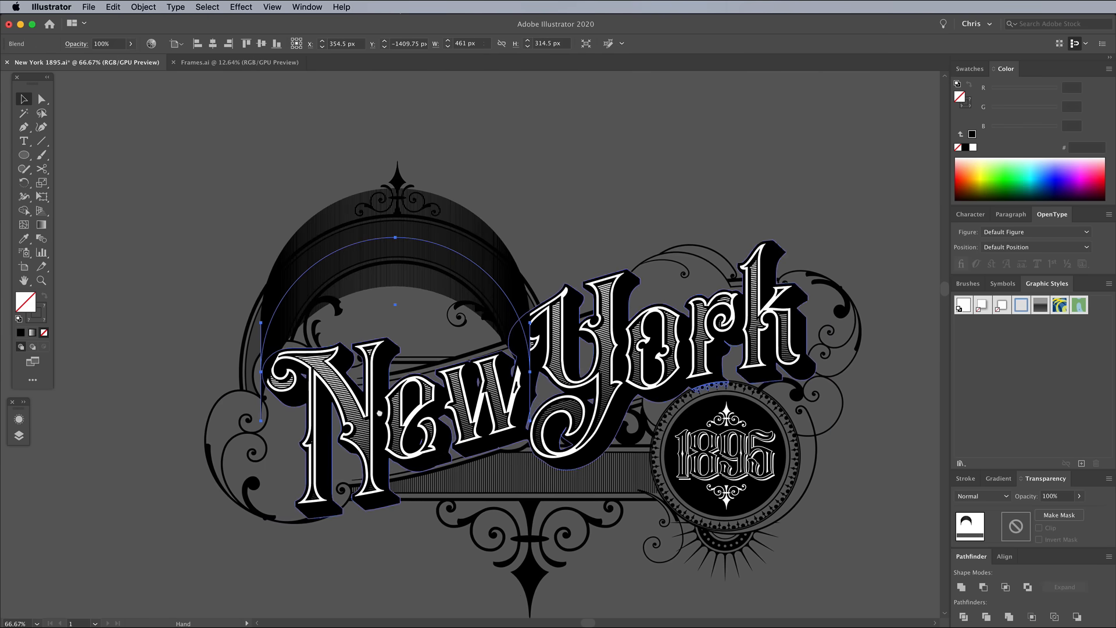
click(143, 7)
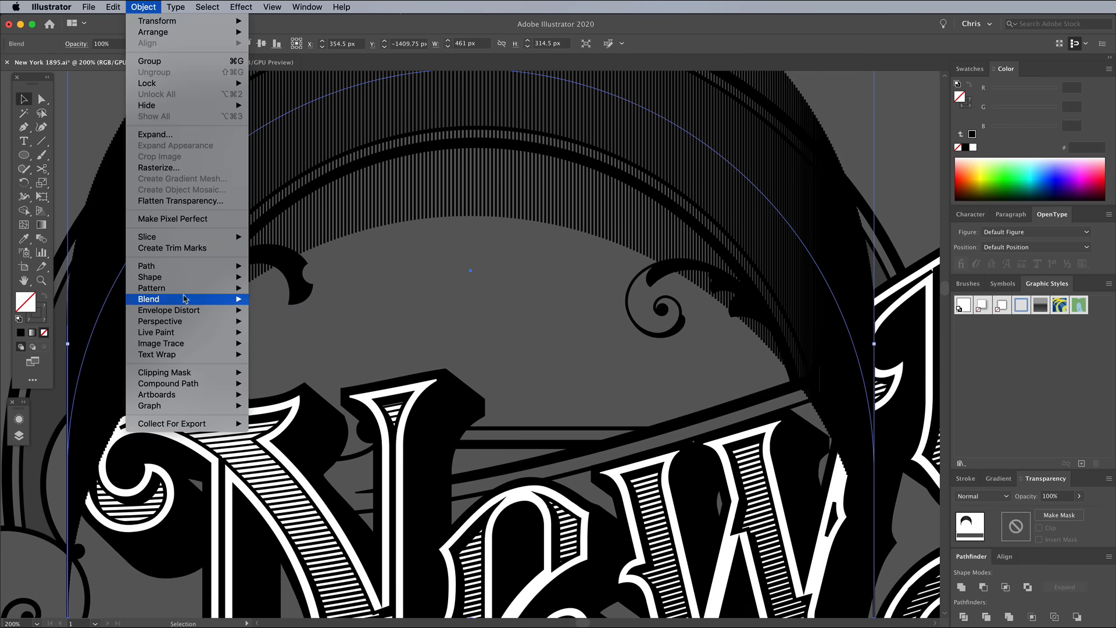
click(149, 298)
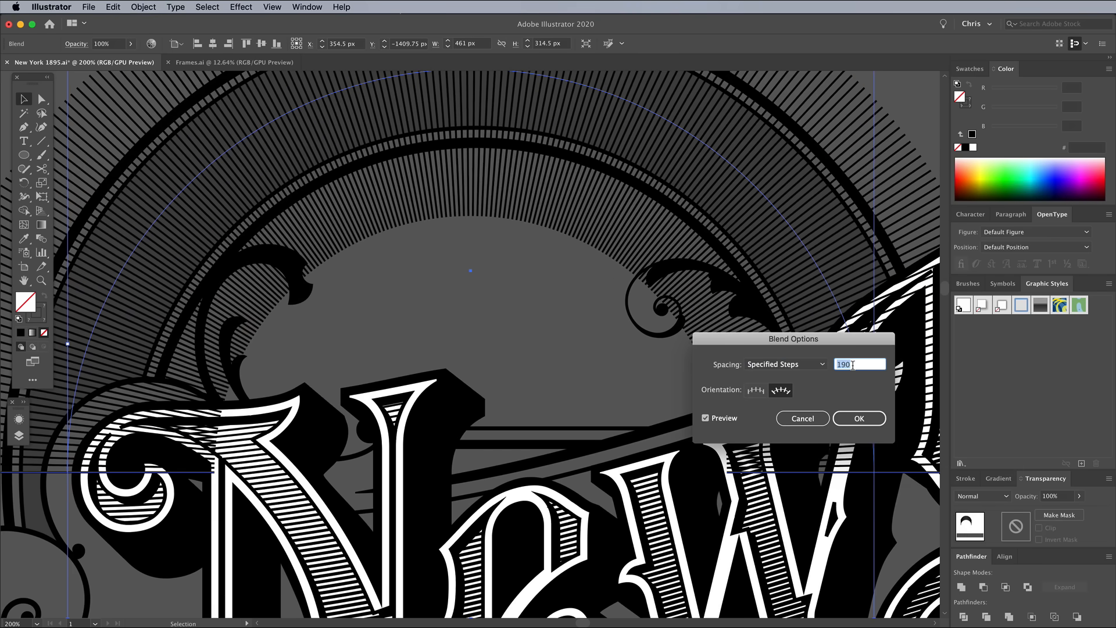
mouse_move(827, 384)
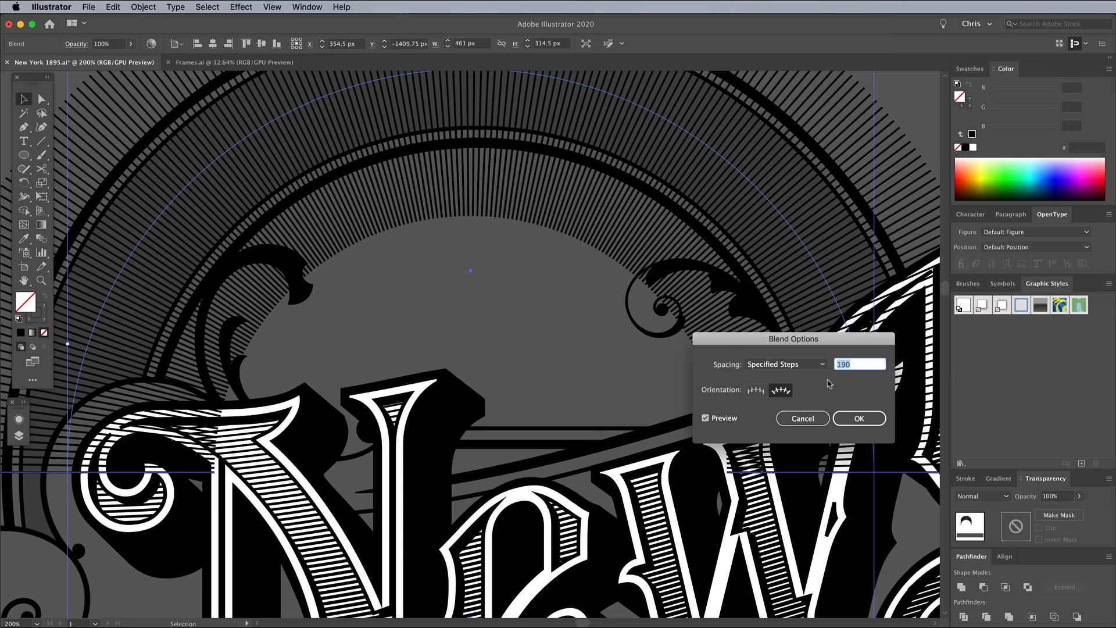
click(143, 6)
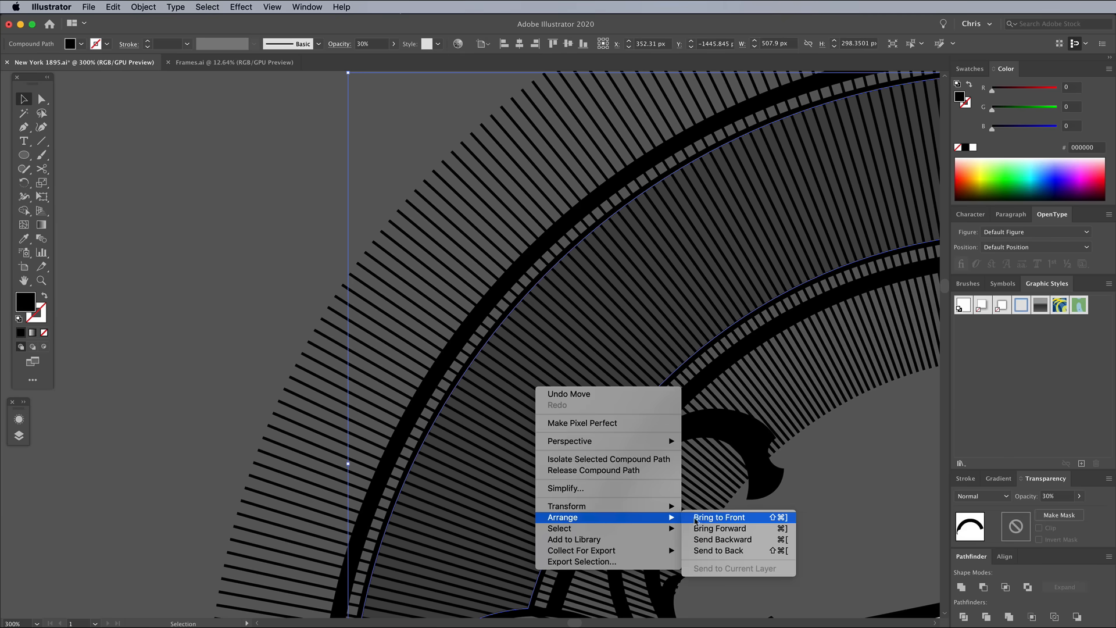
click(718, 516)
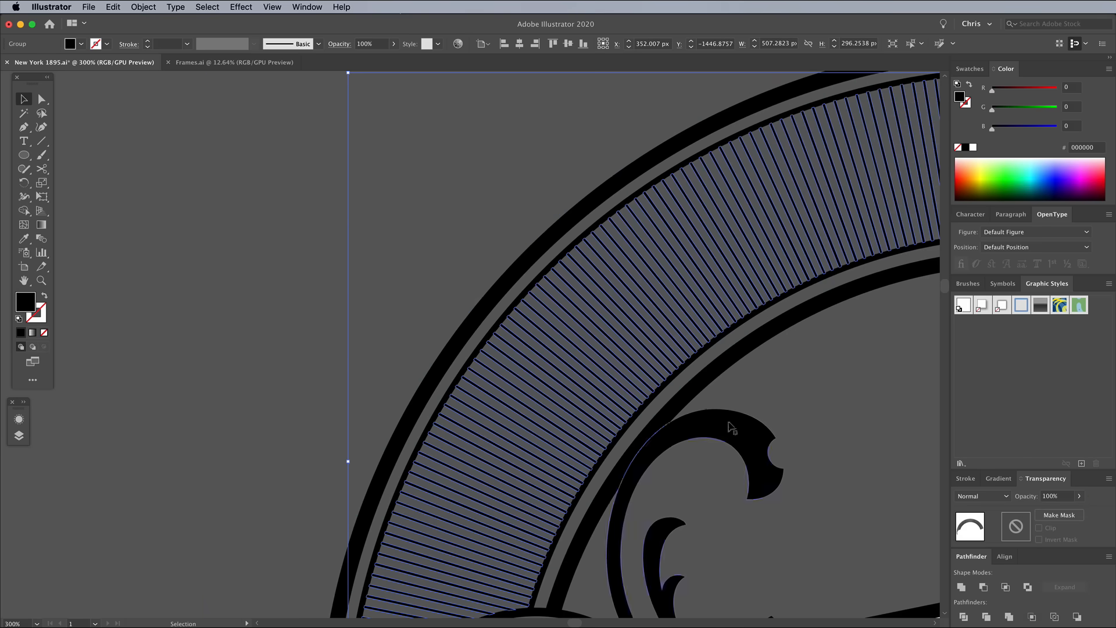
right_click(729, 427)
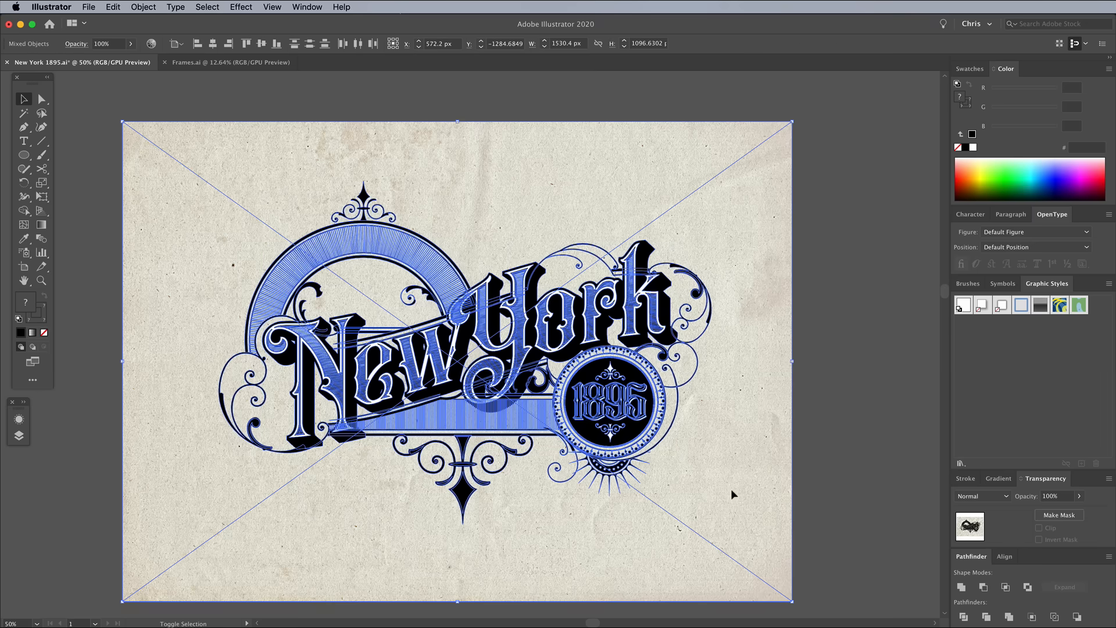
Send the paper texture to the back and set the artwork to Multiply at 90% opacity.
right_click(526, 367)
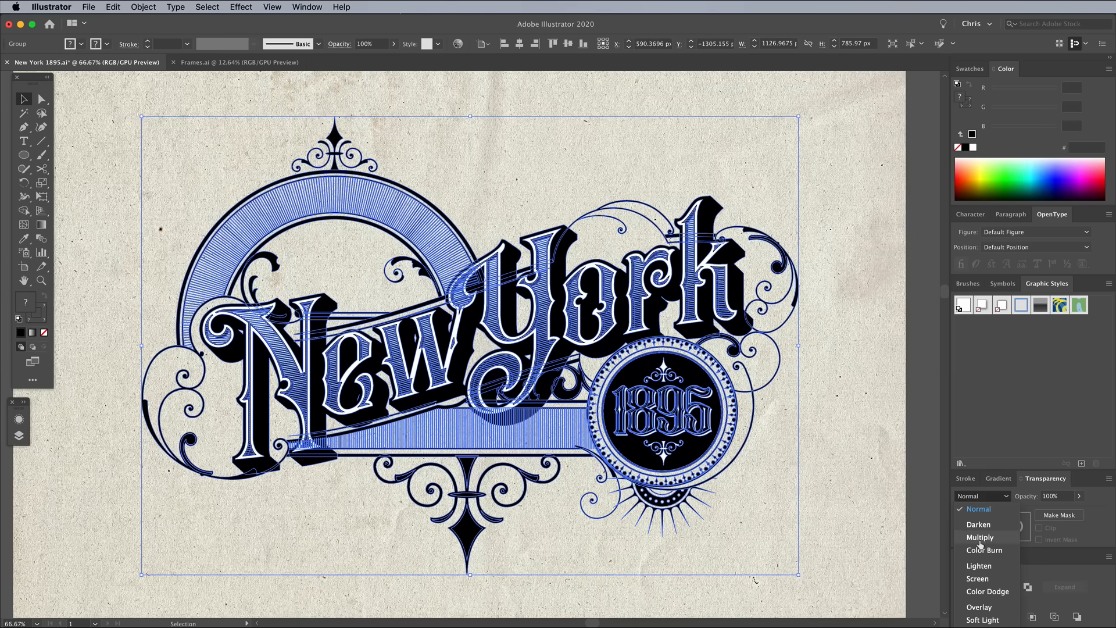
click(979, 536)
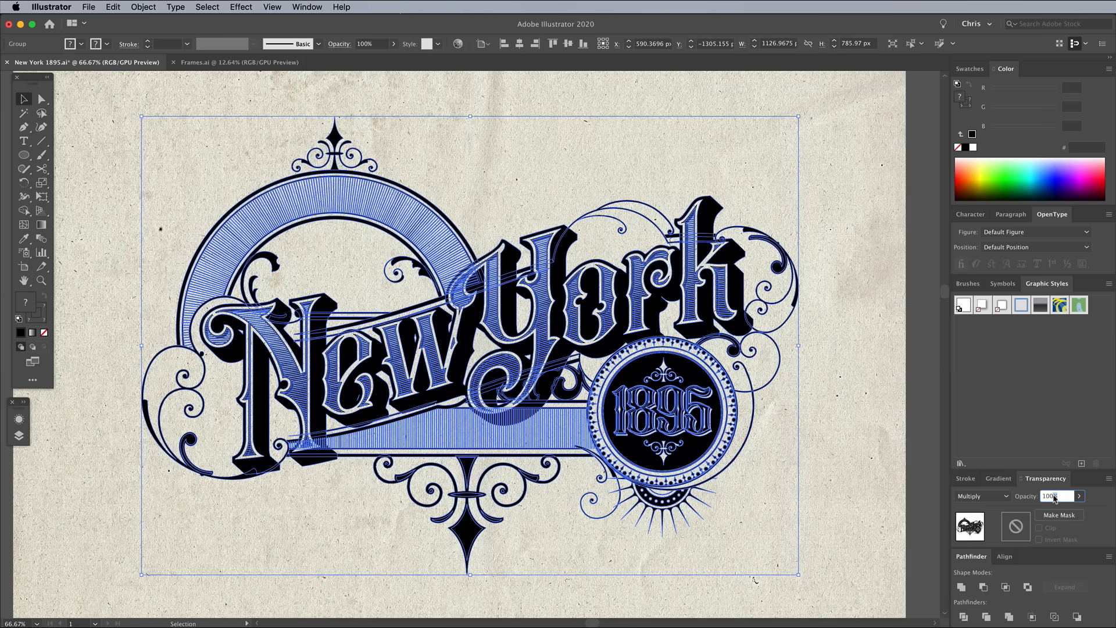
text(90)
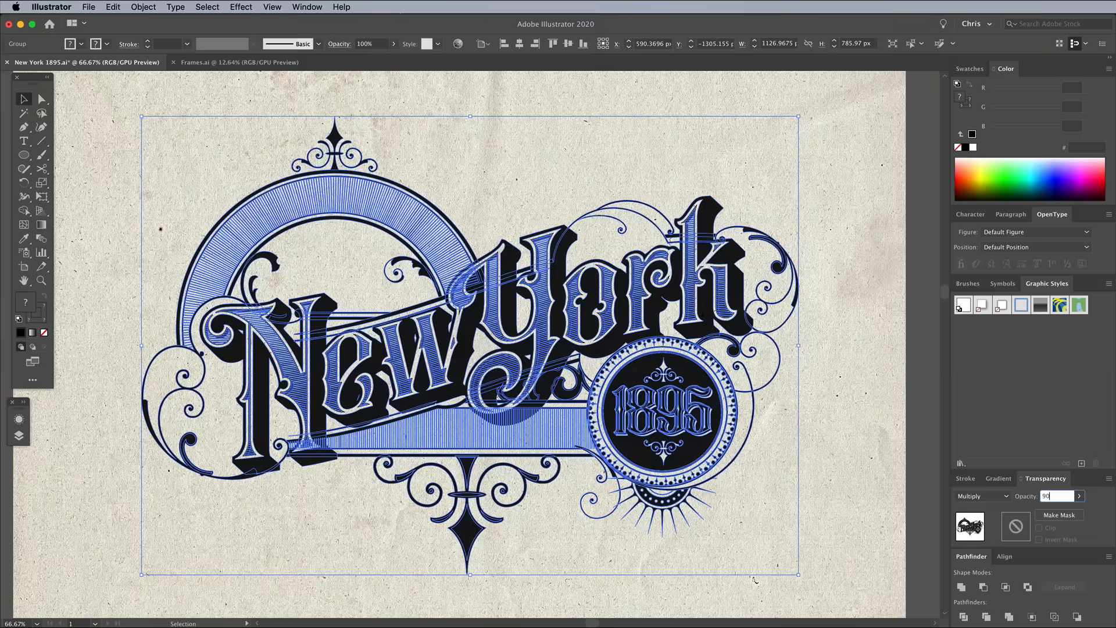